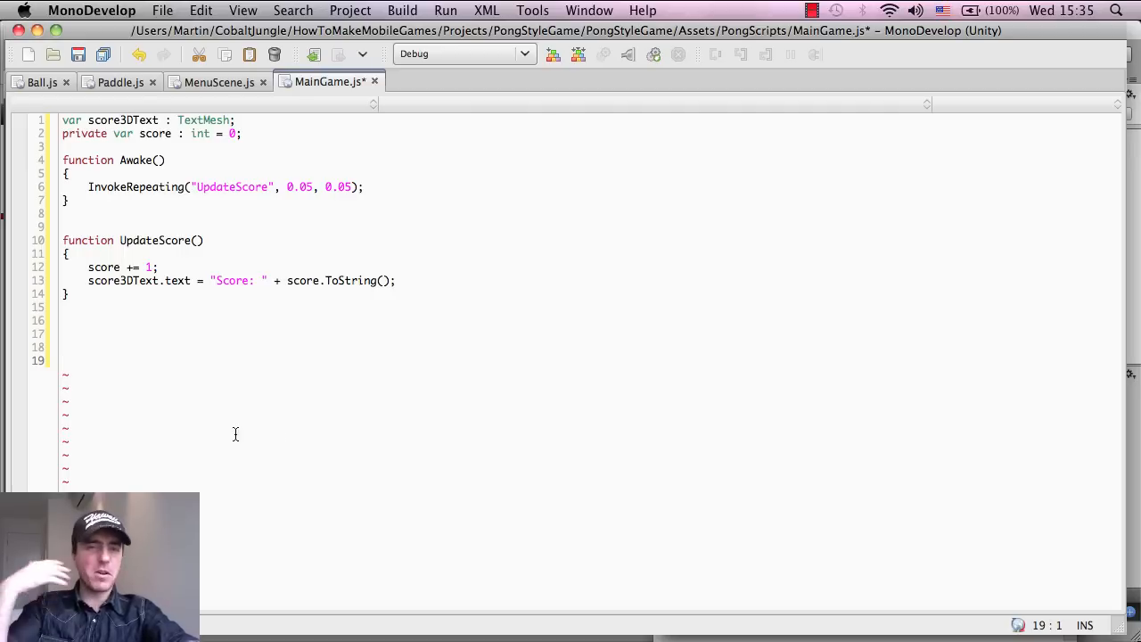
pyautogui.moveTo(174, 353)
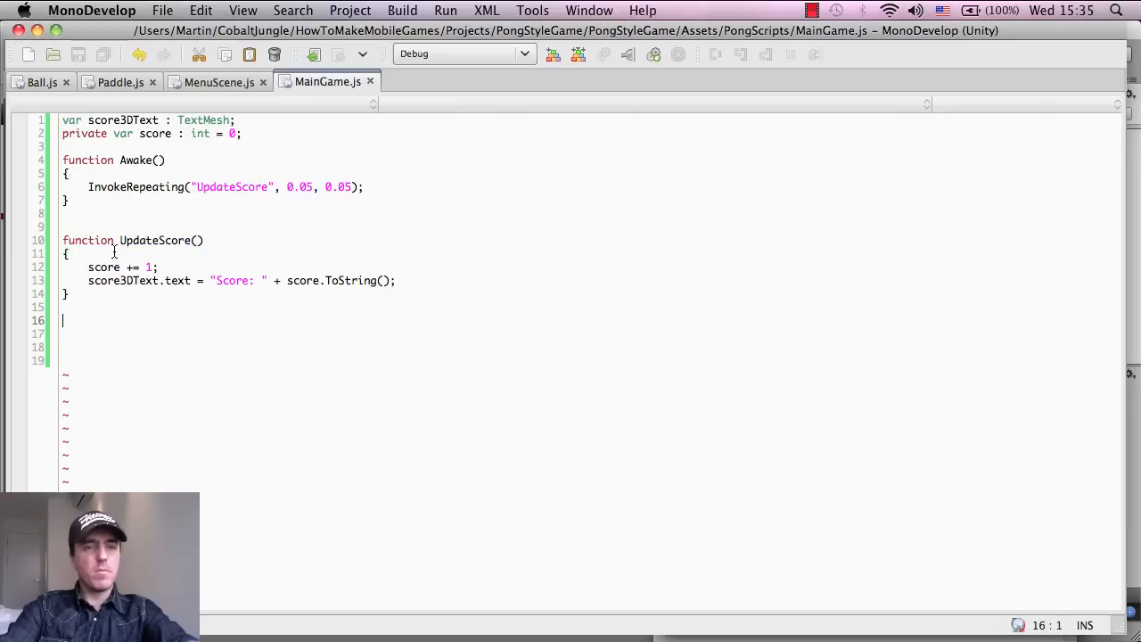
# - Save MainGame.js and highlight UpdateScore while walking through the score code
pyautogui.doubleClick(154, 240)
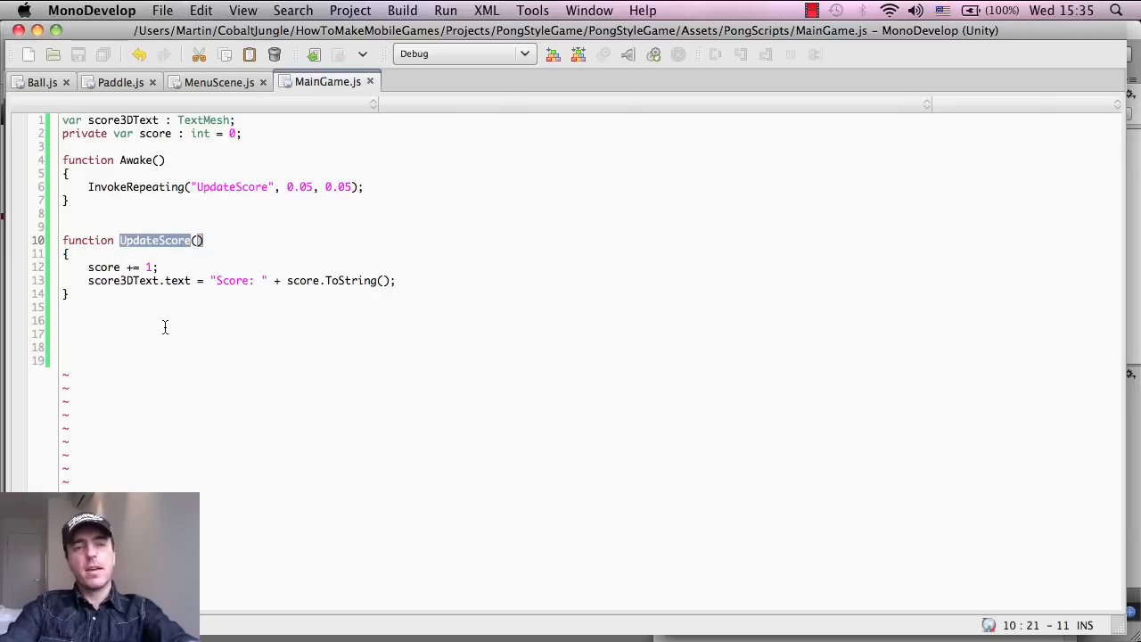
pyautogui.click(108, 266)
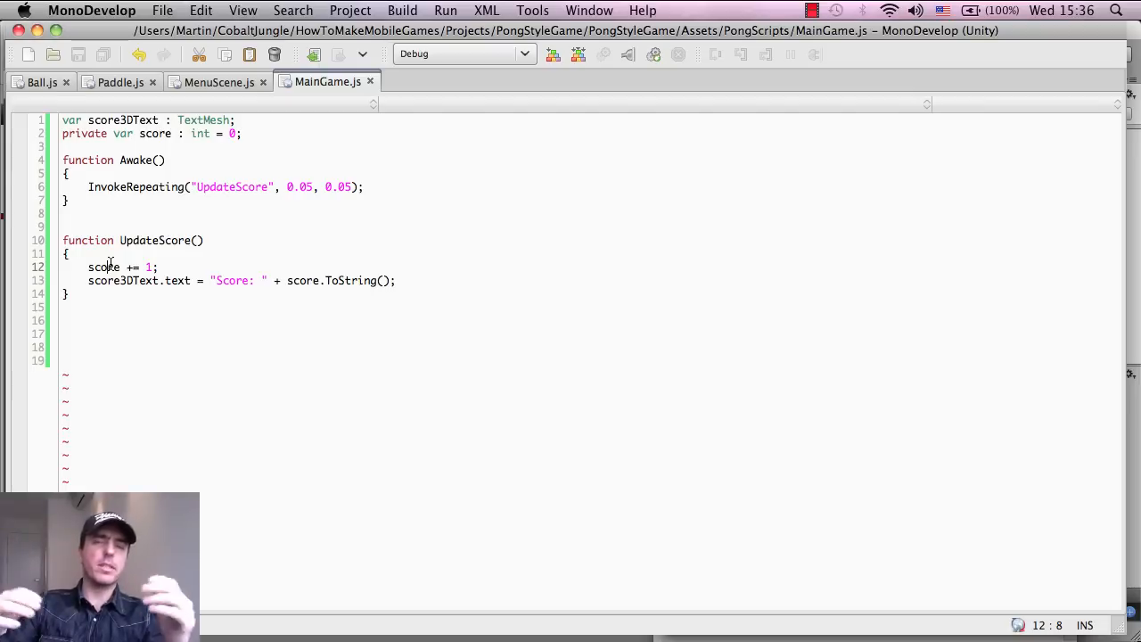
pyautogui.click(63, 320)
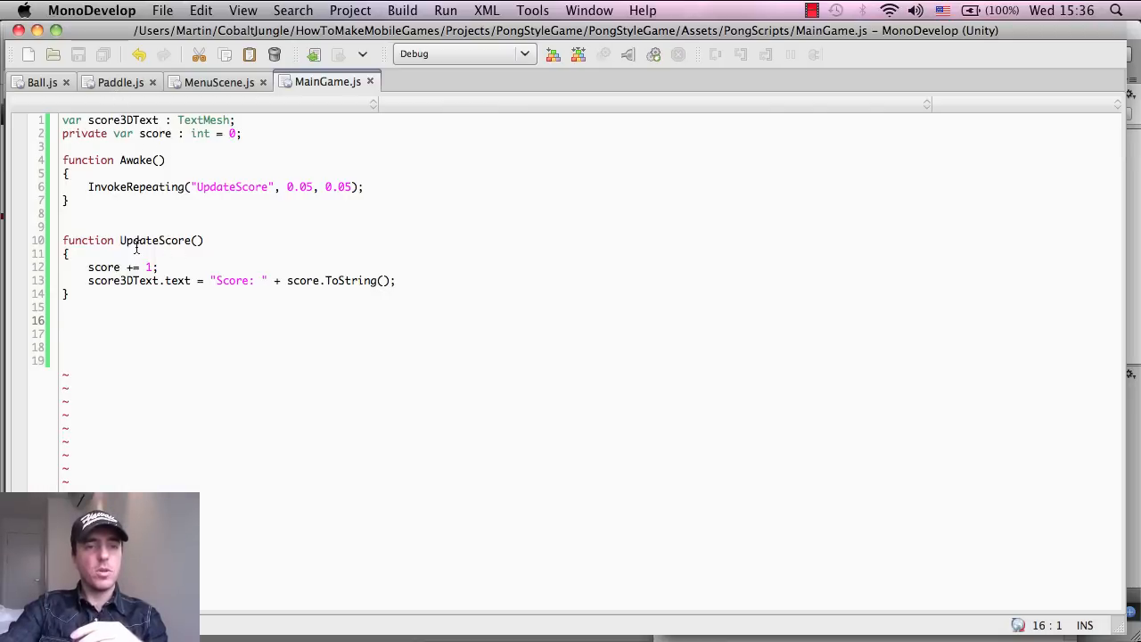
pyautogui.click(234, 133)
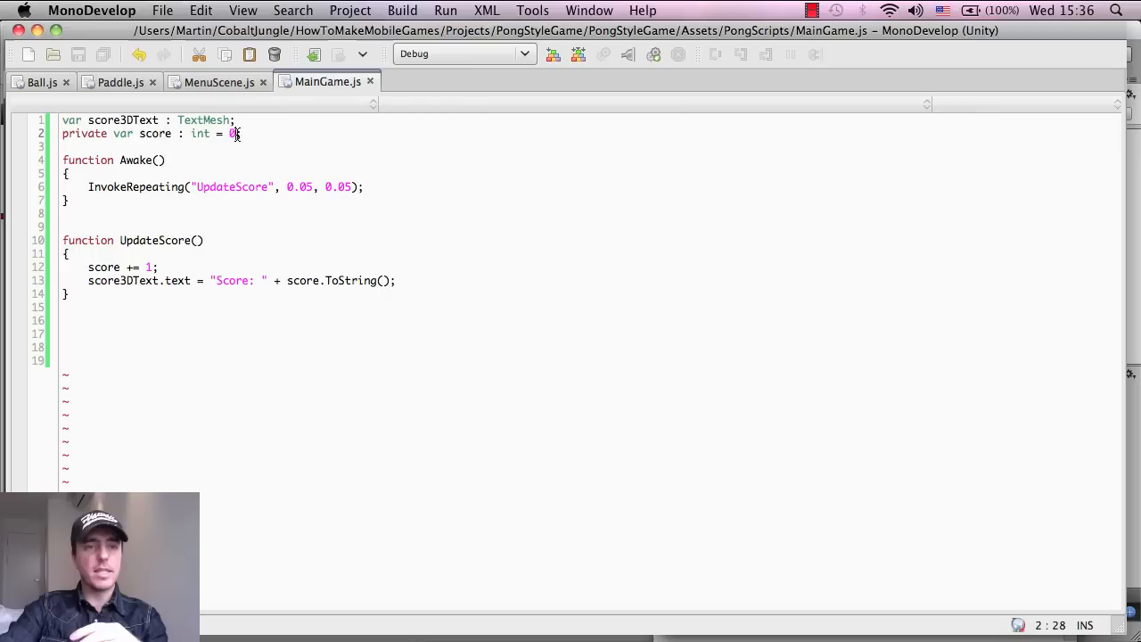
pyautogui.click(181, 133)
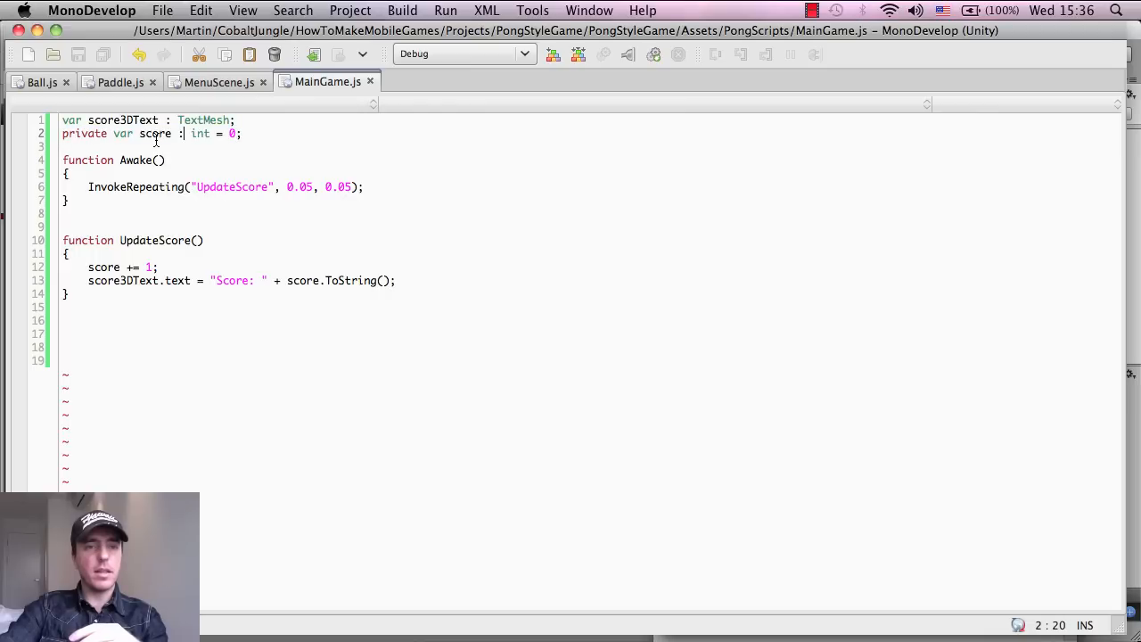
pyautogui.doubleClick(154, 133)
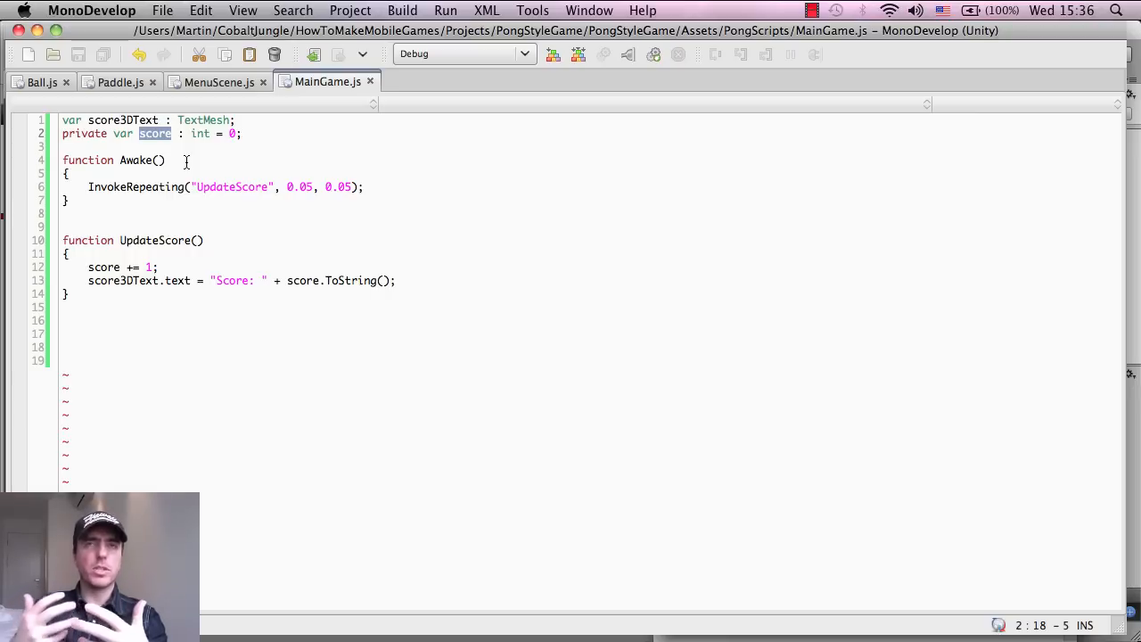
pyautogui.click(75, 133)
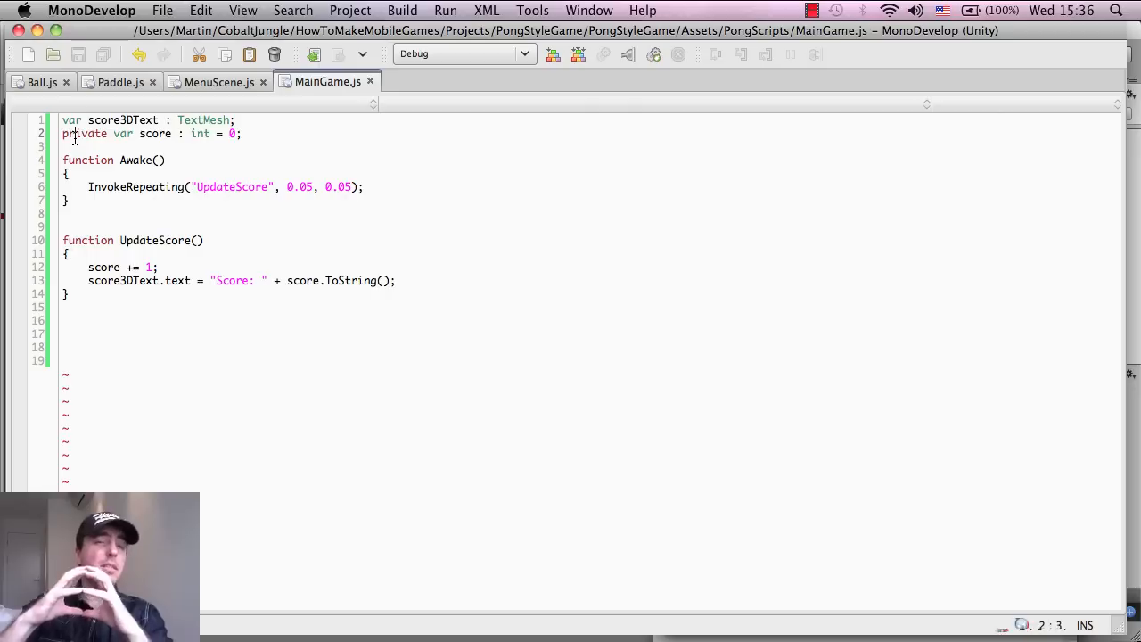
pyautogui.doubleClick(83, 134)
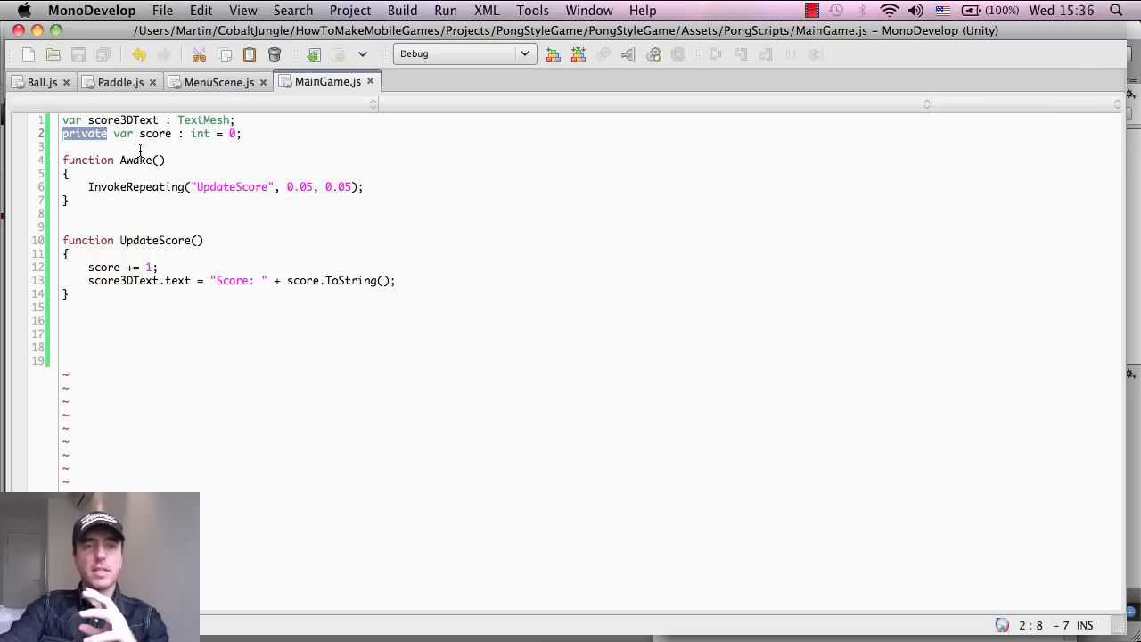
pyautogui.click(65, 147)
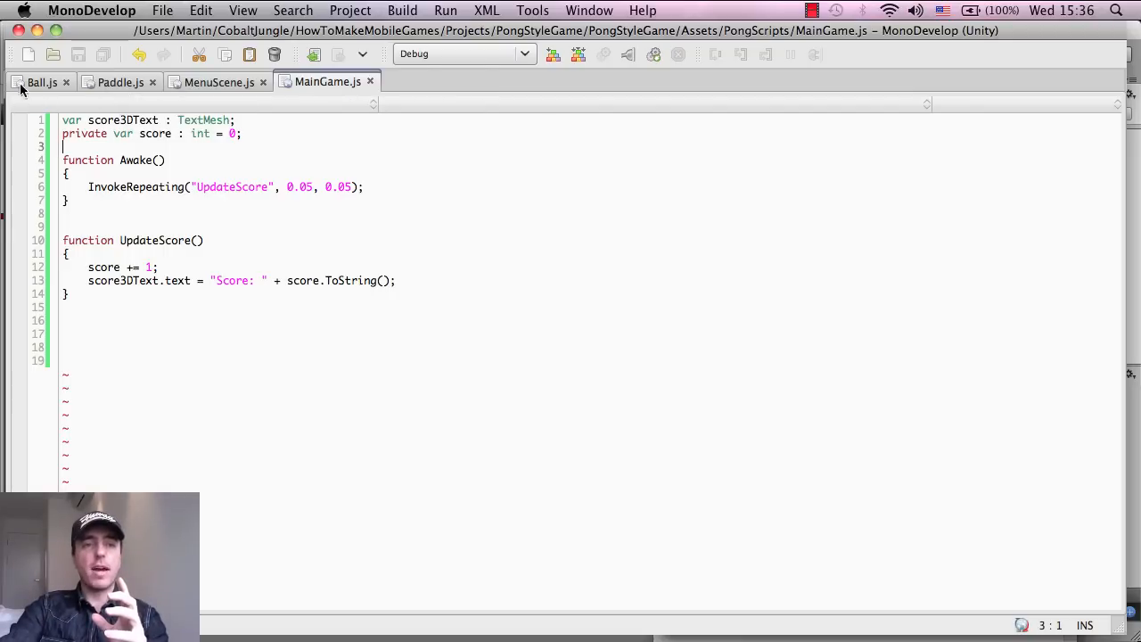
pyautogui.moveTo(443, 566)
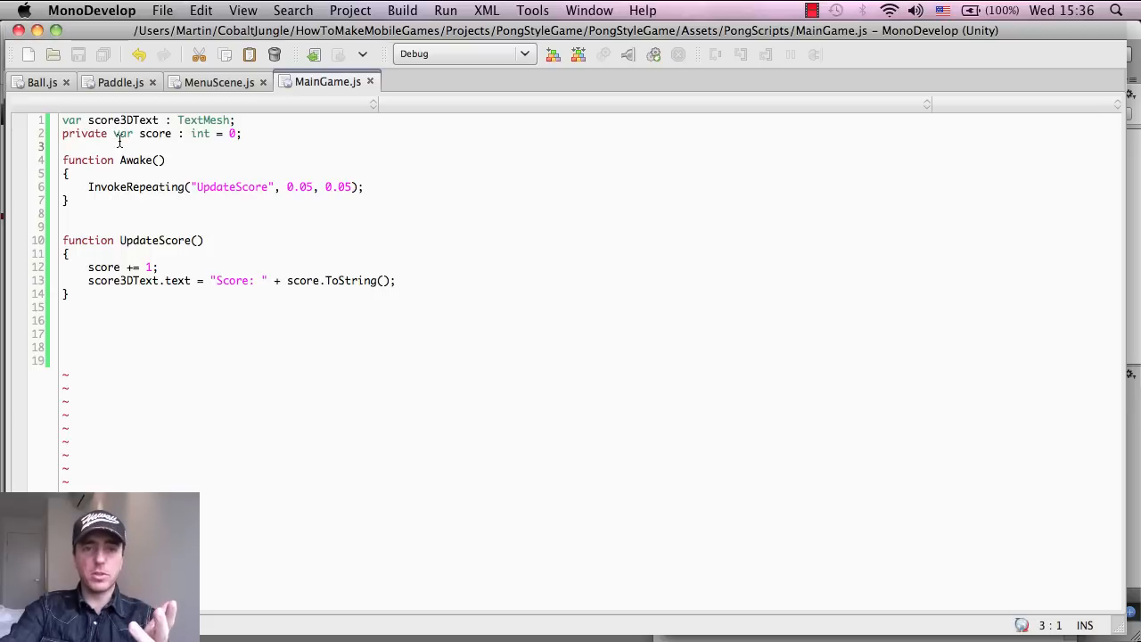
pyautogui.doubleClick(155, 133)
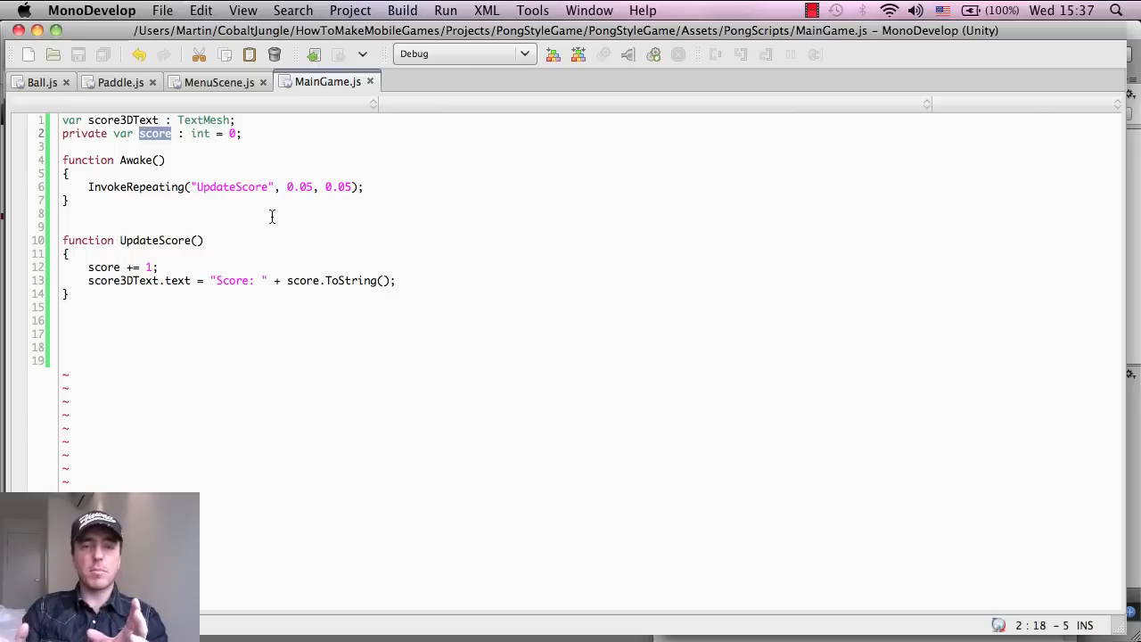
pyautogui.click(85, 134)
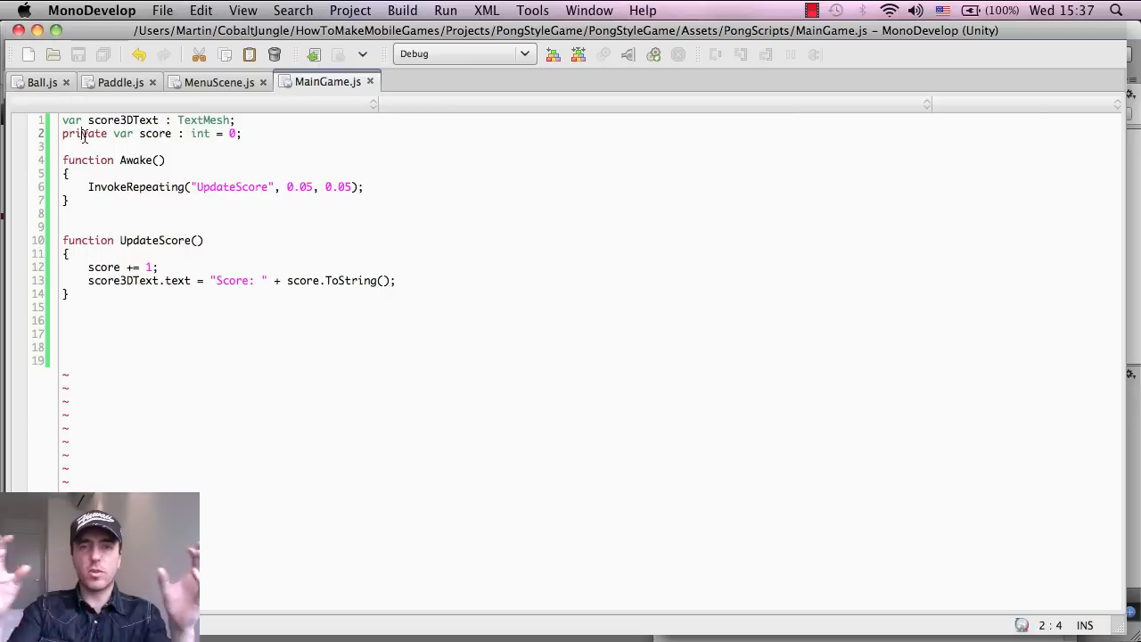
pyautogui.doubleClick(85, 133)
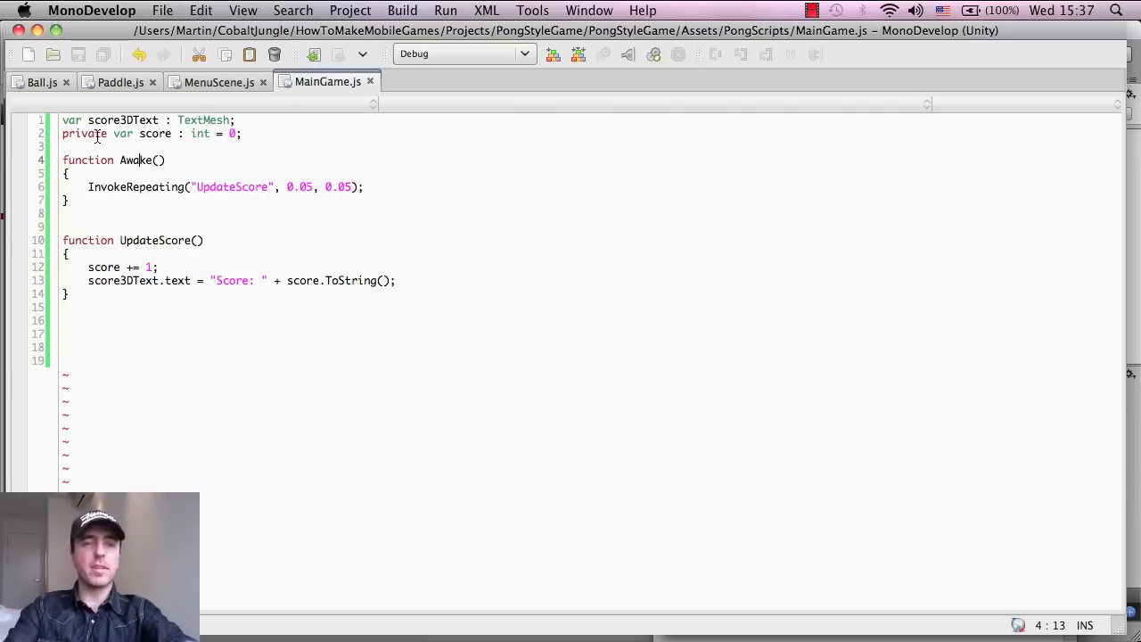
pyautogui.doubleClick(122, 133)
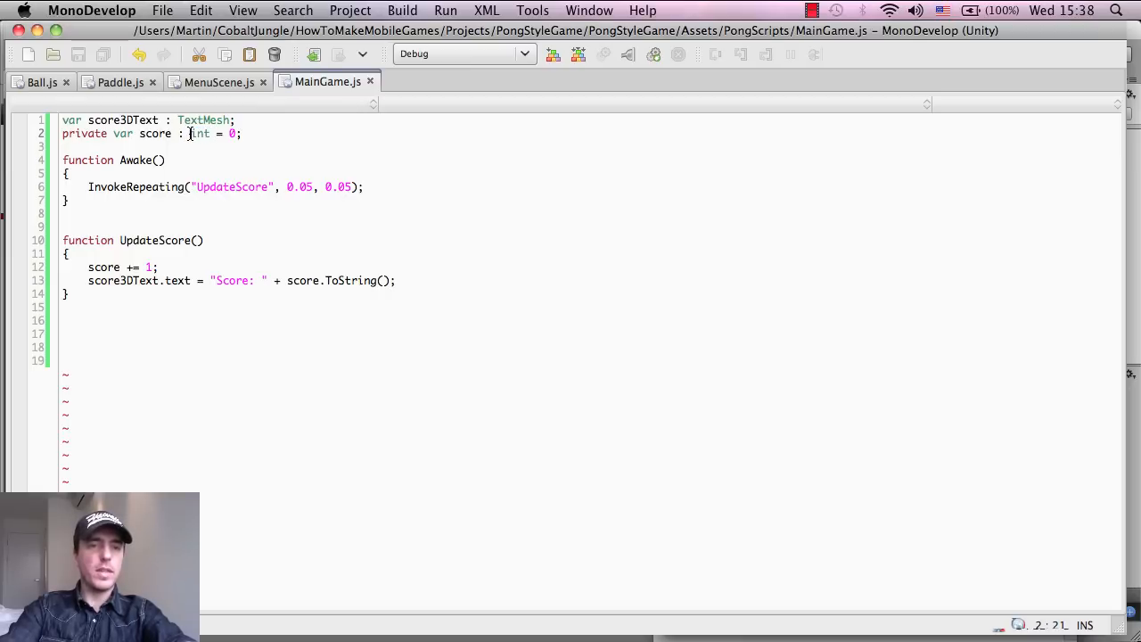
pyautogui.doubleClick(199, 132)
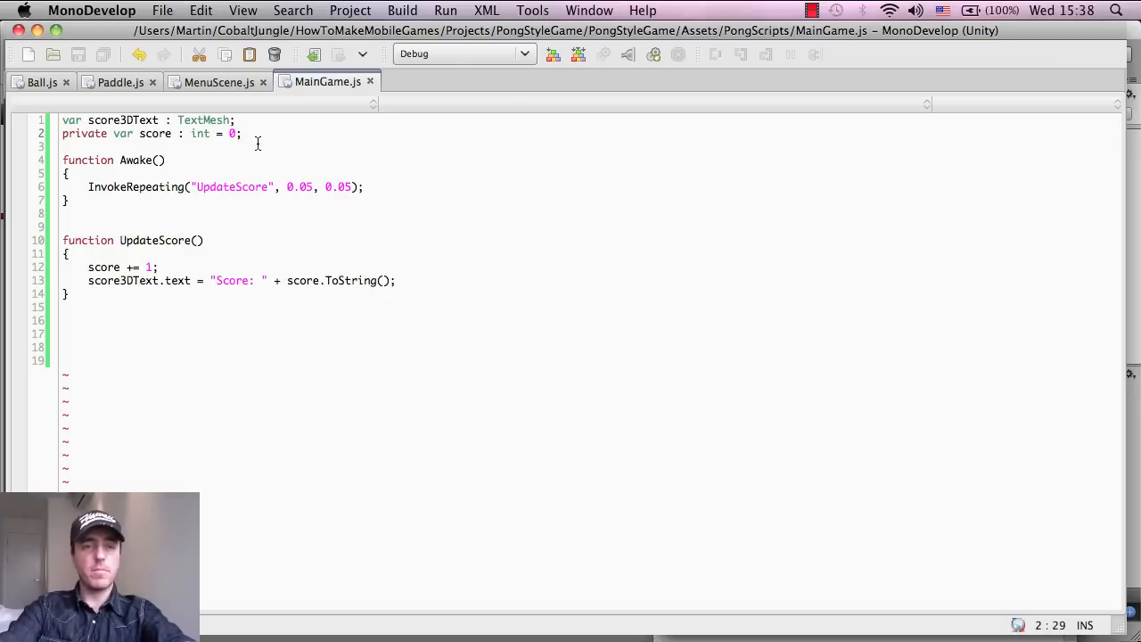
pyautogui.press('backspace')
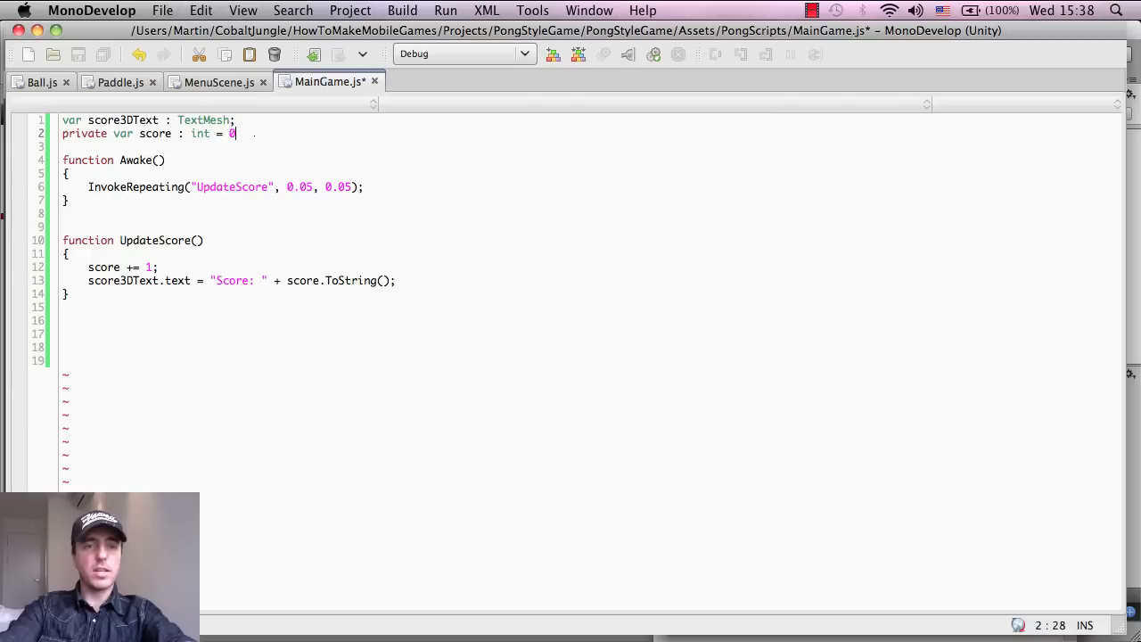
pyautogui.write(';')
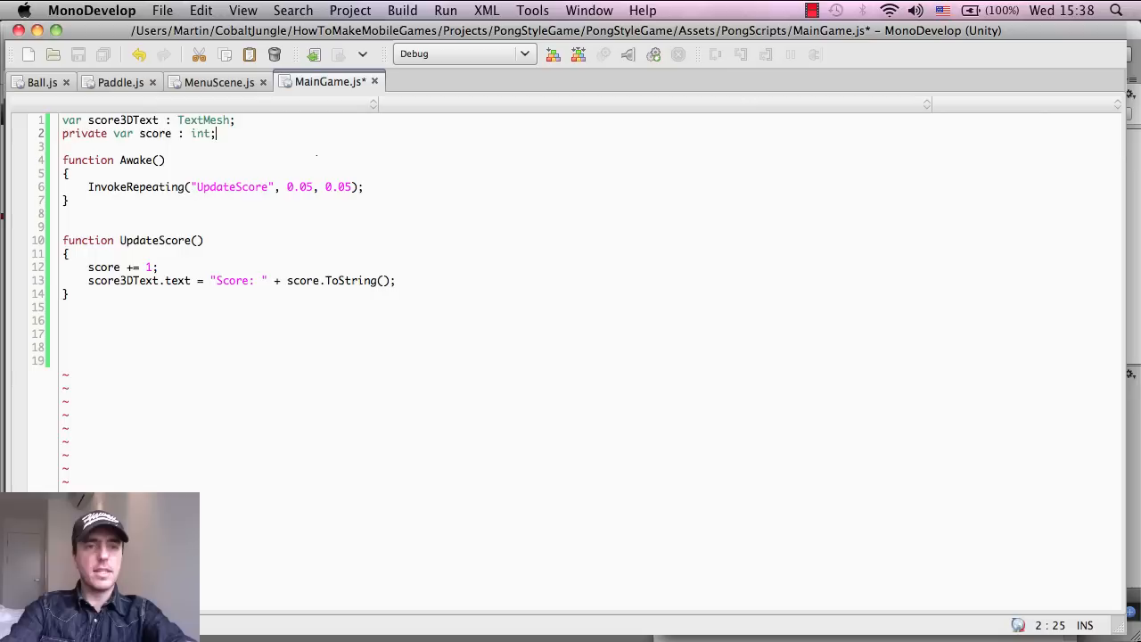
pyautogui.write('= 0')
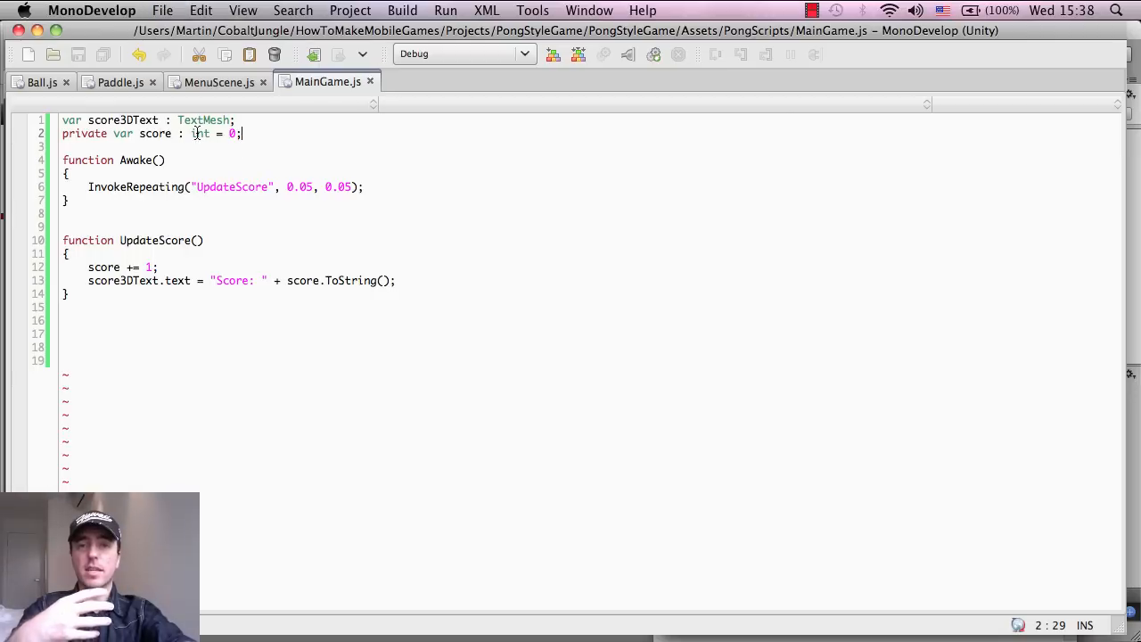
pyautogui.click(132, 120)
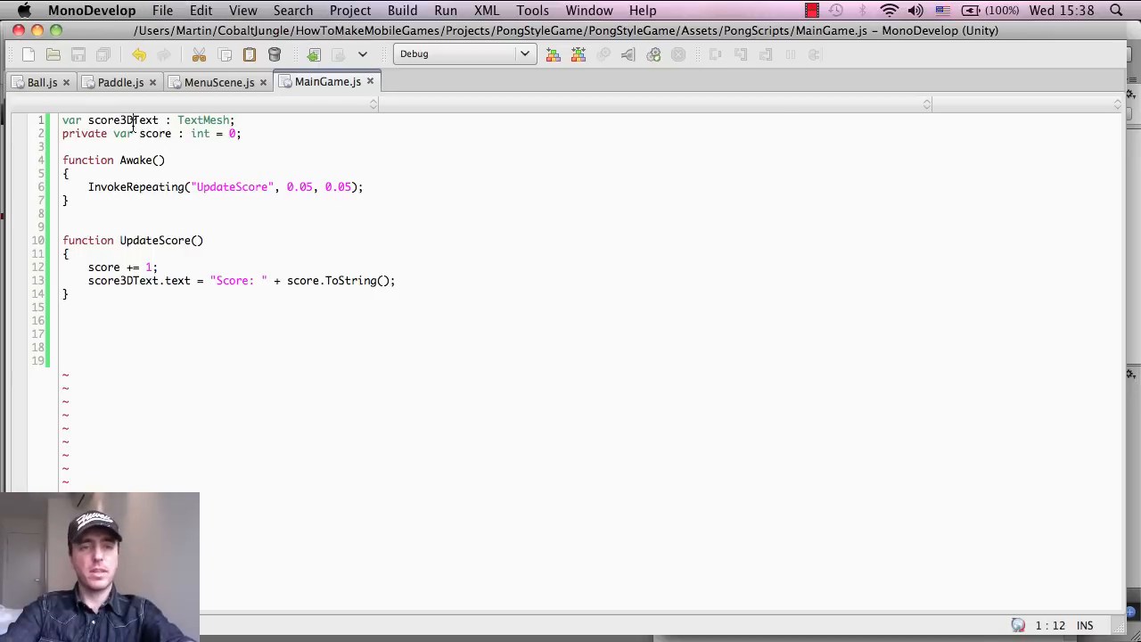
pyautogui.doubleClick(122, 119)
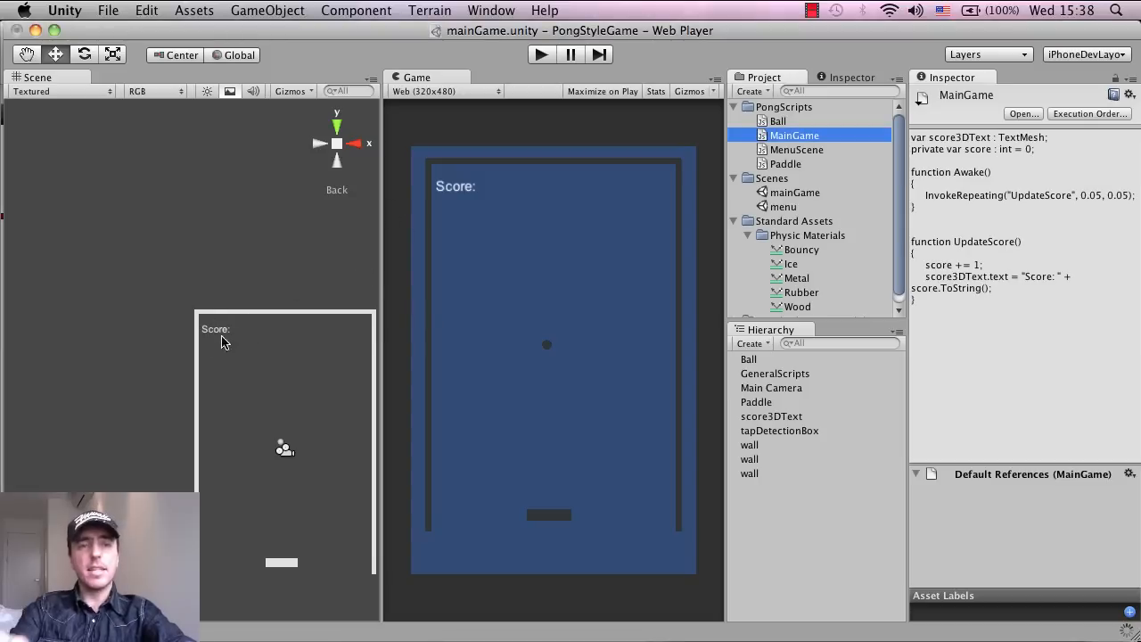
pyautogui.moveTo(805, 430)
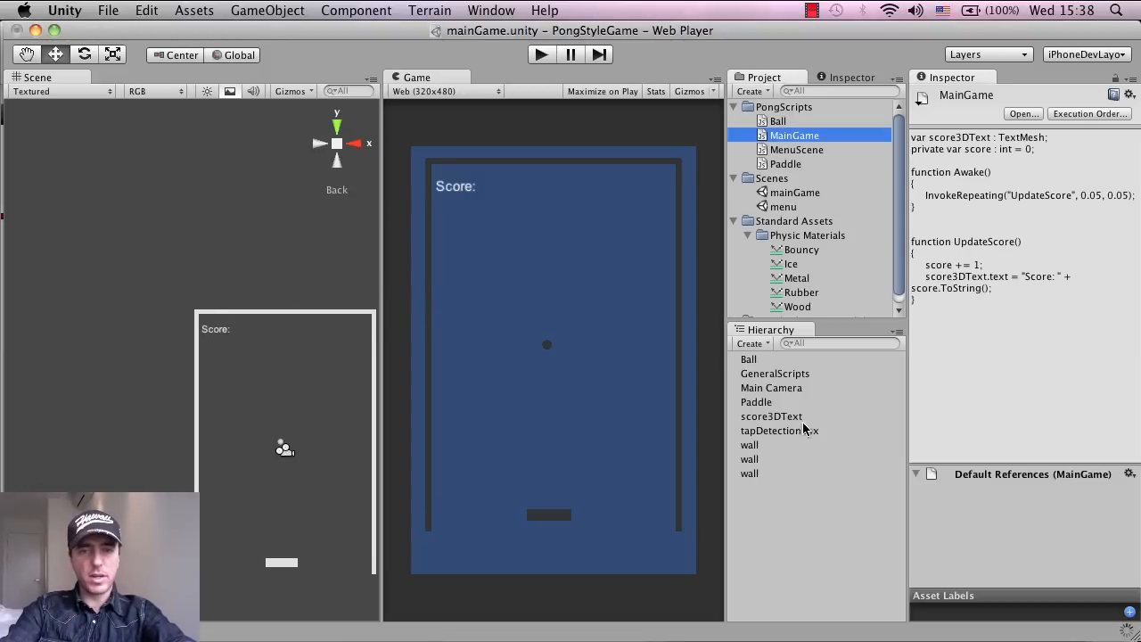
pyautogui.click(772, 416)
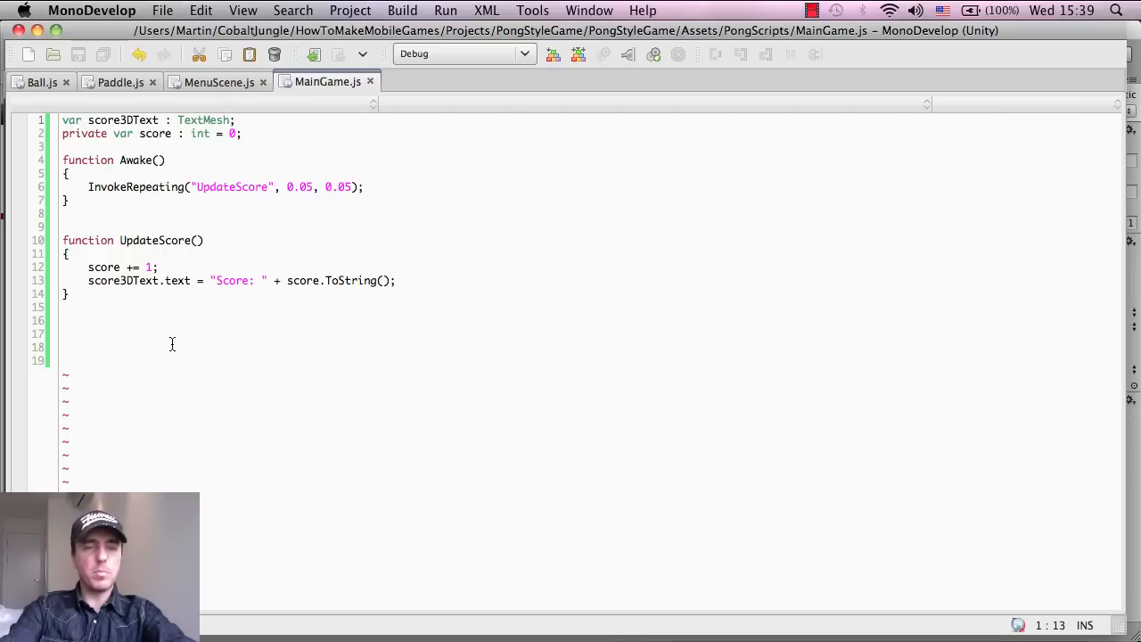
pyautogui.doubleClick(154, 240)
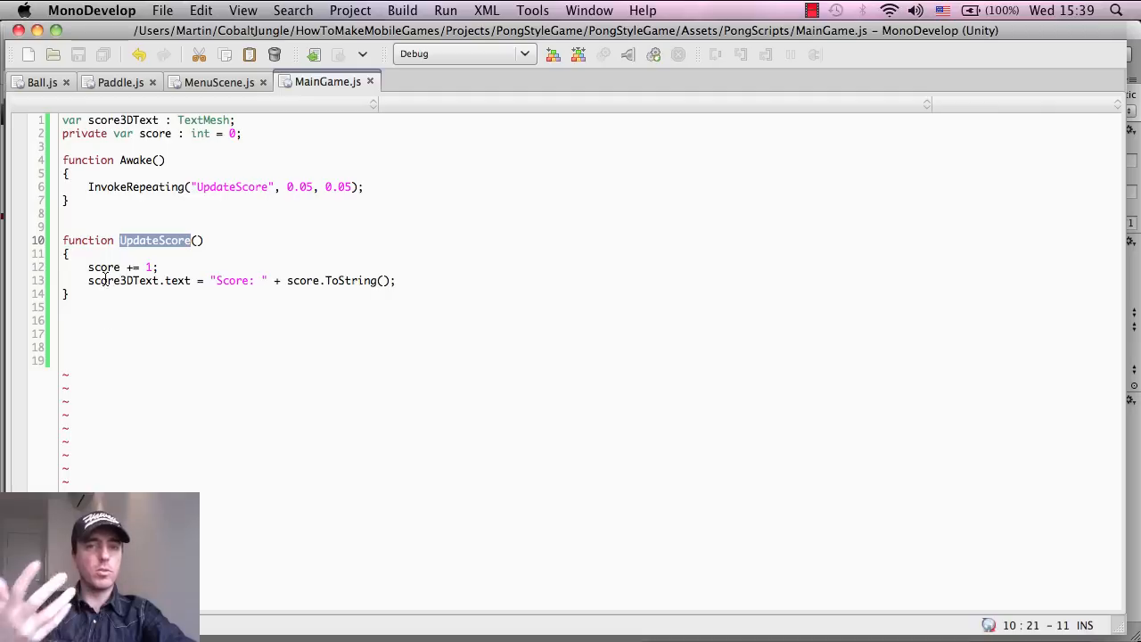
pyautogui.doubleClick(103, 266)
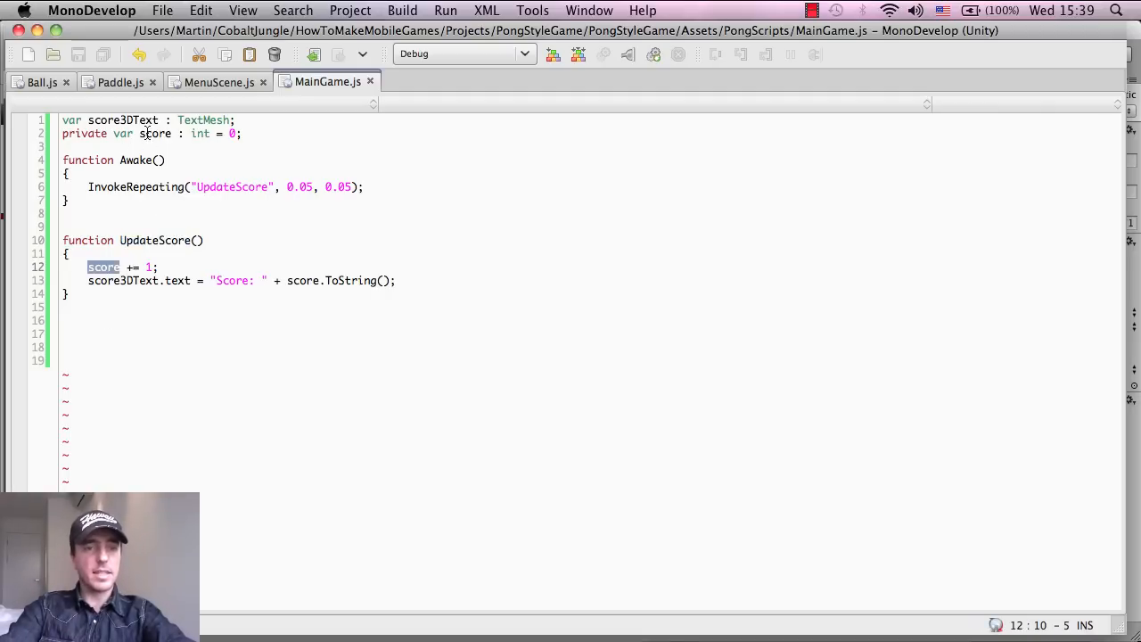
pyautogui.moveTo(185, 279)
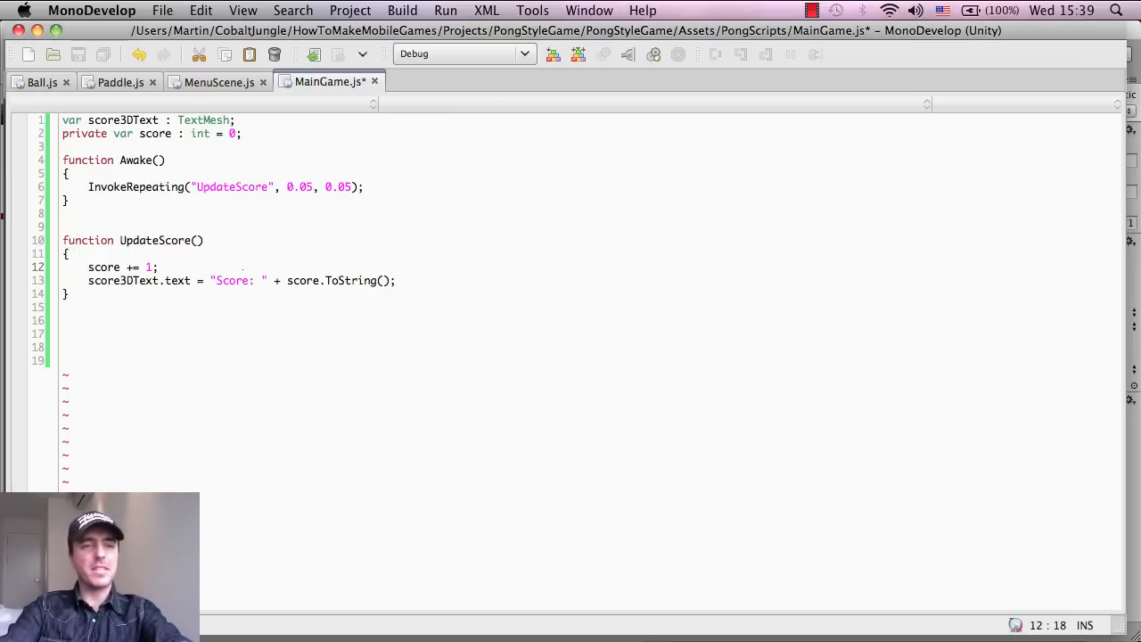
pyautogui.write('score +')
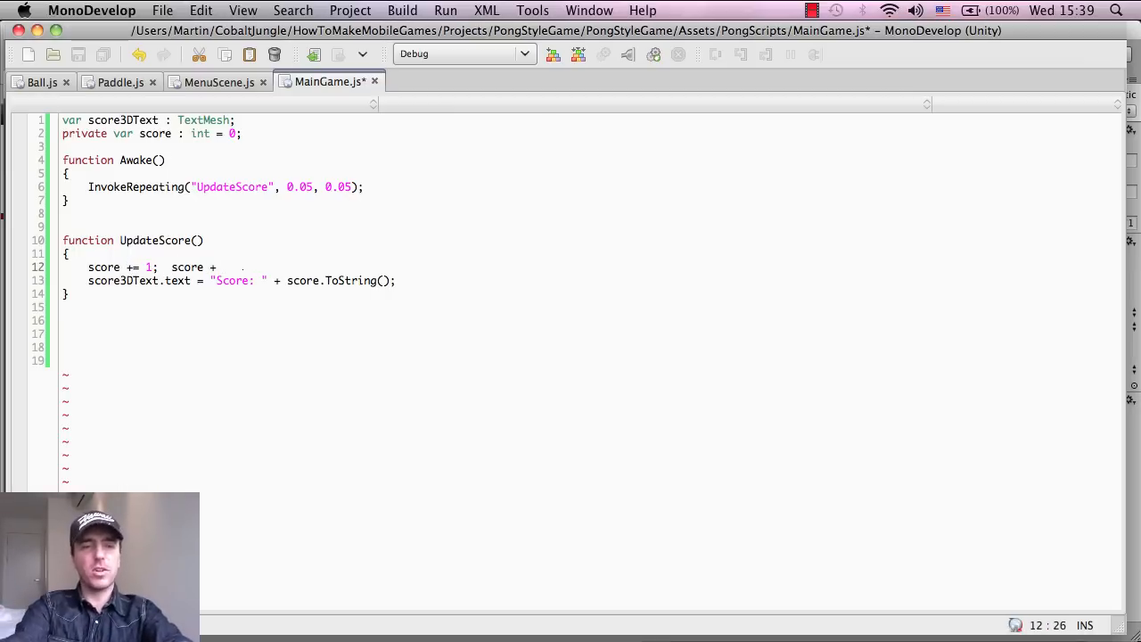
pyautogui.write('sc')
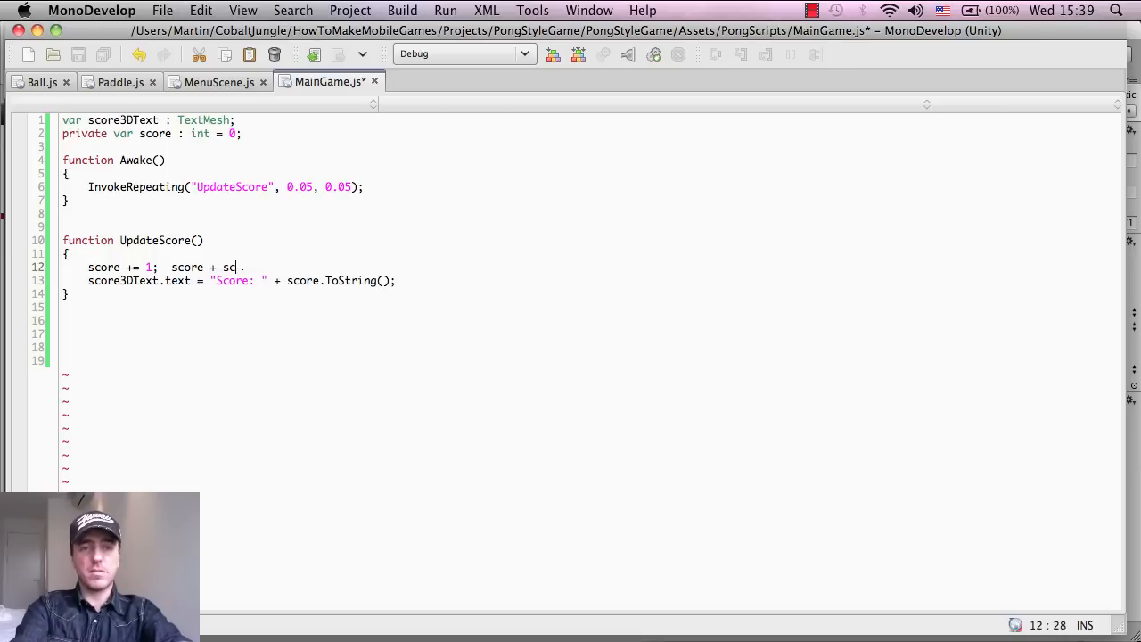
pyautogui.write('ore')
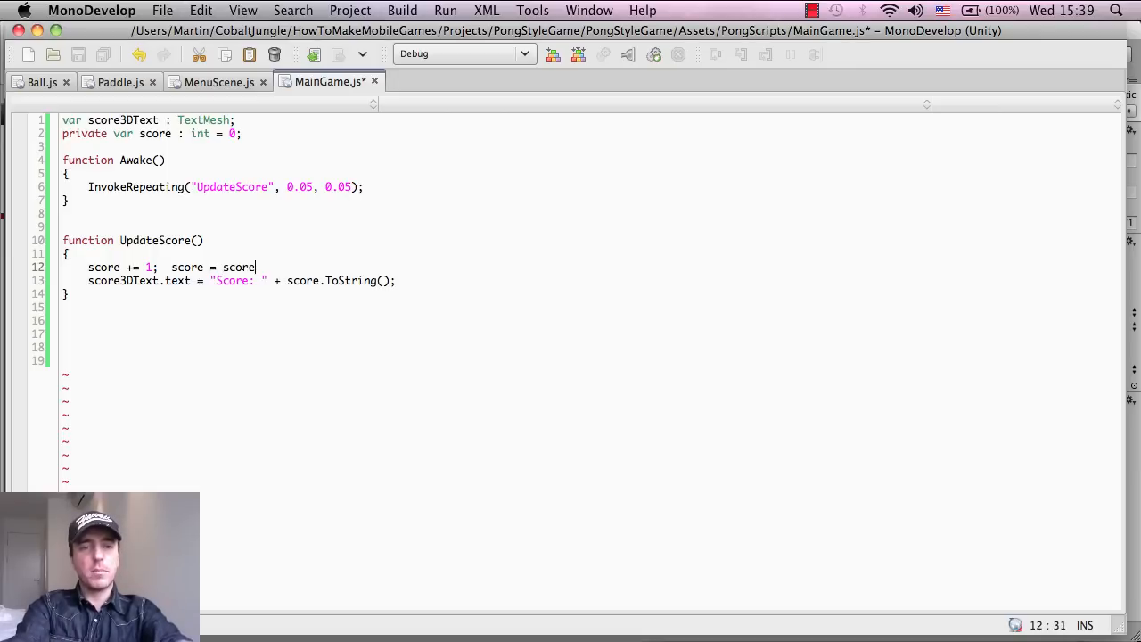
pyautogui.write('+ 1;')
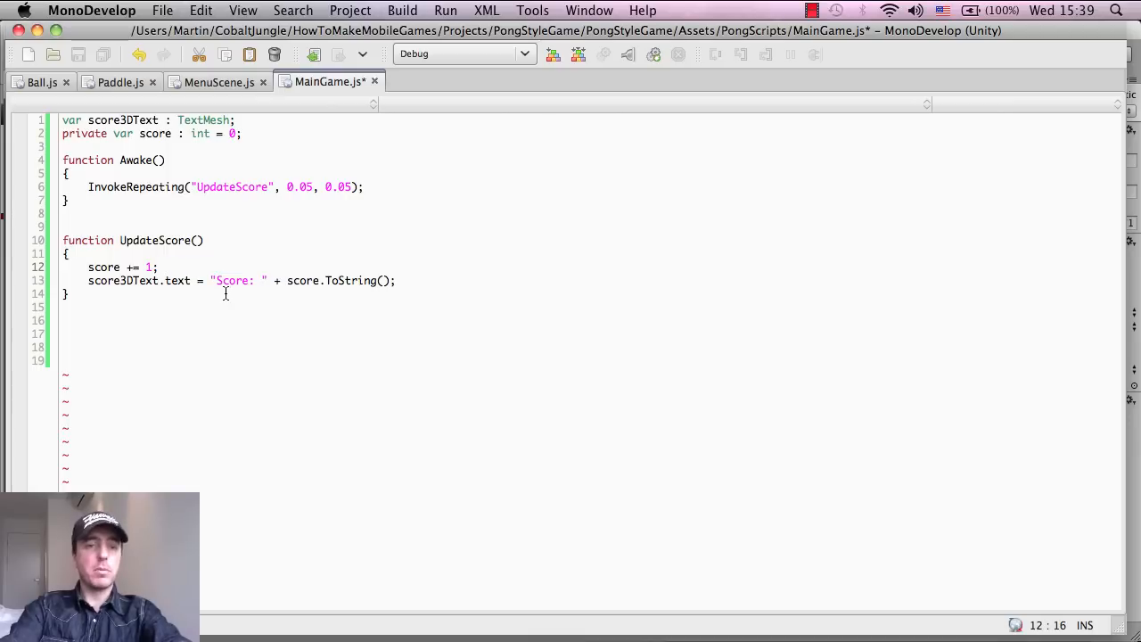
pyautogui.doubleClick(102, 267)
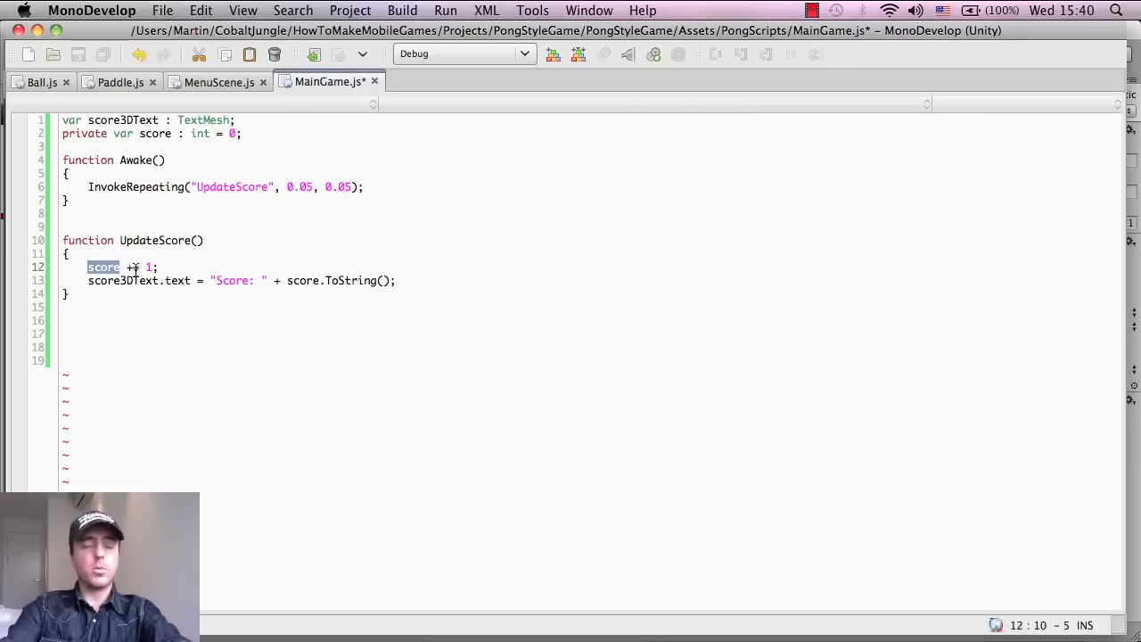
pyautogui.doubleClick(123, 280)
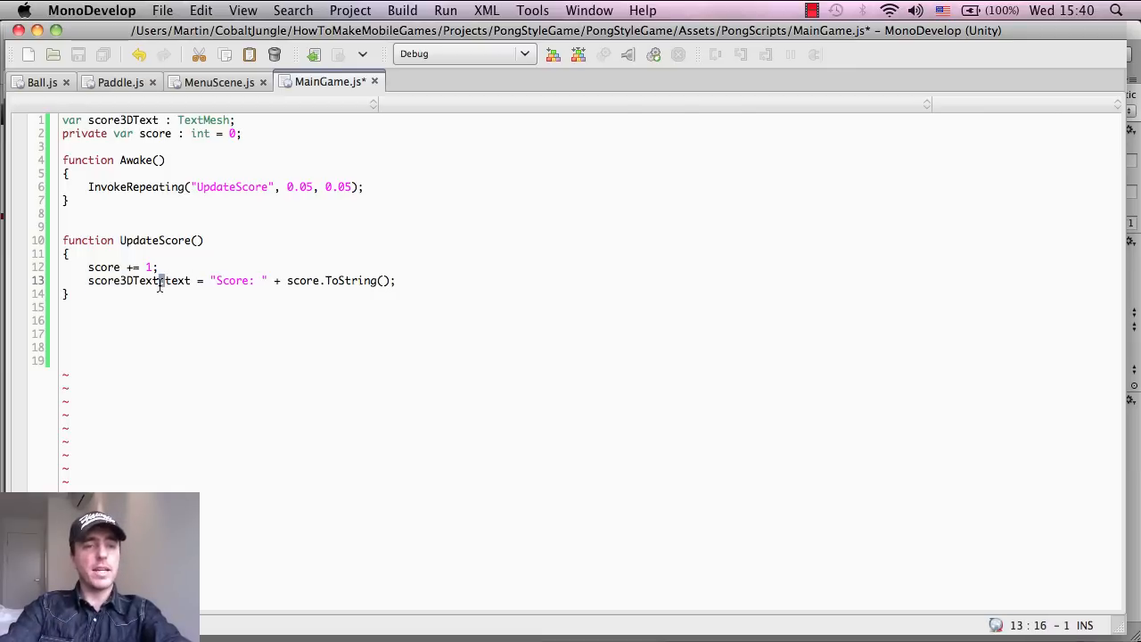
pyautogui.doubleClick(176, 280)
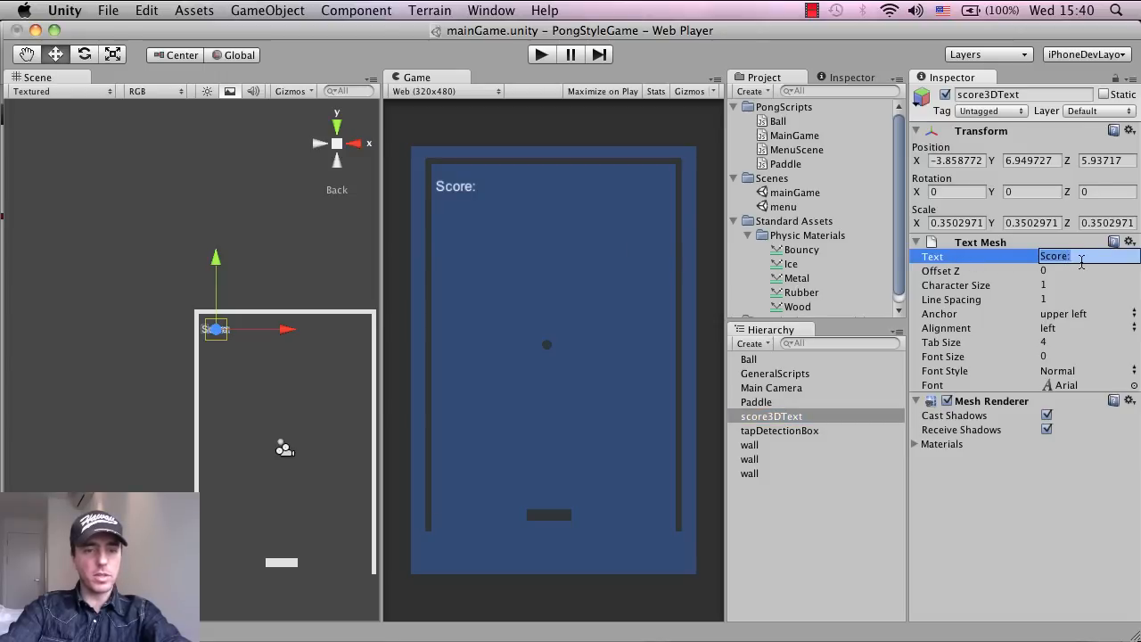
pyautogui.moveTo(462, 602)
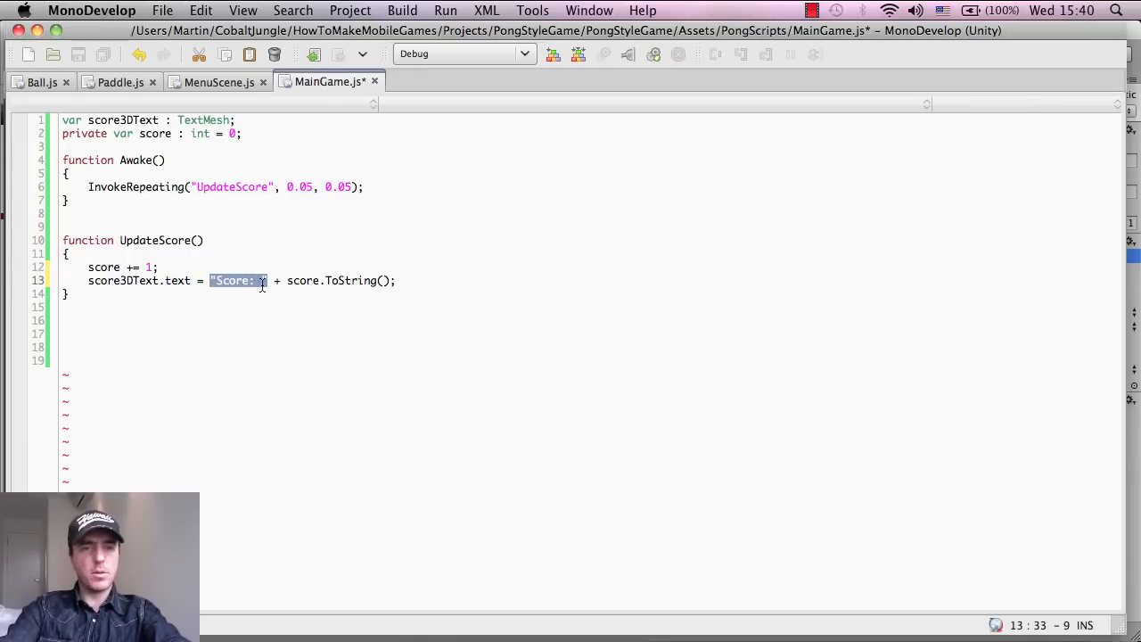
pyautogui.click(263, 280)
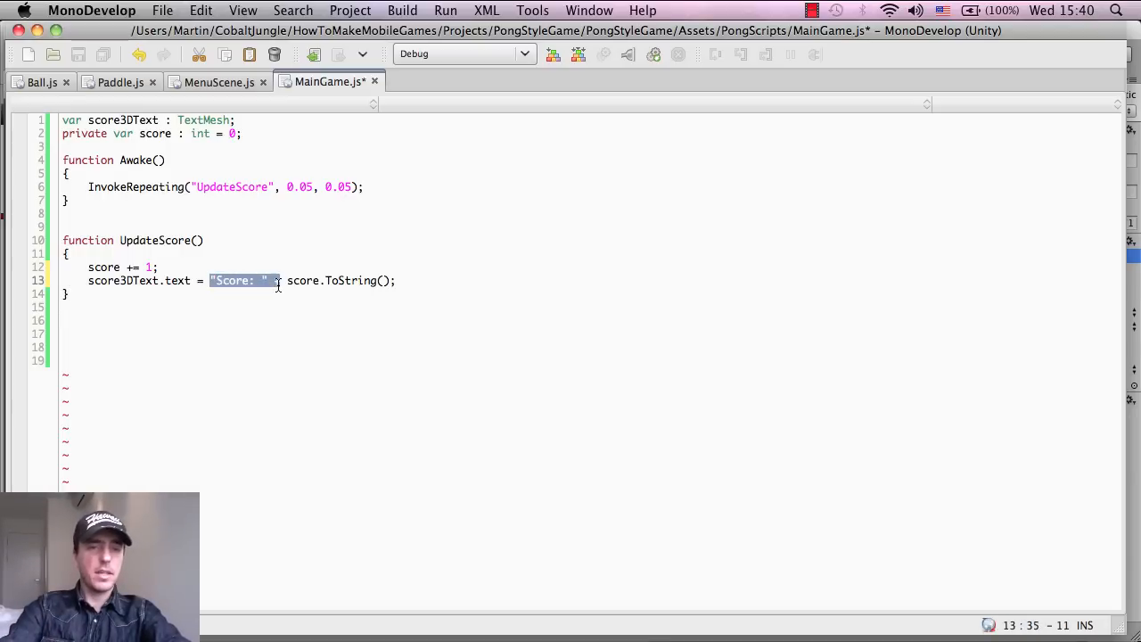
pyautogui.click(234, 280)
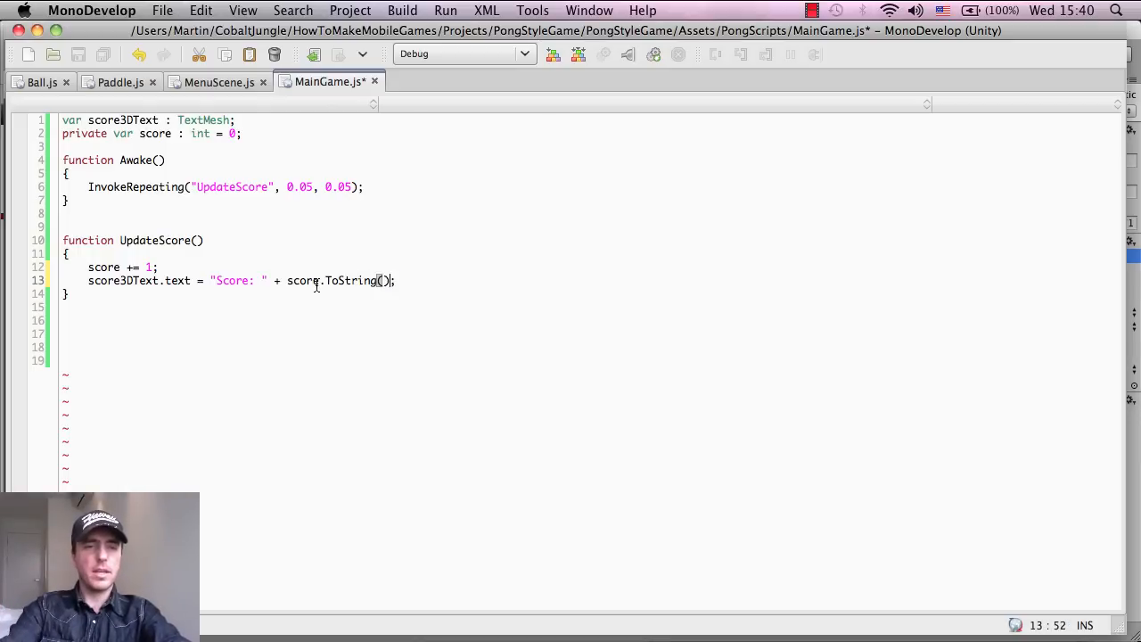
pyautogui.doubleClick(102, 266)
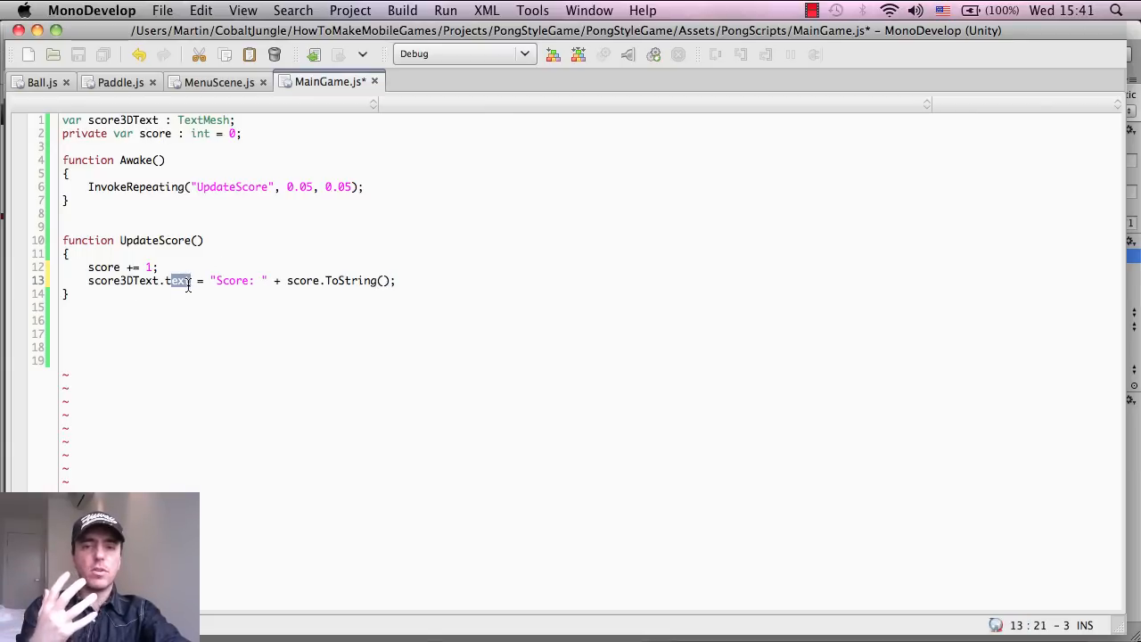
pyautogui.doubleClick(177, 280)
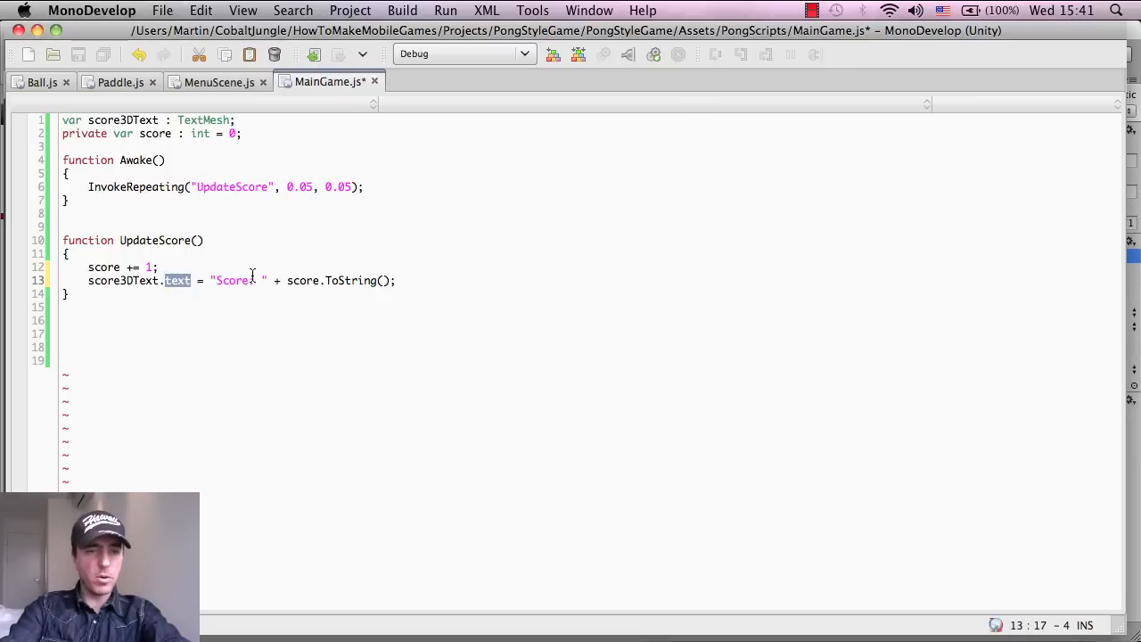
pyautogui.write(':')
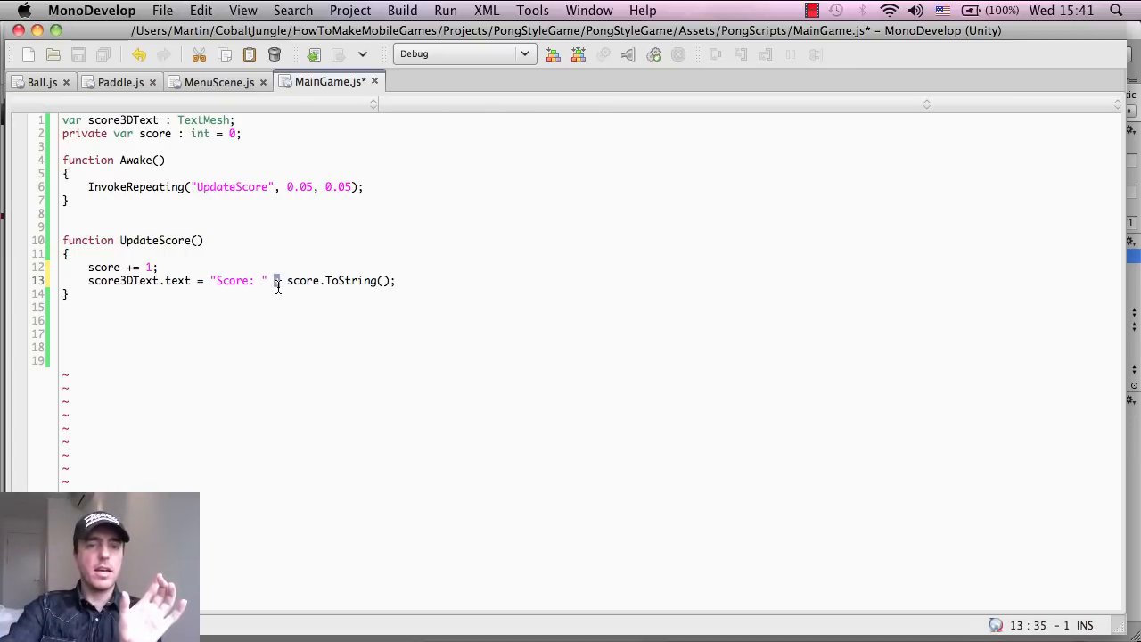
# - Demo concatenation with extra 'is' and 'so big' strings, revert to 'Score: ', and save
pyautogui.write('+ "is" +')
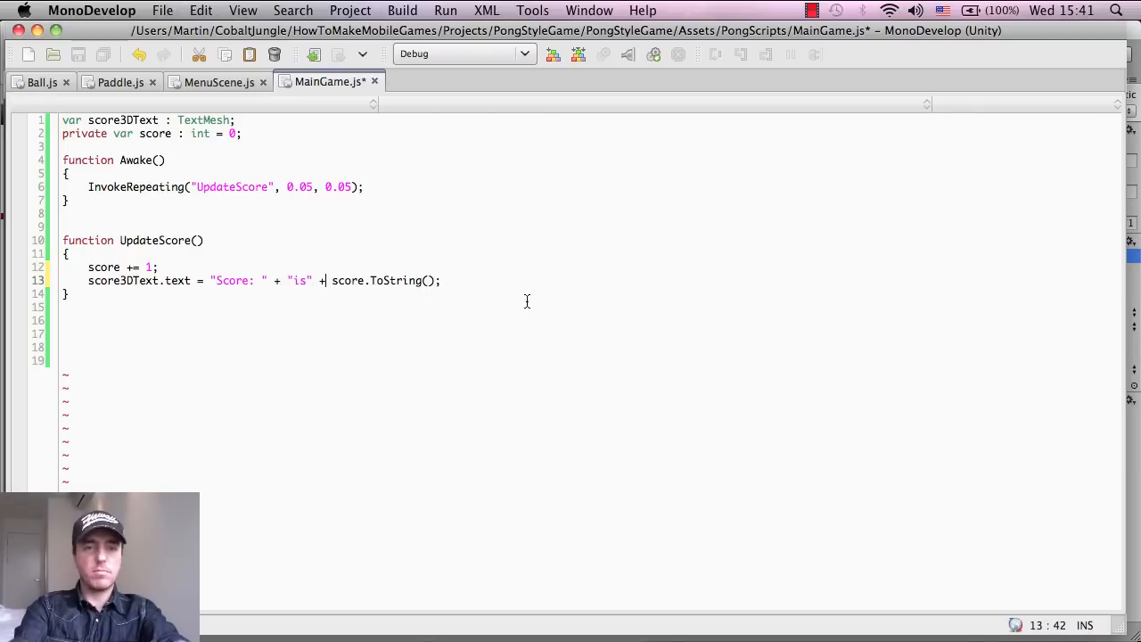
pyautogui.write('"')
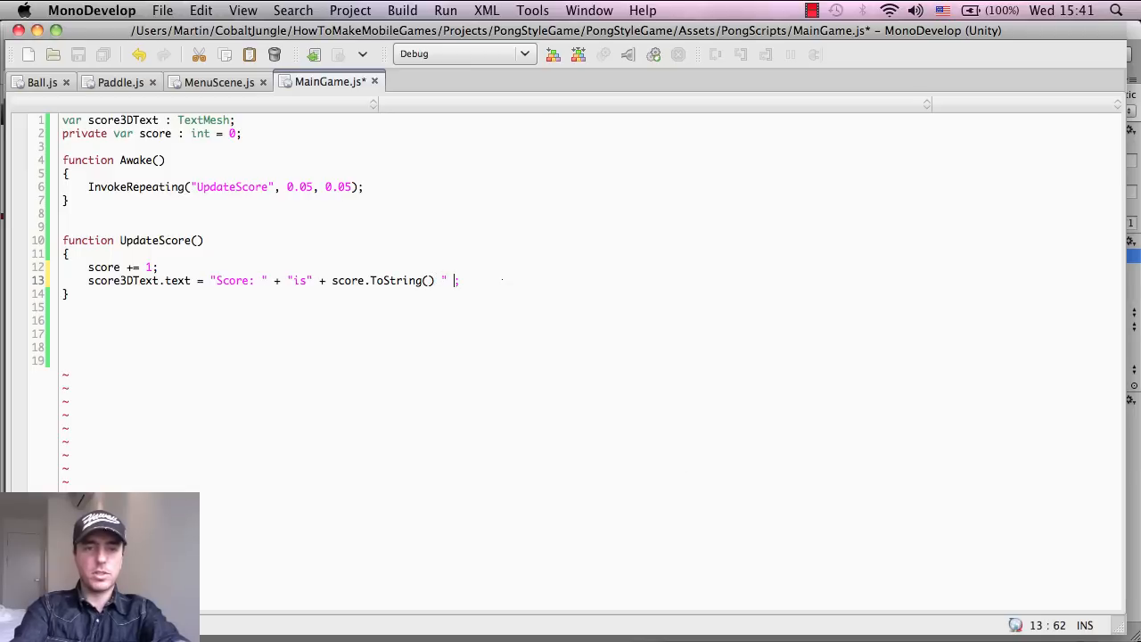
pyautogui.write('so bi;')
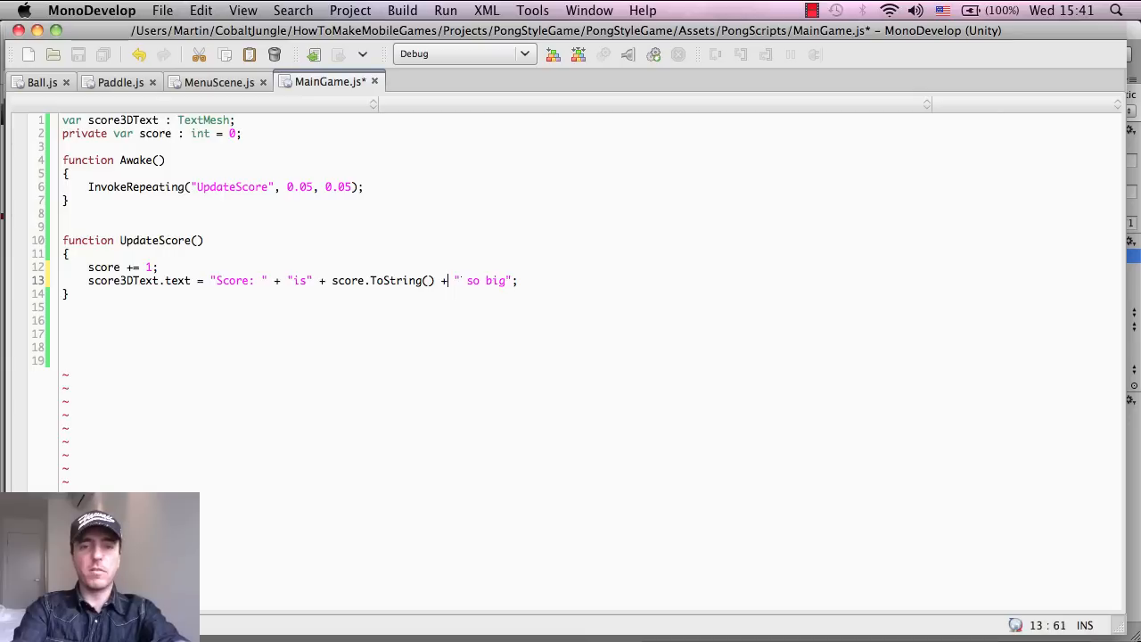
pyautogui.moveTo(450, 305)
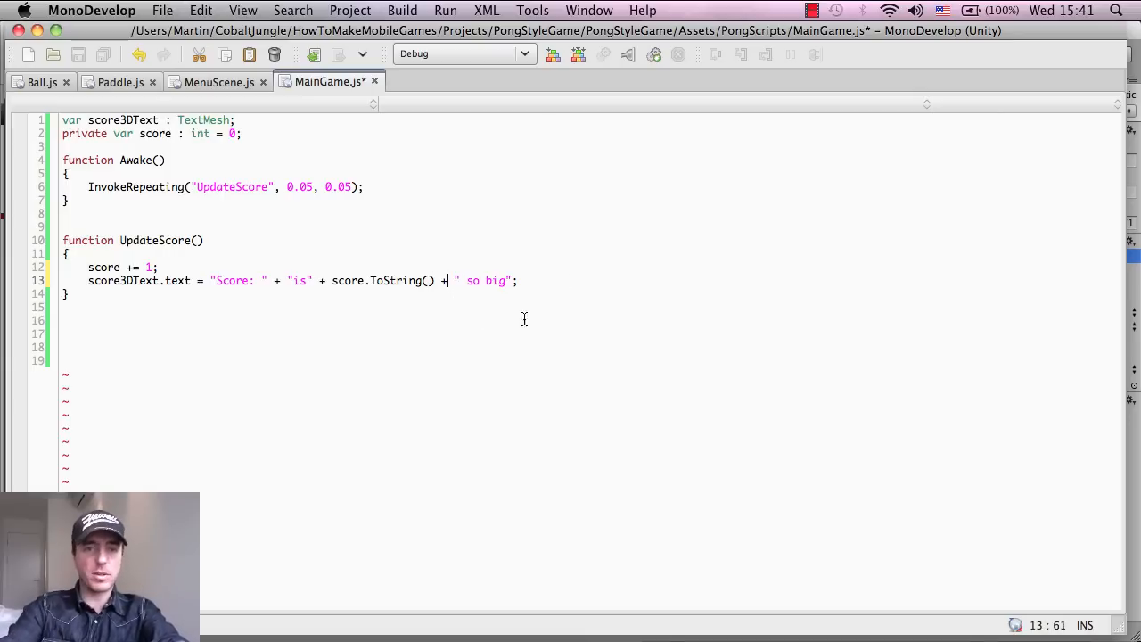
pyautogui.click(276, 280)
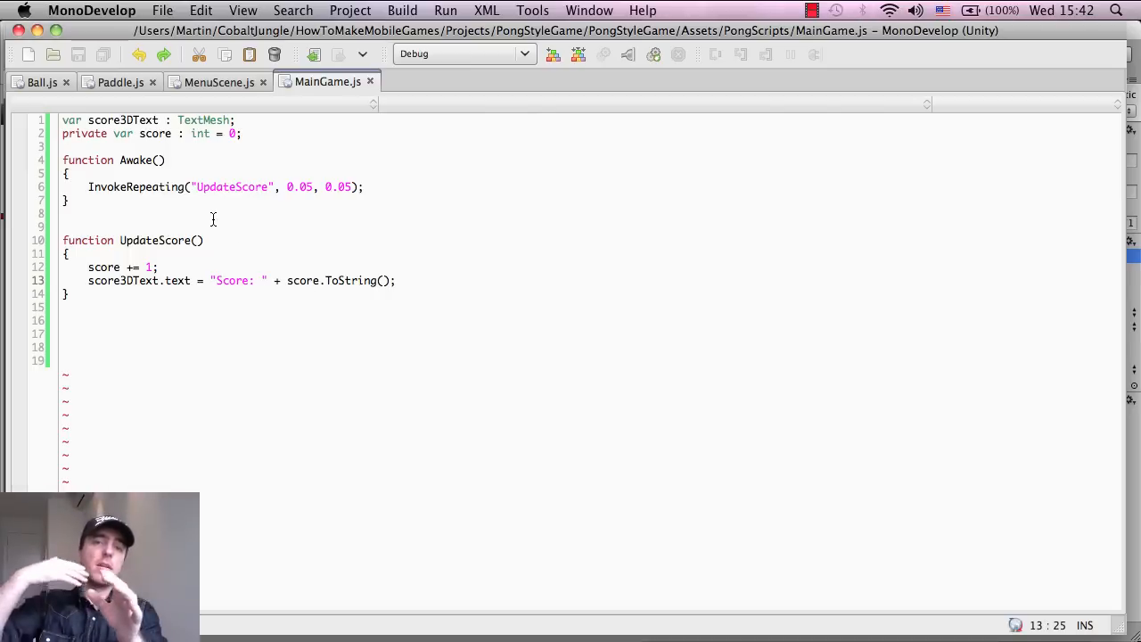
pyautogui.click(204, 240)
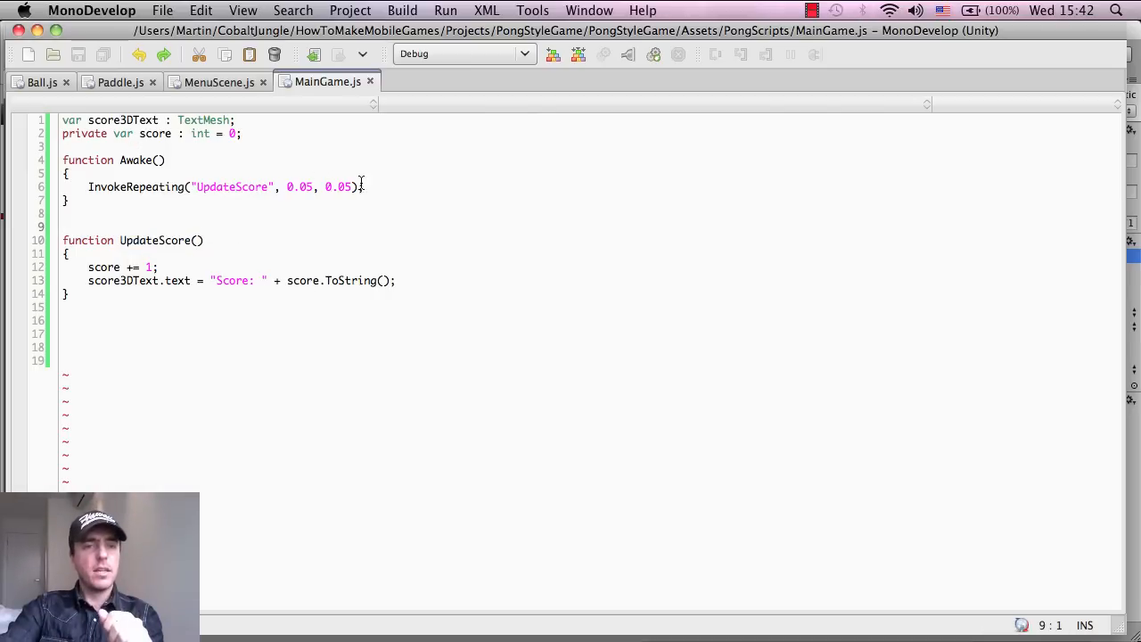
pyautogui.doubleClick(134, 187)
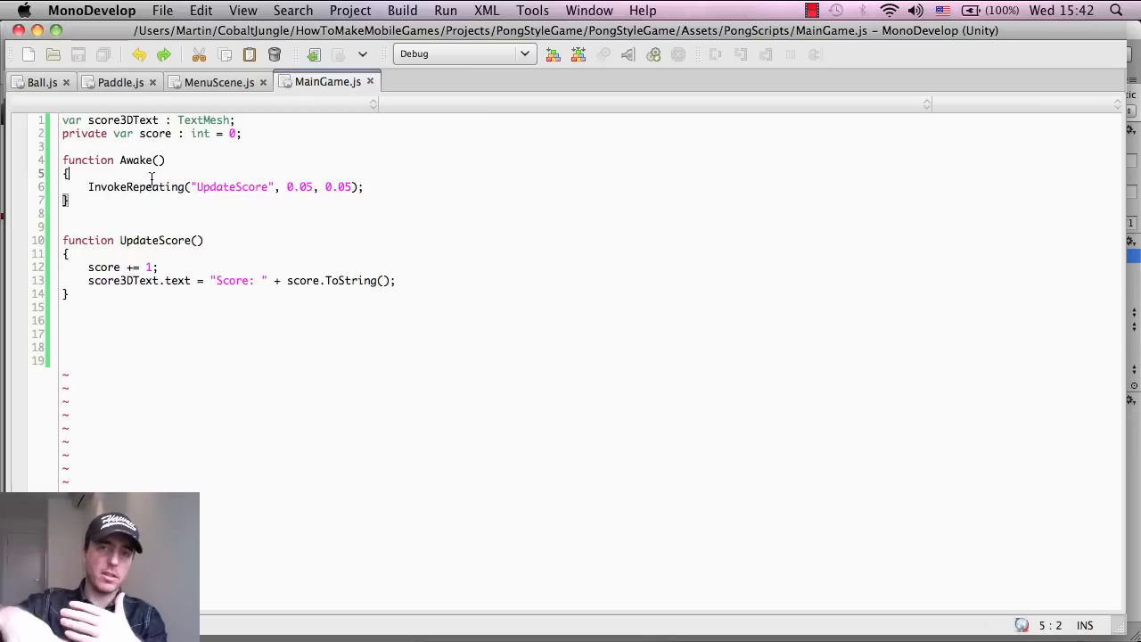
pyautogui.doubleClick(133, 186)
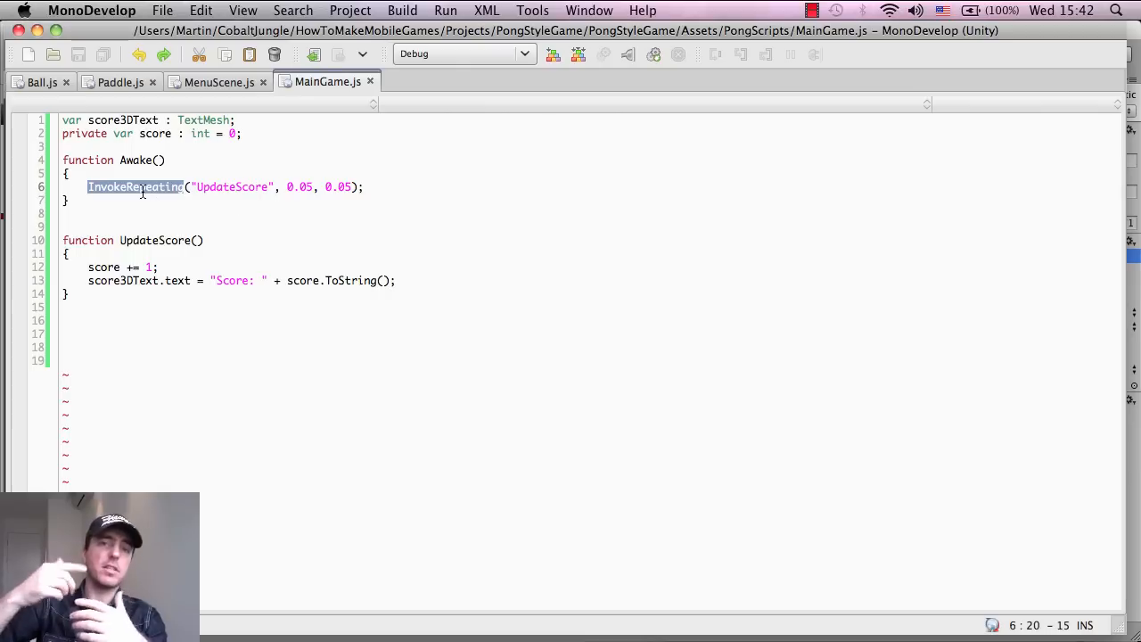
pyautogui.doubleClick(232, 186)
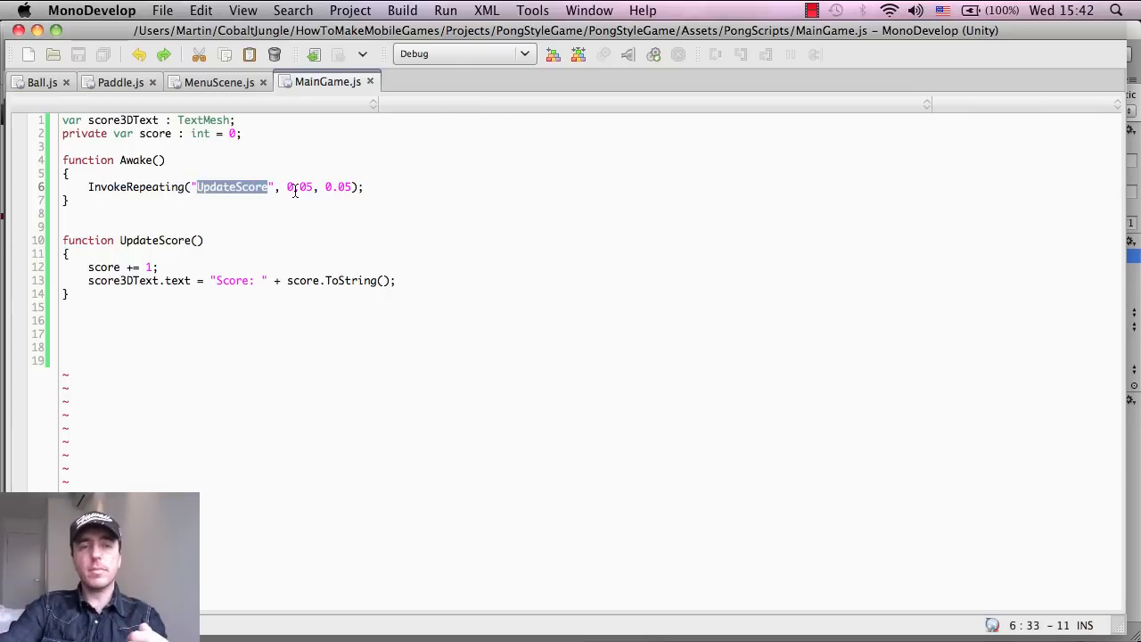
pyautogui.doubleClick(153, 240)
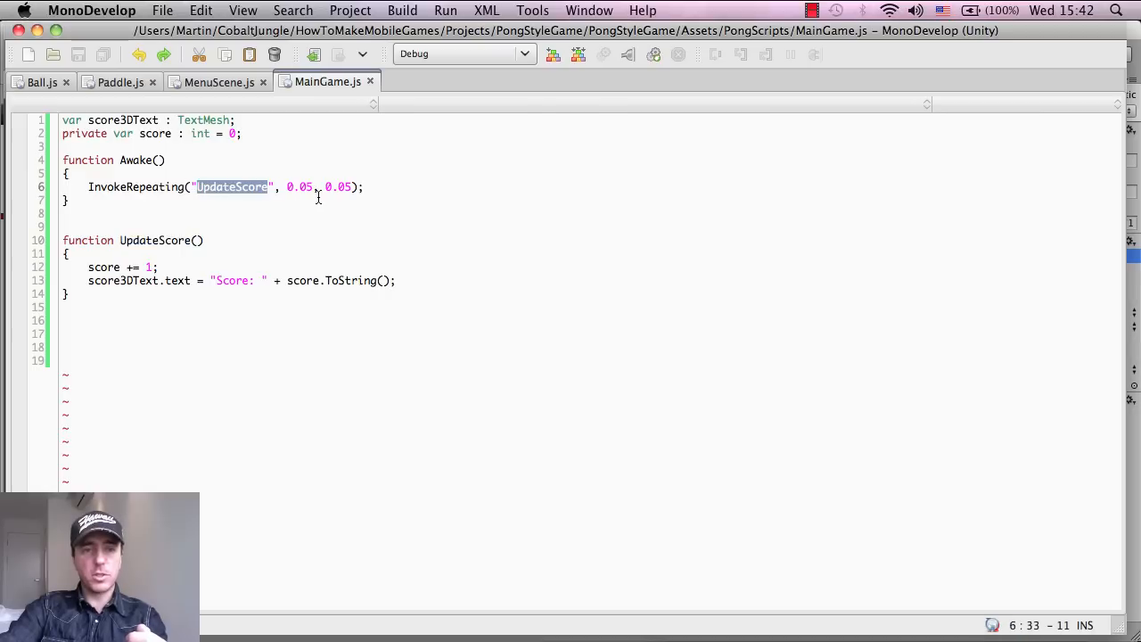
pyautogui.doubleClick(299, 186)
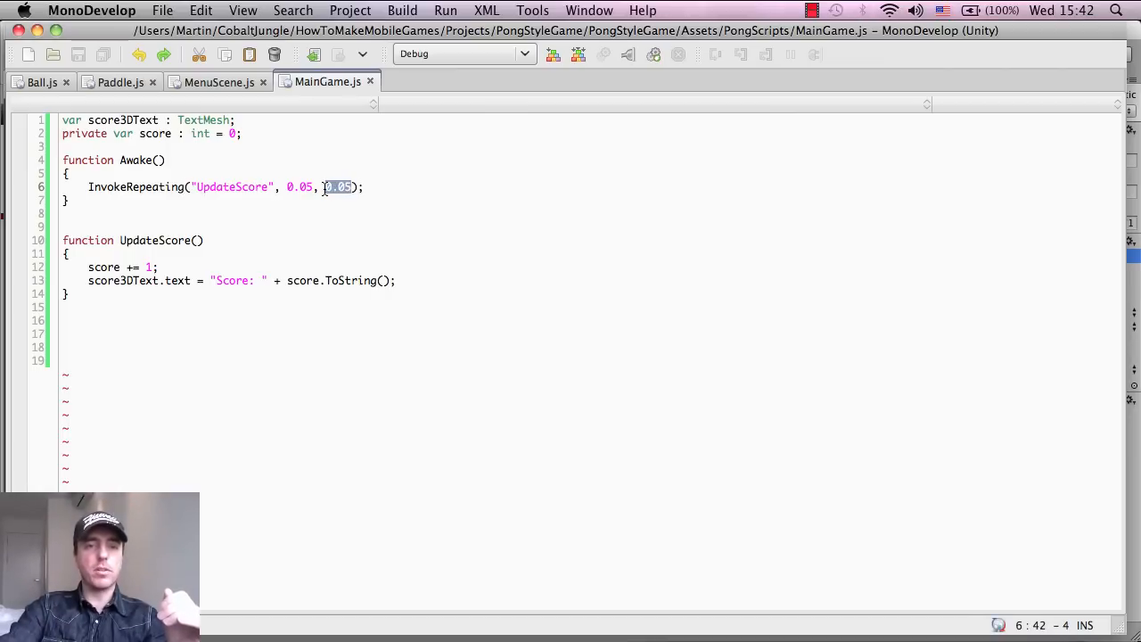
pyautogui.doubleClick(154, 240)
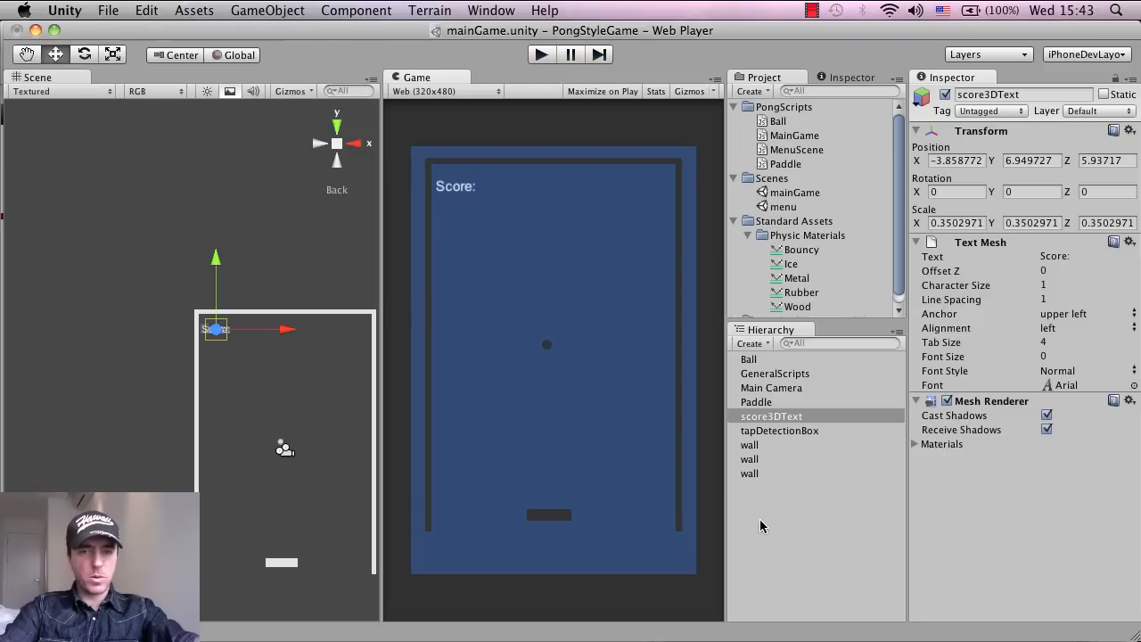
pyautogui.moveTo(789, 383)
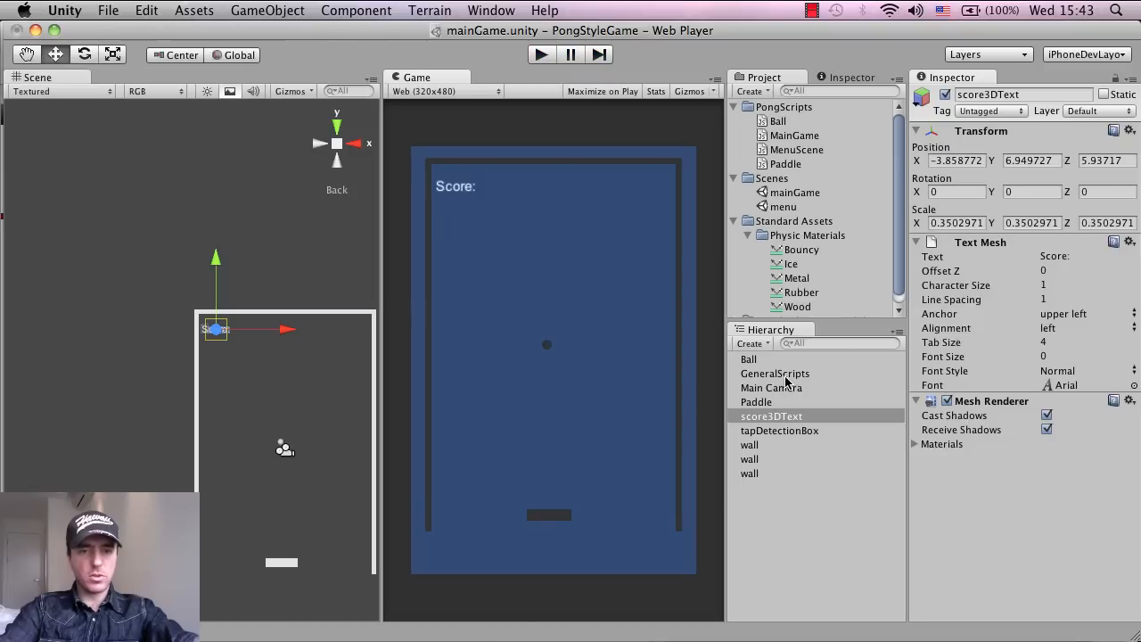
pyautogui.moveTo(783, 379)
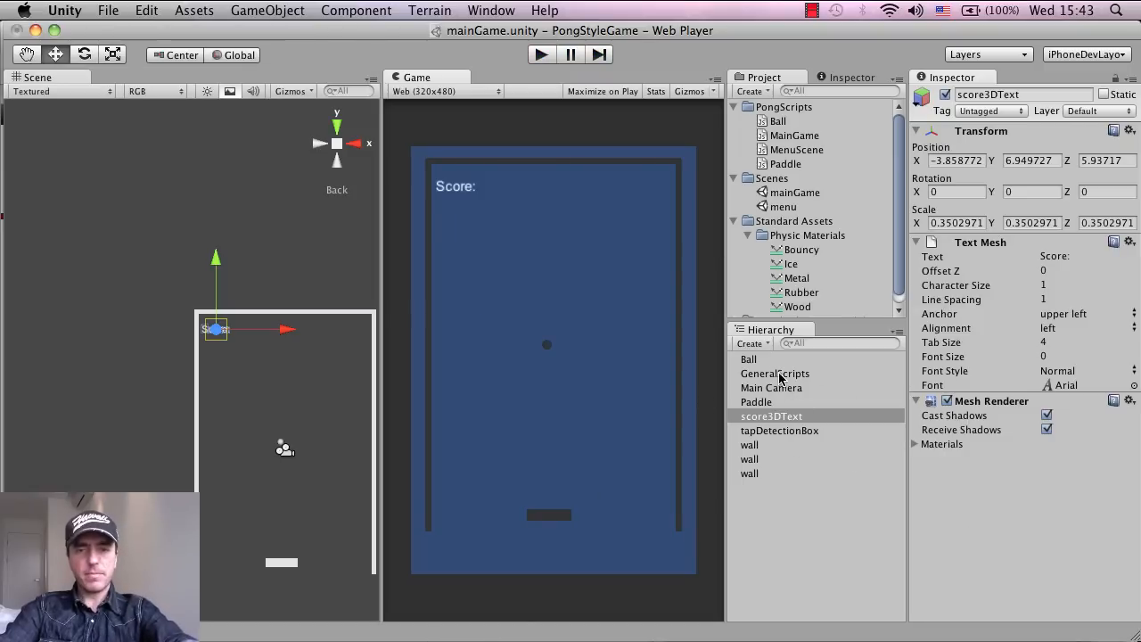
# - Preview the MainGame script code and attach it to the GeneralScripts object
pyautogui.click(775, 373)
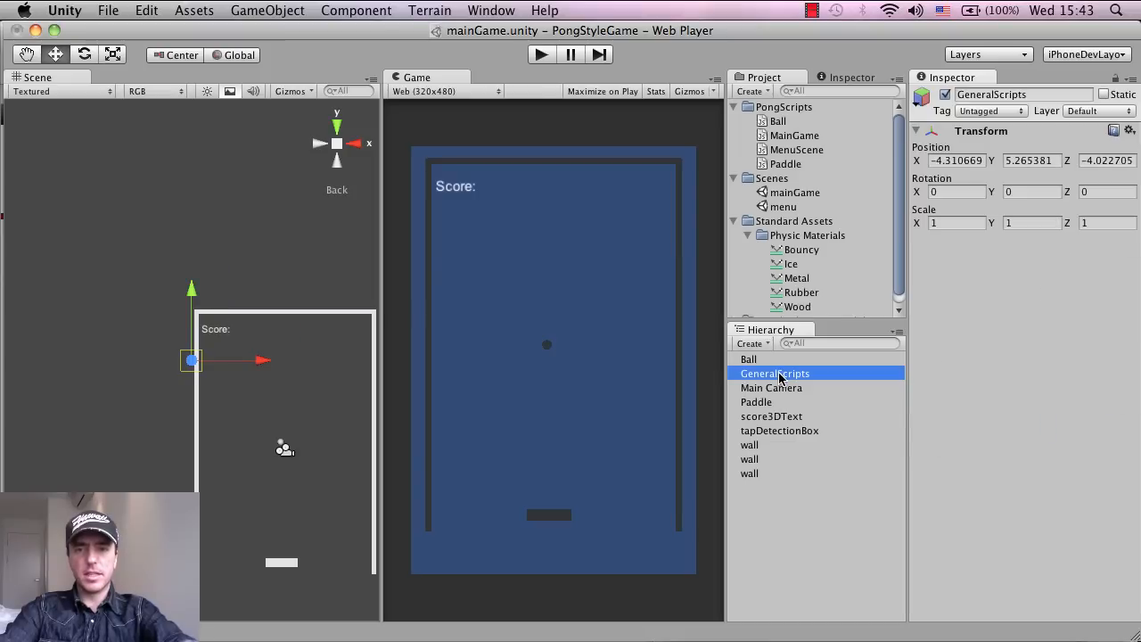
pyautogui.moveTo(793, 393)
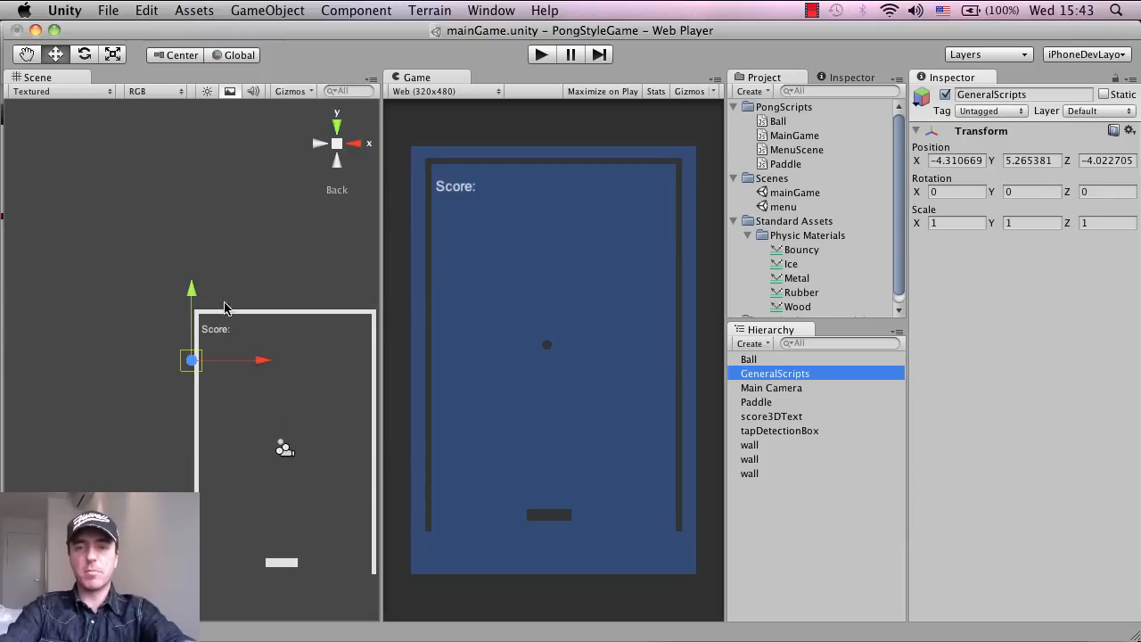
pyautogui.moveTo(912, 249)
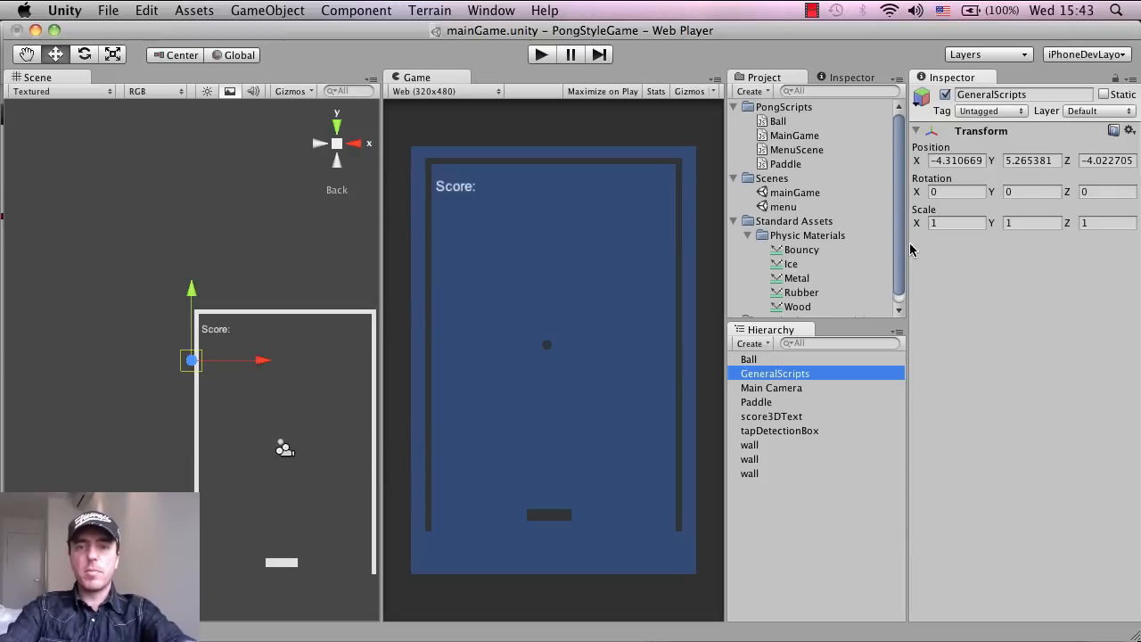
pyautogui.click(791, 134)
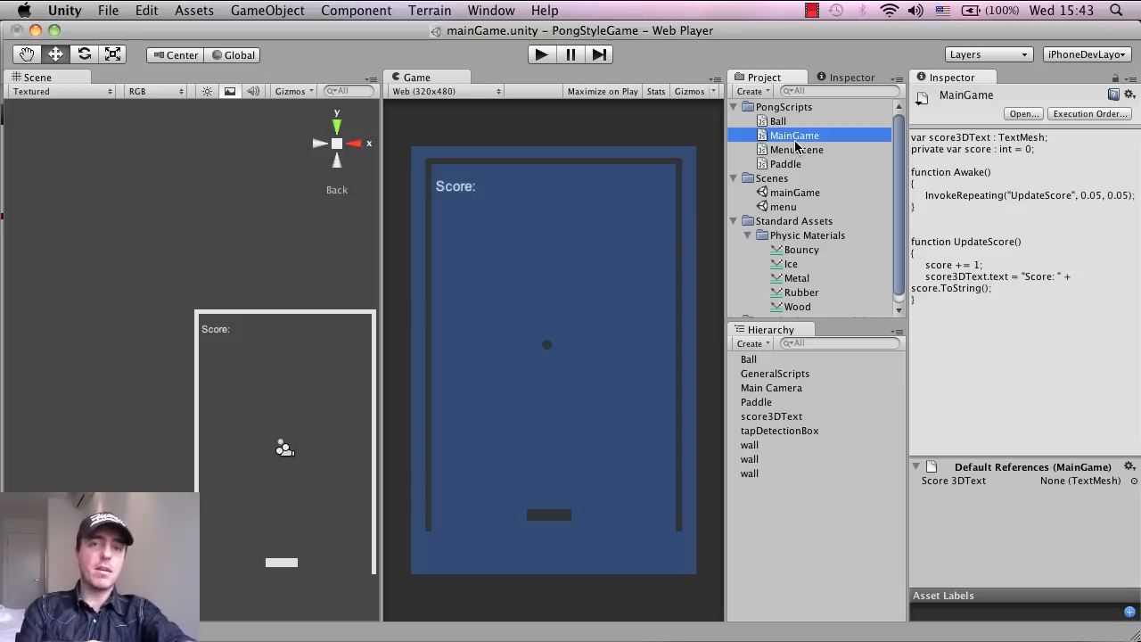
pyautogui.moveTo(780, 291)
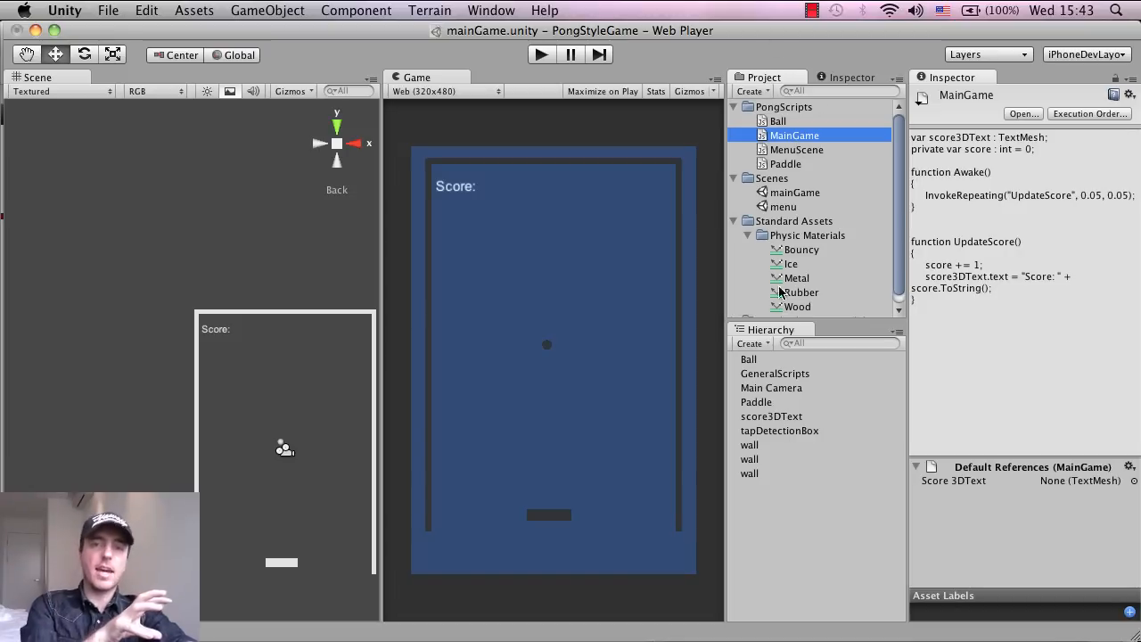
pyautogui.moveTo(774, 206)
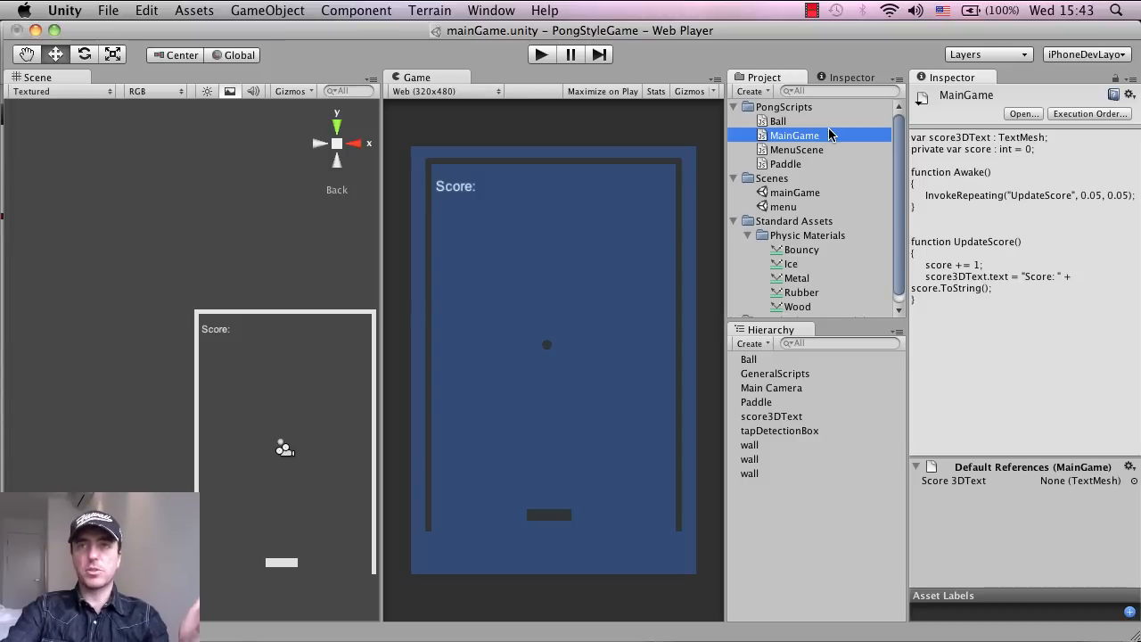
pyautogui.click(775, 374)
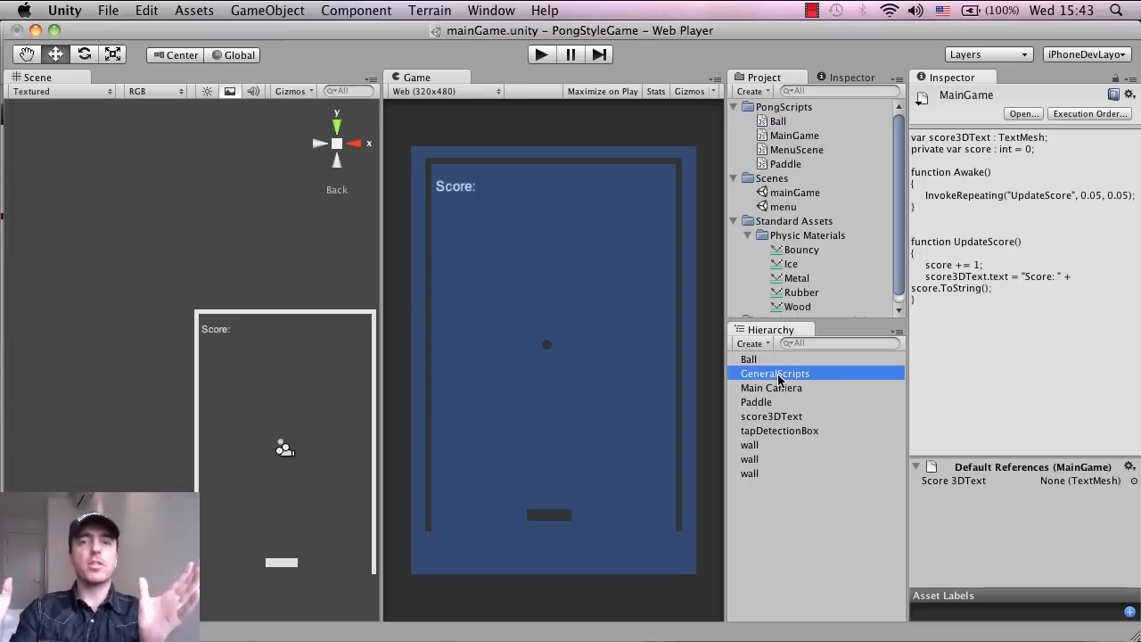
pyautogui.click(774, 373)
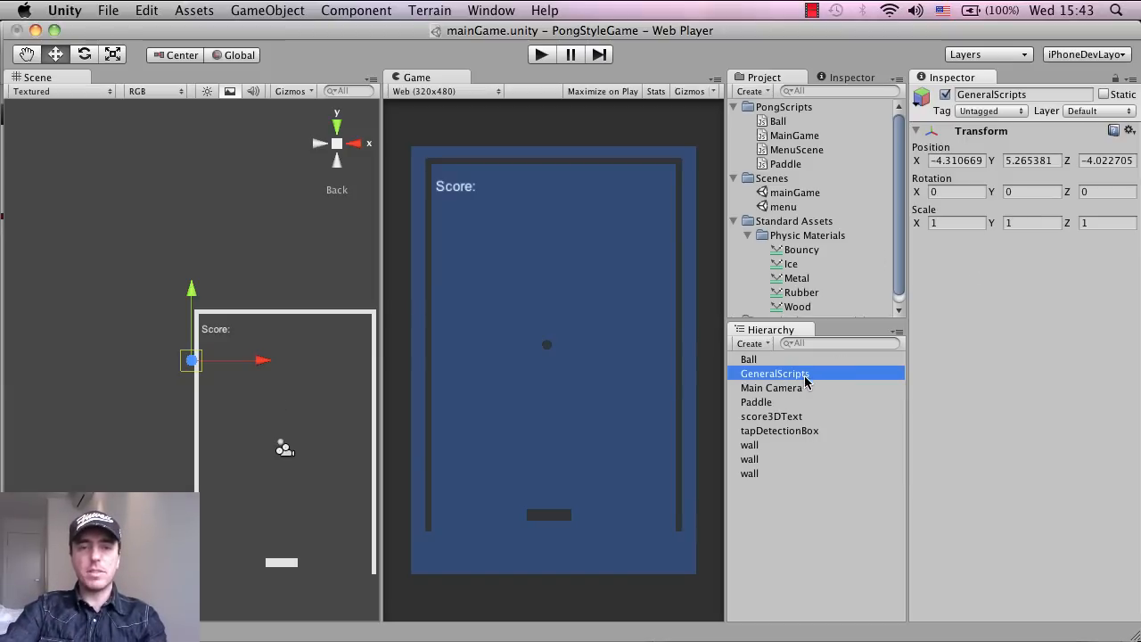
pyautogui.moveTo(772, 390)
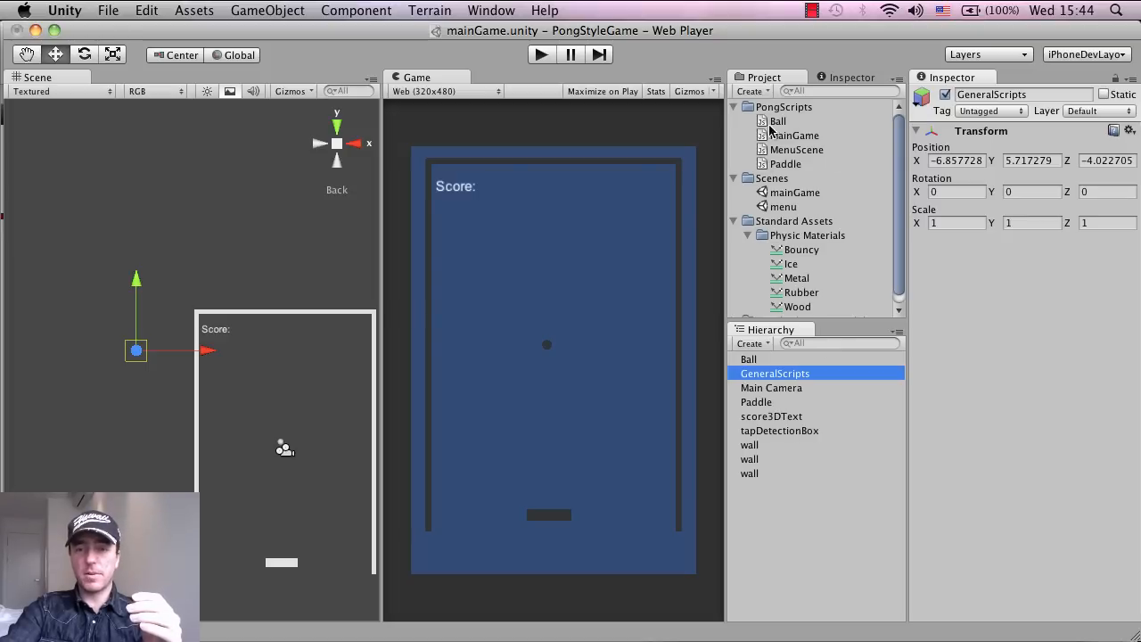
pyautogui.click(793, 135)
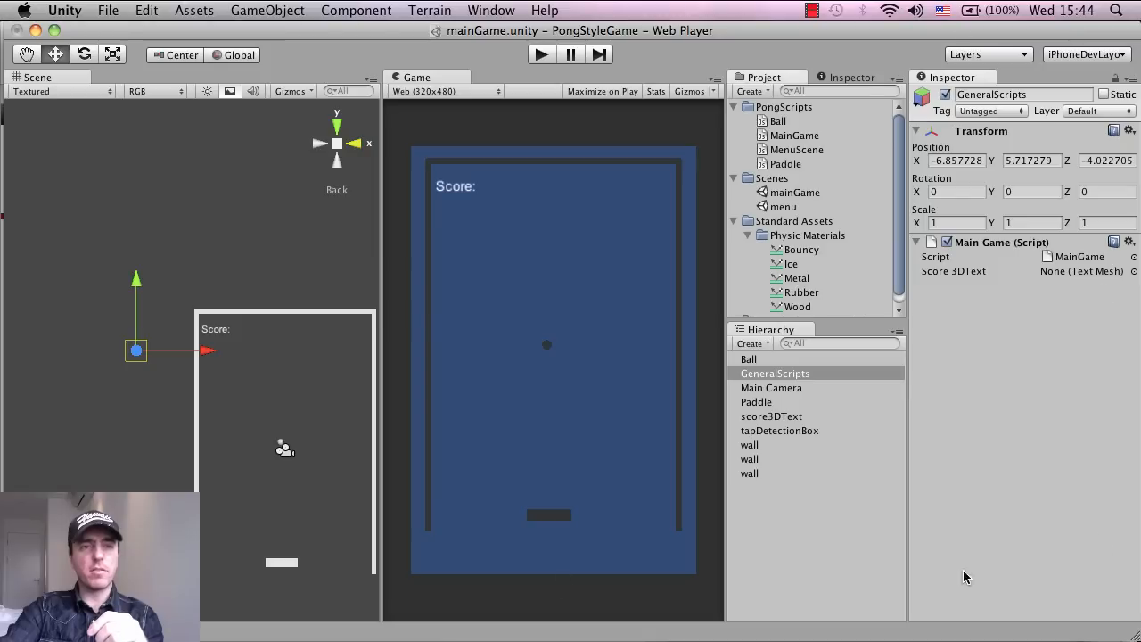
pyautogui.moveTo(1006, 200)
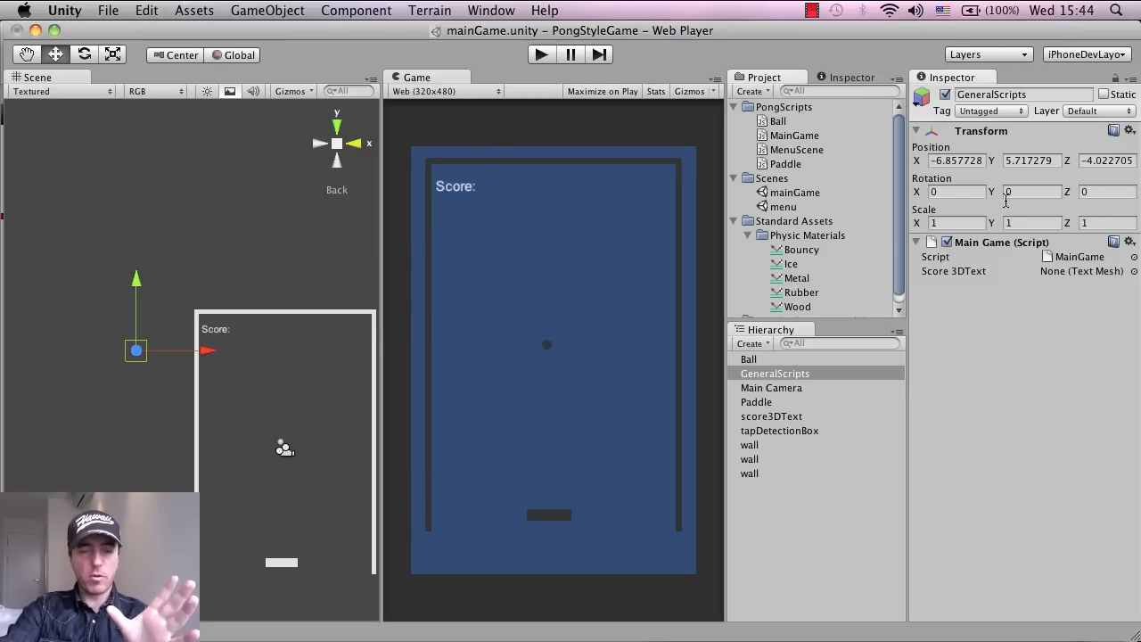
pyautogui.moveTo(1006, 199)
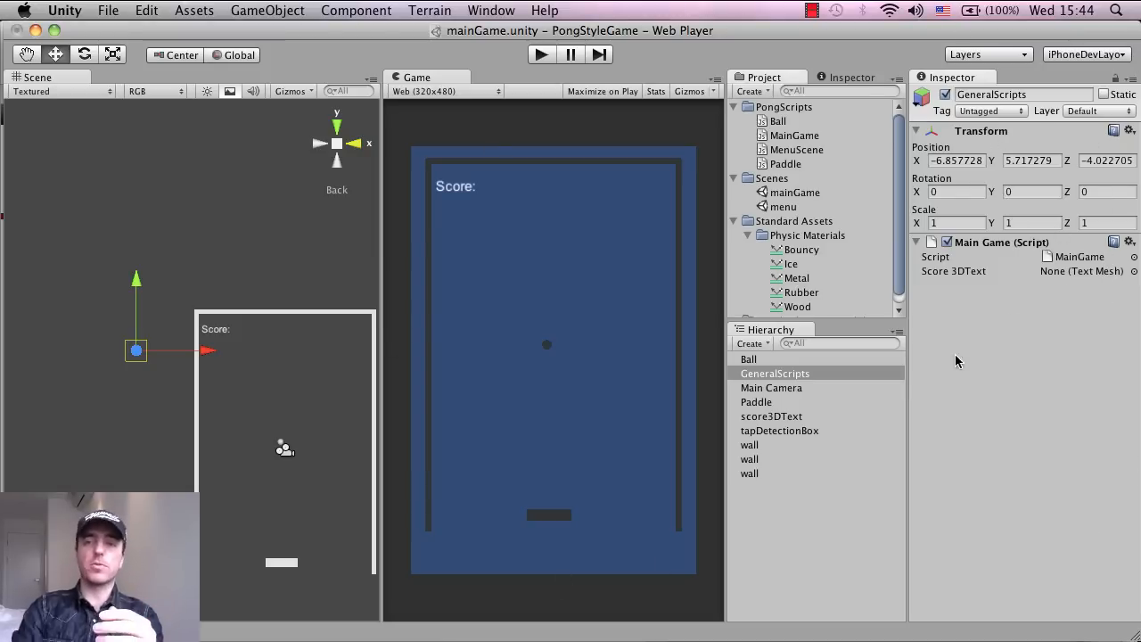
pyautogui.moveTo(1010, 276)
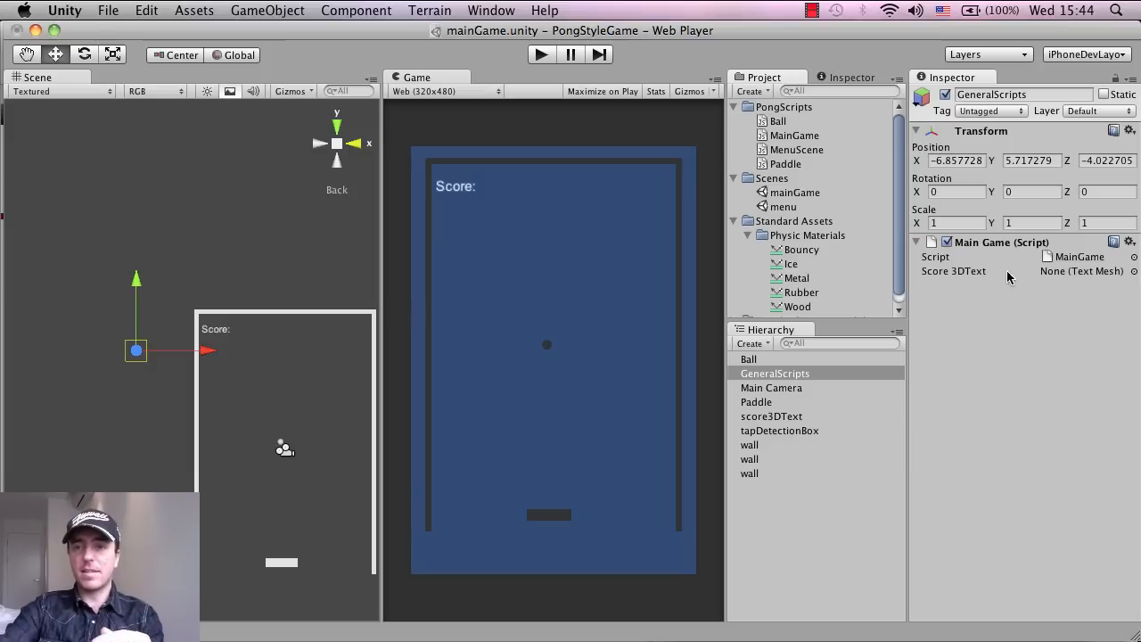
# - Drag score3DText into the Main Game script's Score 3DText slot on GeneralScripts
pyautogui.click(772, 416)
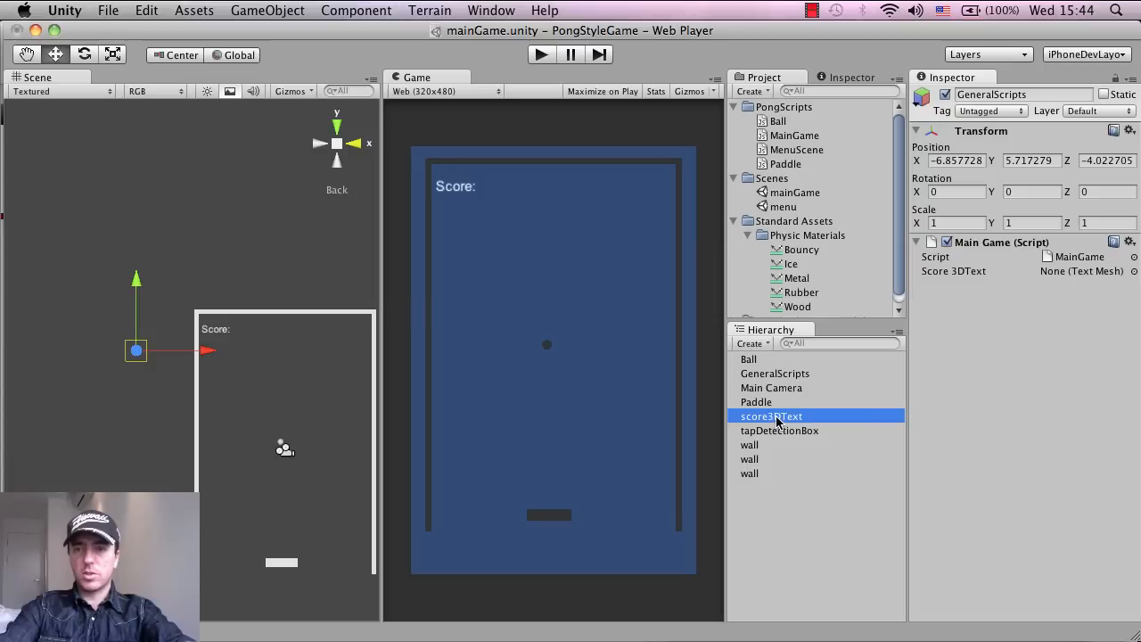
pyautogui.click(774, 374)
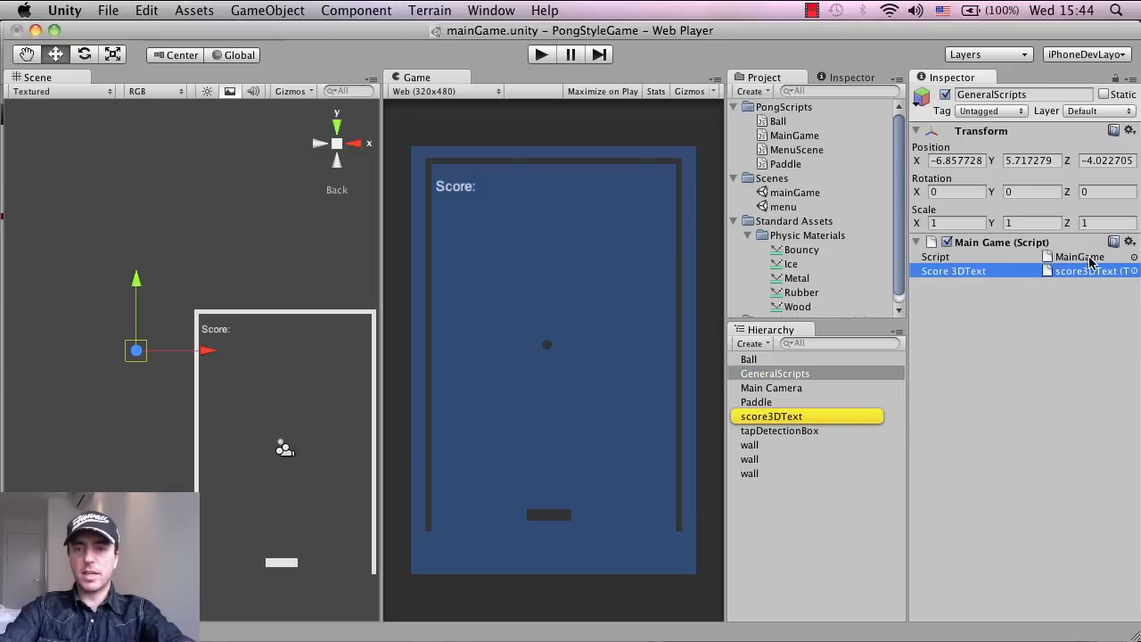
pyautogui.click(793, 135)
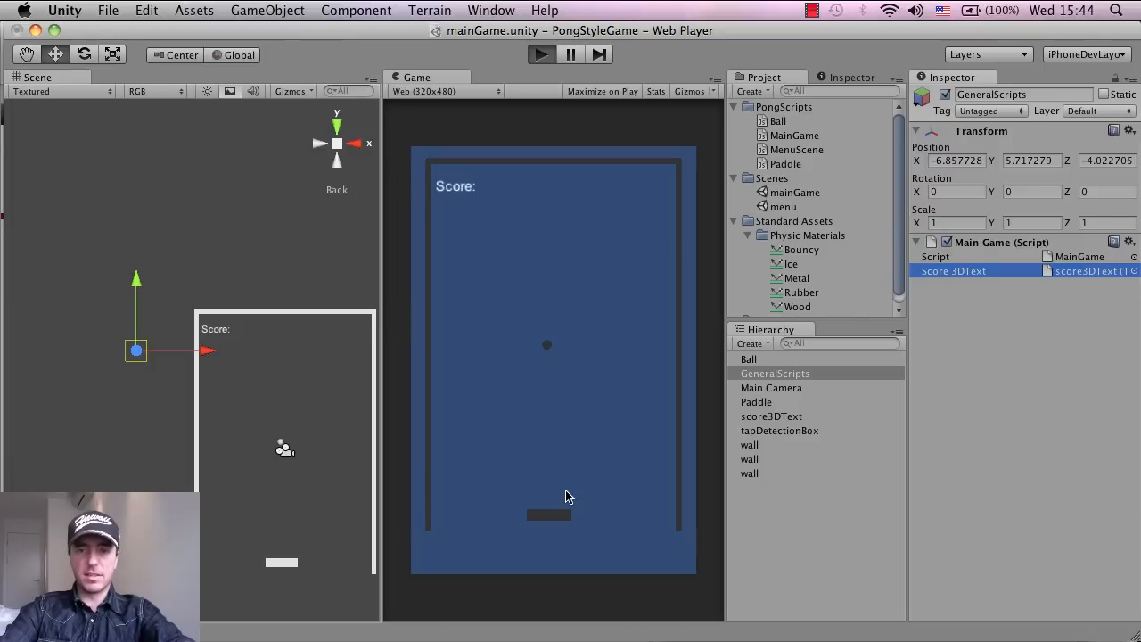
pyautogui.moveTo(550, 535)
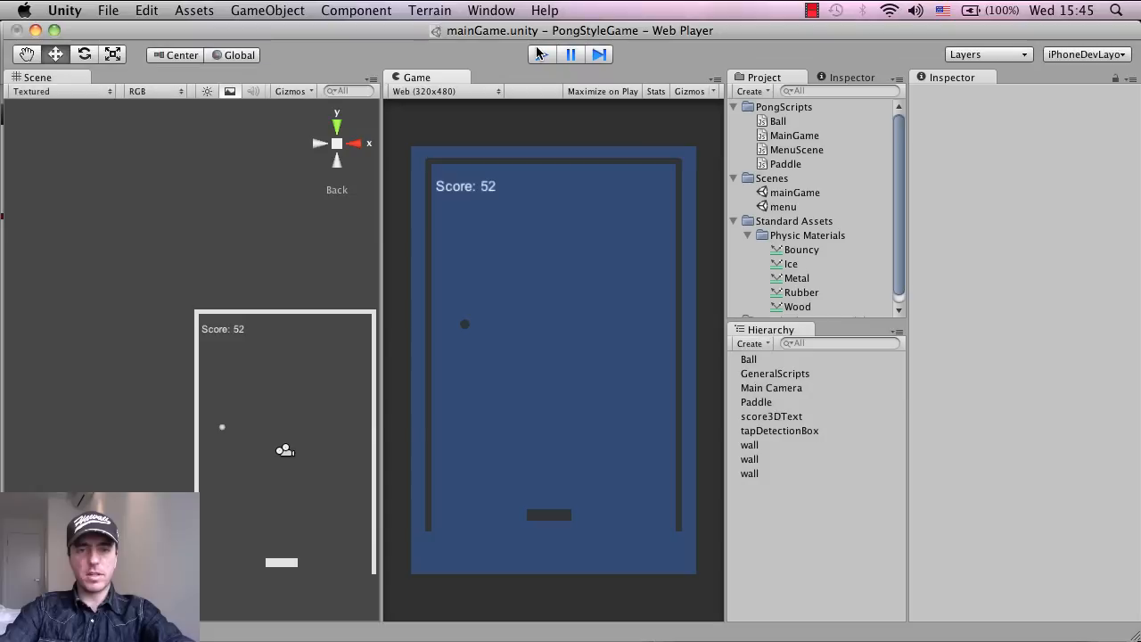
pyautogui.click(541, 54)
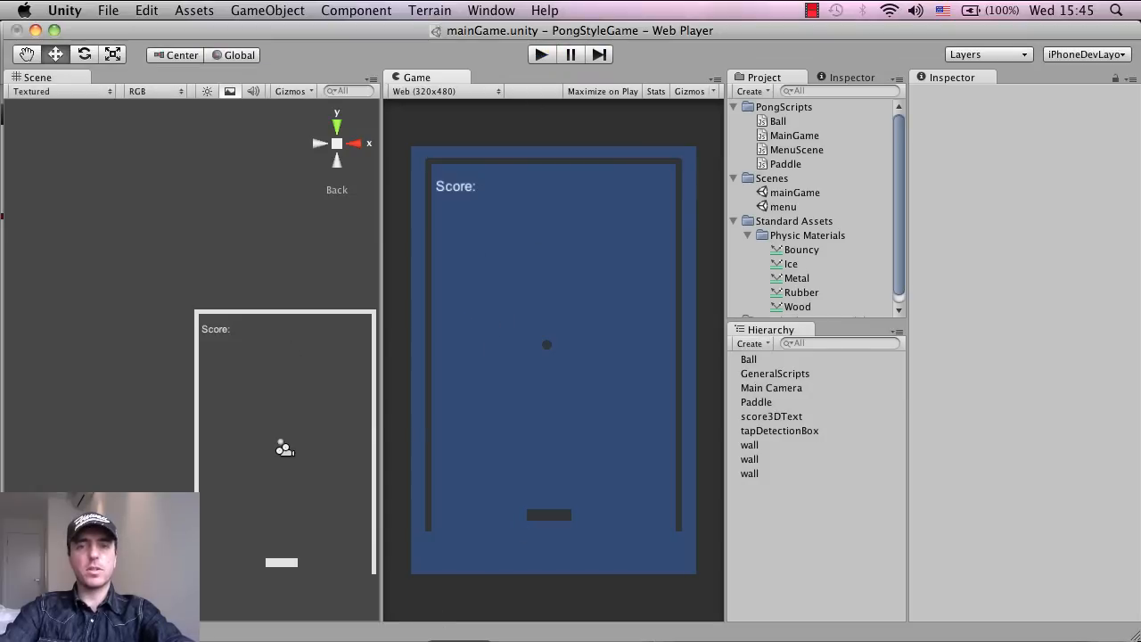
pyautogui.click(878, 189)
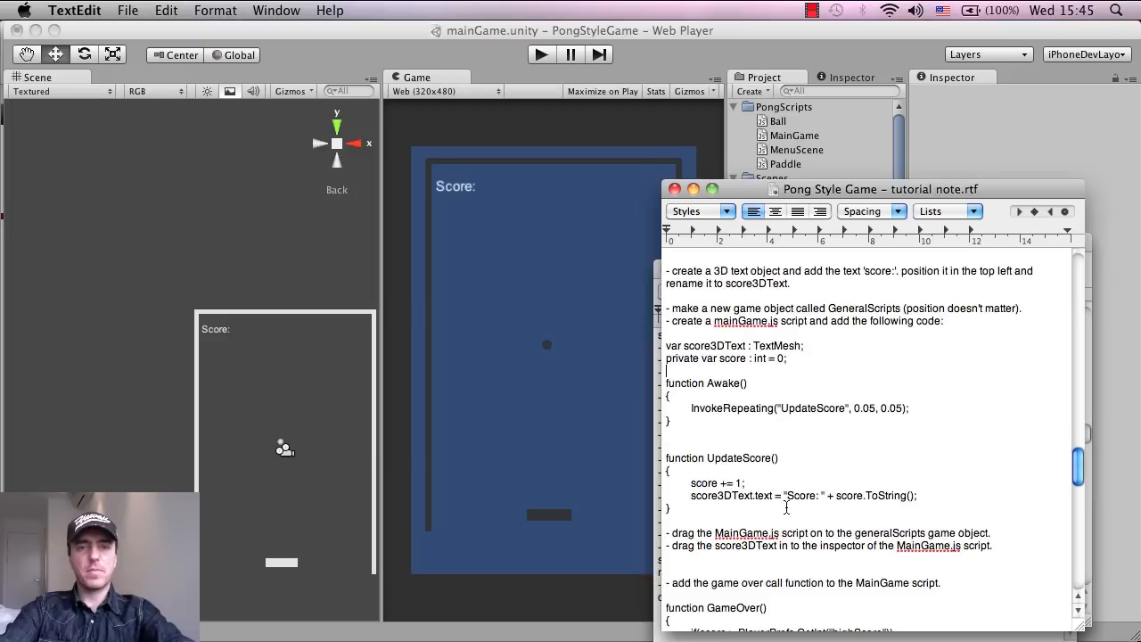
# - Scroll the TextEdit notes down to the GameOver function step
pyautogui.scroll(-3)
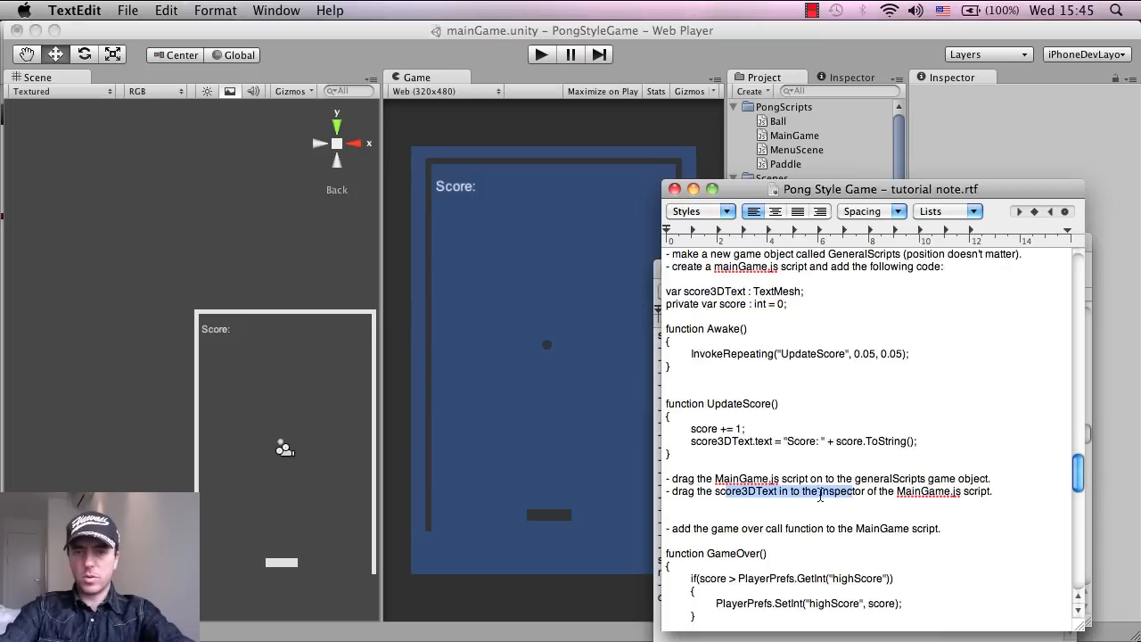
pyautogui.scroll(-3)
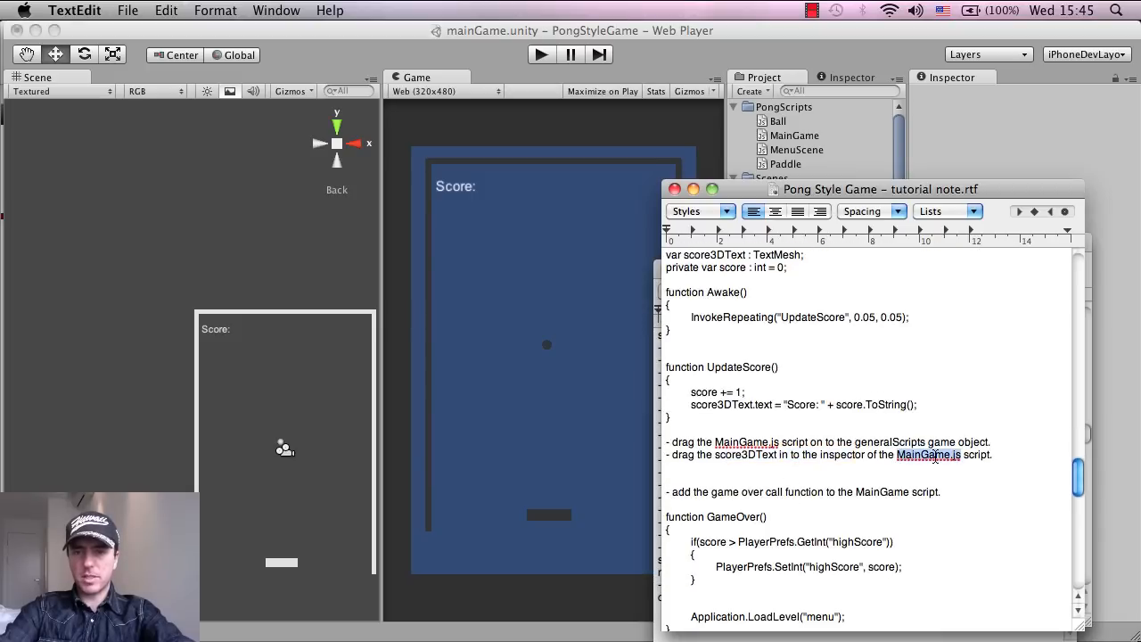
pyautogui.scroll(-3)
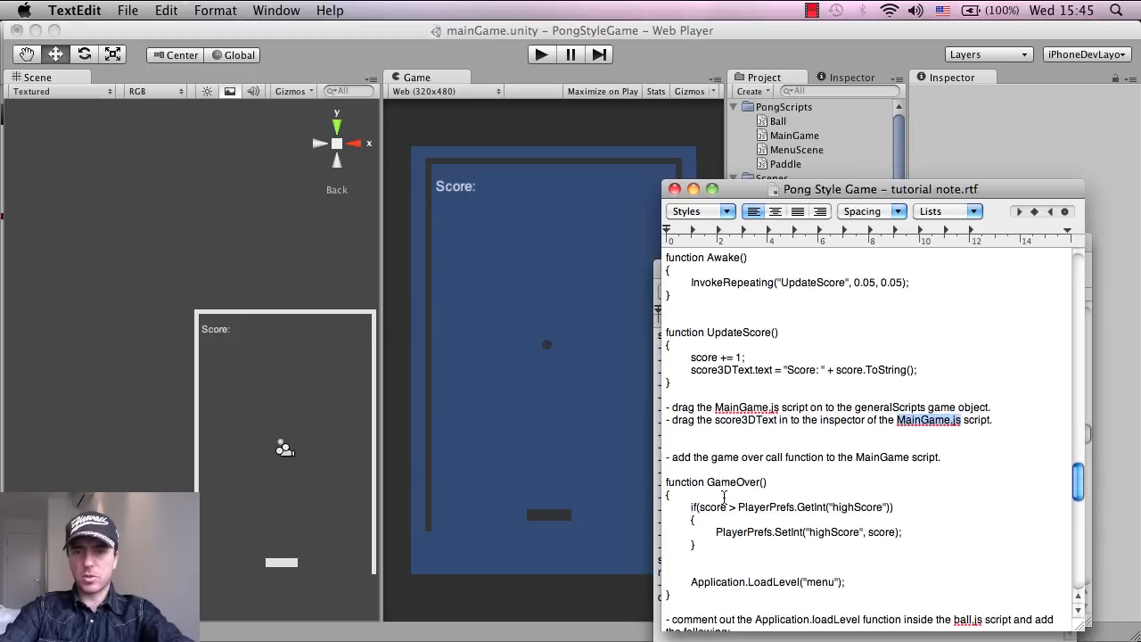
pyautogui.scroll(-3)
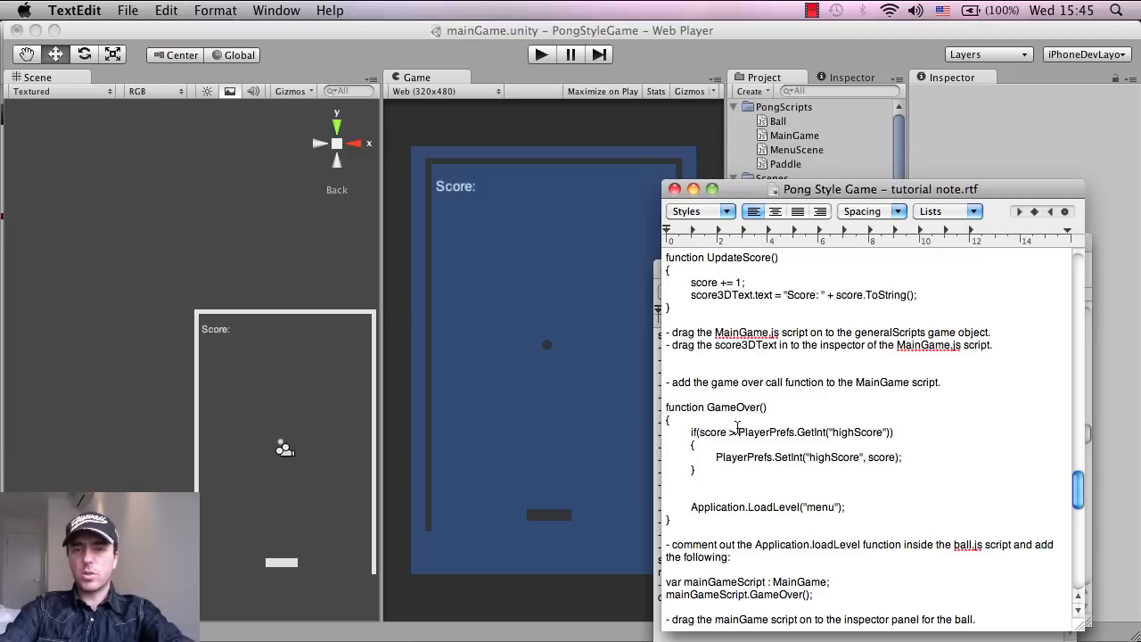
pyautogui.click(666, 395)
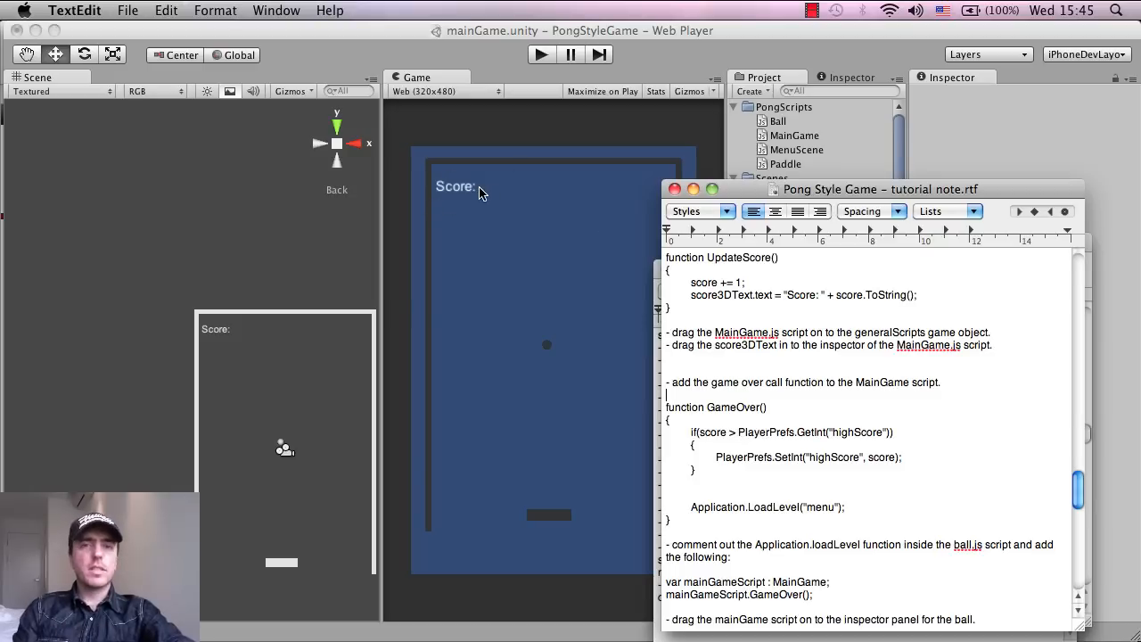
pyautogui.moveTo(446, 552)
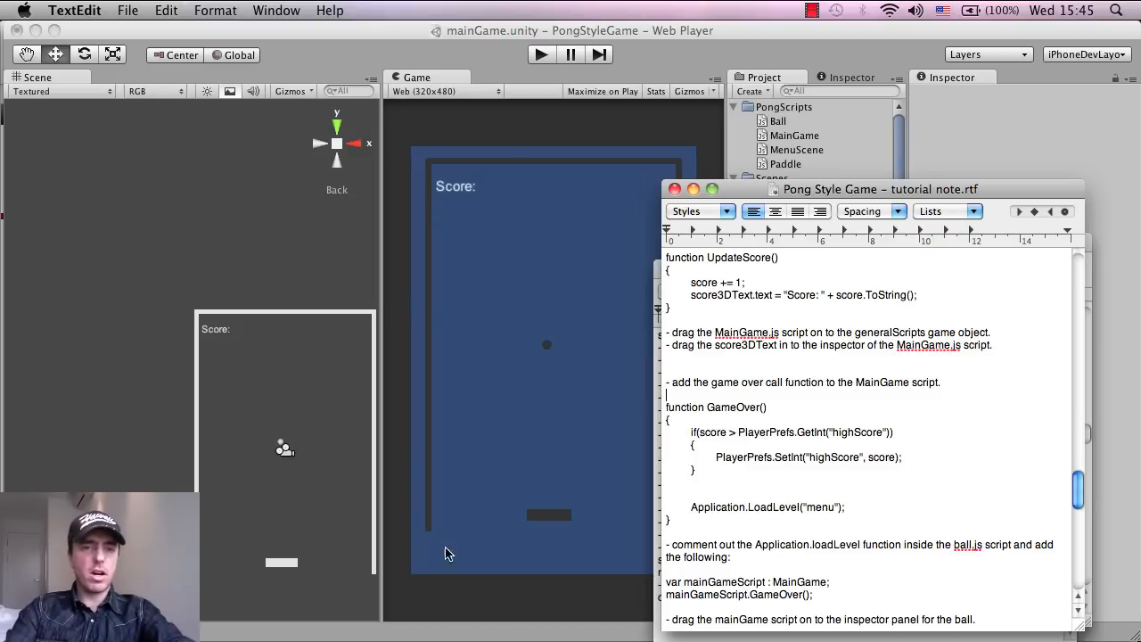
pyautogui.moveTo(505, 187)
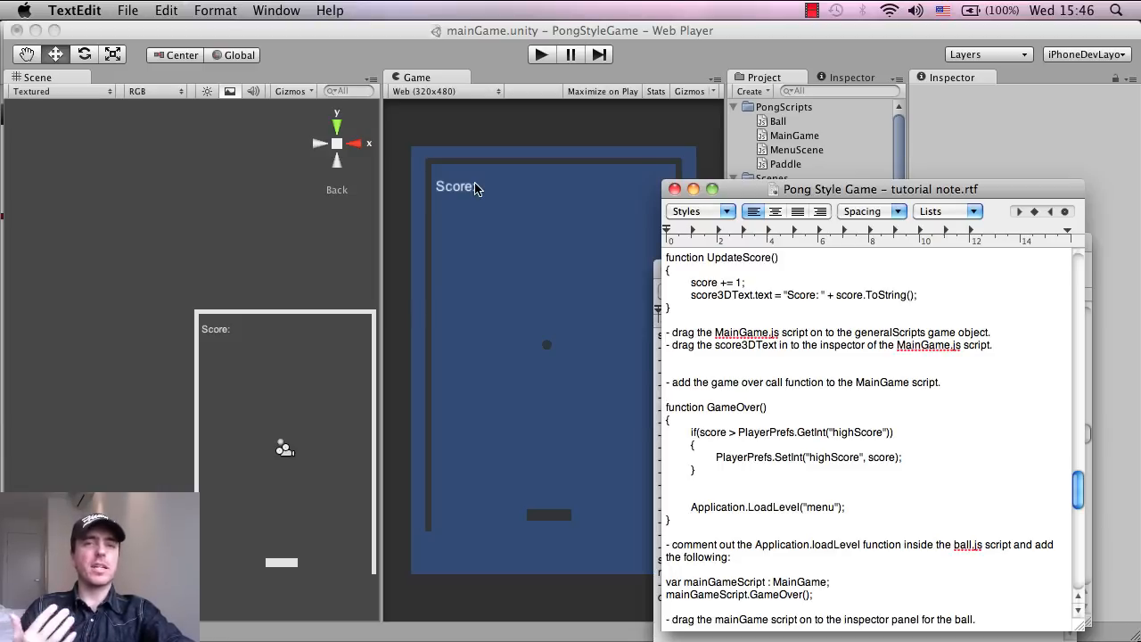
pyautogui.moveTo(571, 147)
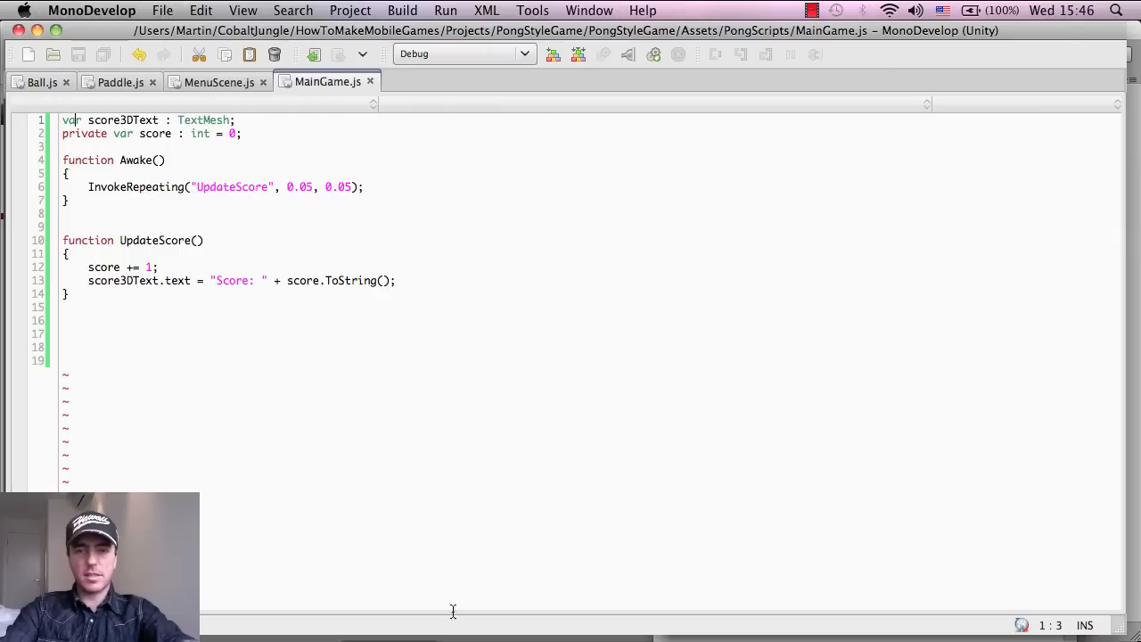
# - Insert the GameOver function below UpdateScore, tidying blank lines before Application.LoadLevel
pyautogui.click(230, 347)
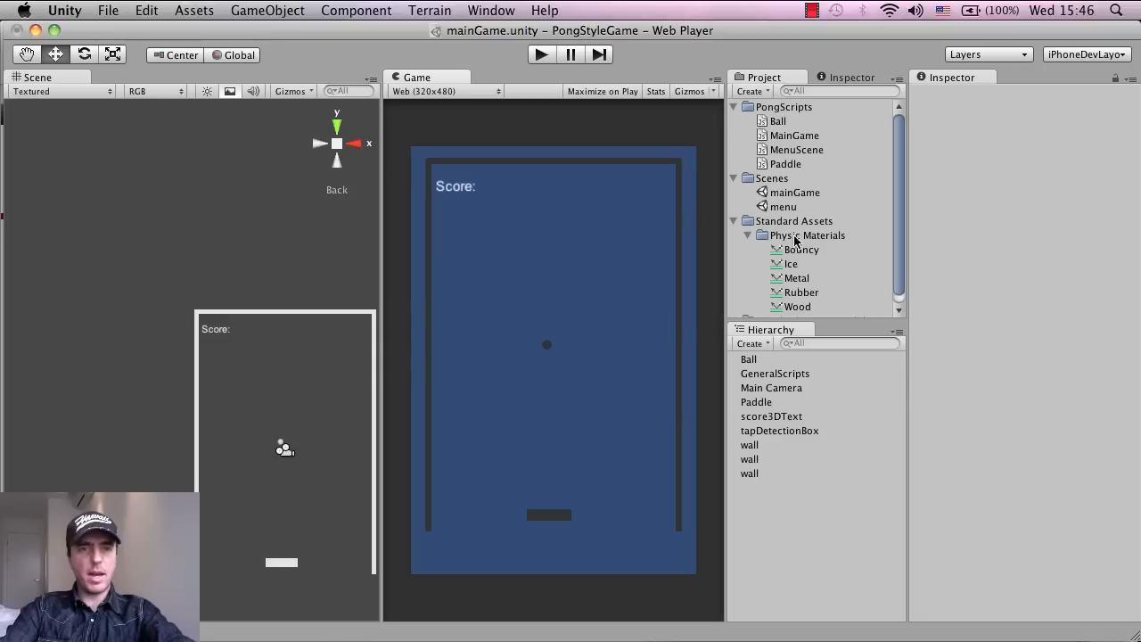
pyautogui.click(792, 134)
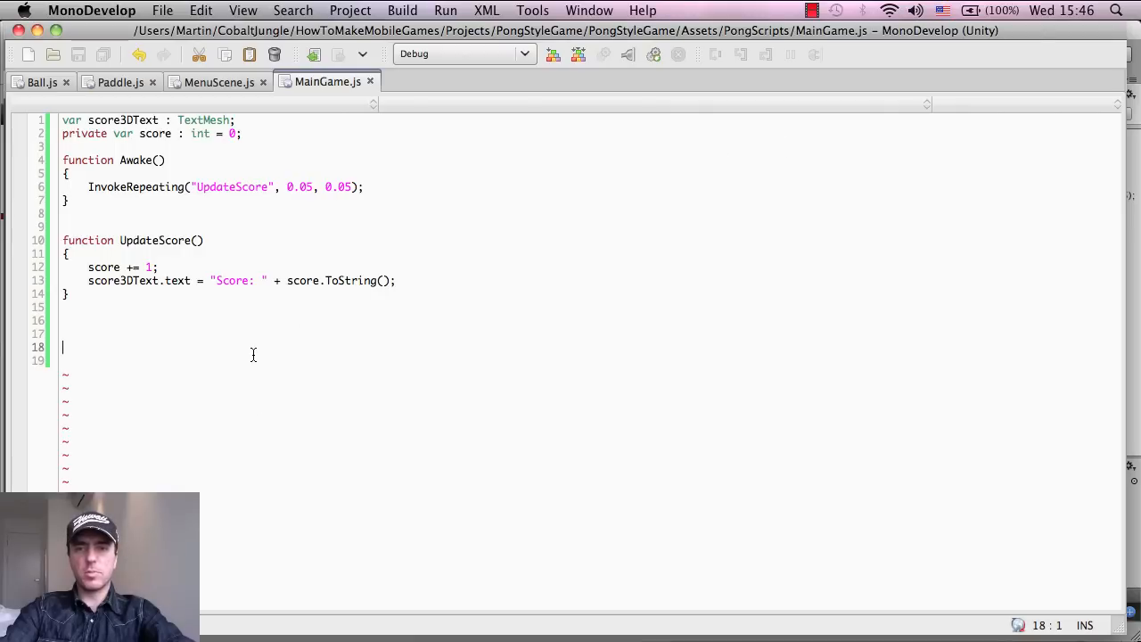
pyautogui.write('function GameOver()')
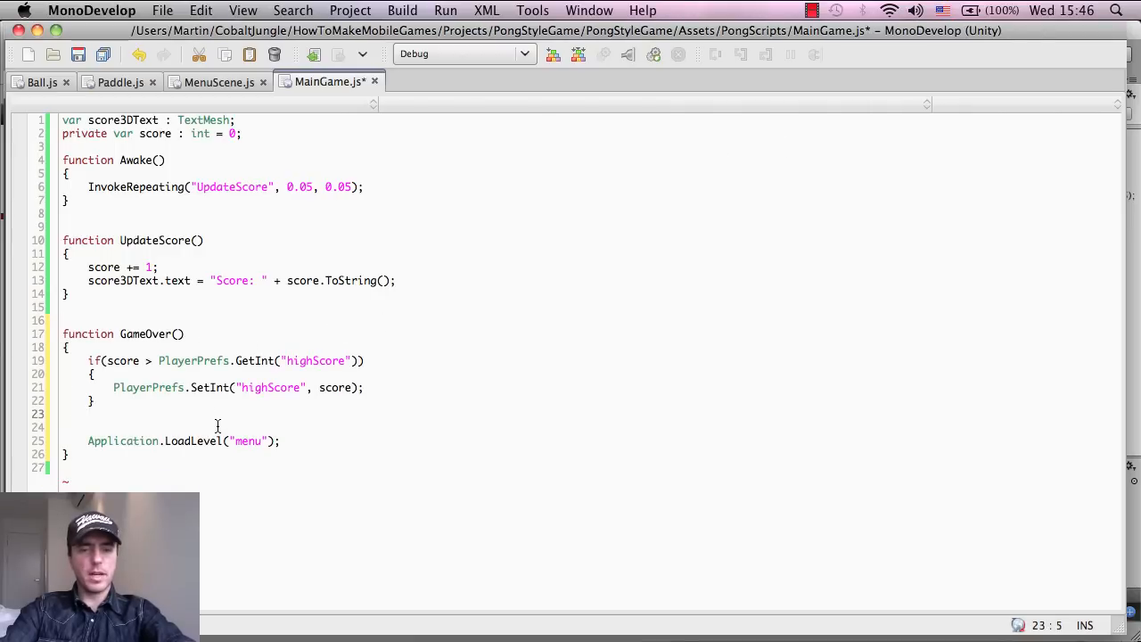
pyautogui.click(245, 427)
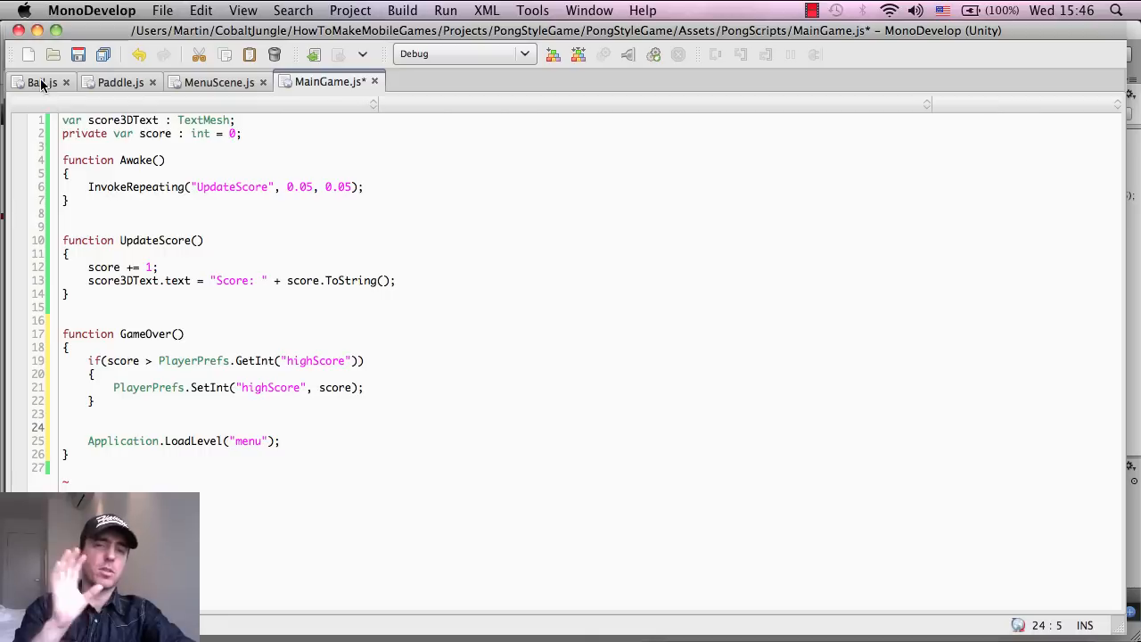
pyautogui.moveTo(180, 275)
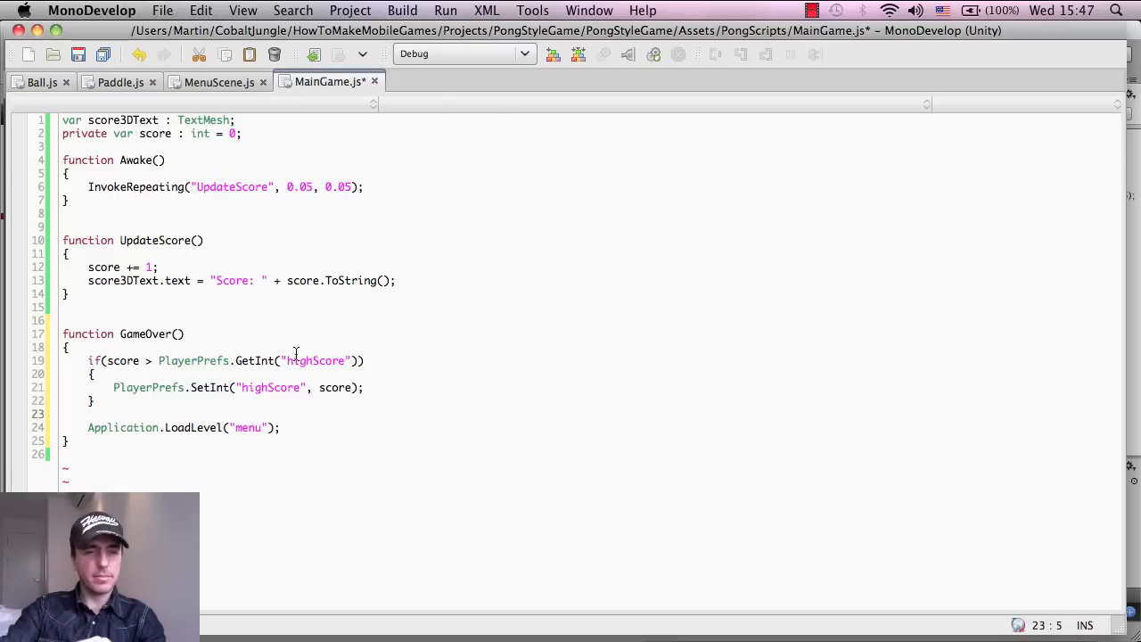
pyautogui.doubleClick(144, 334)
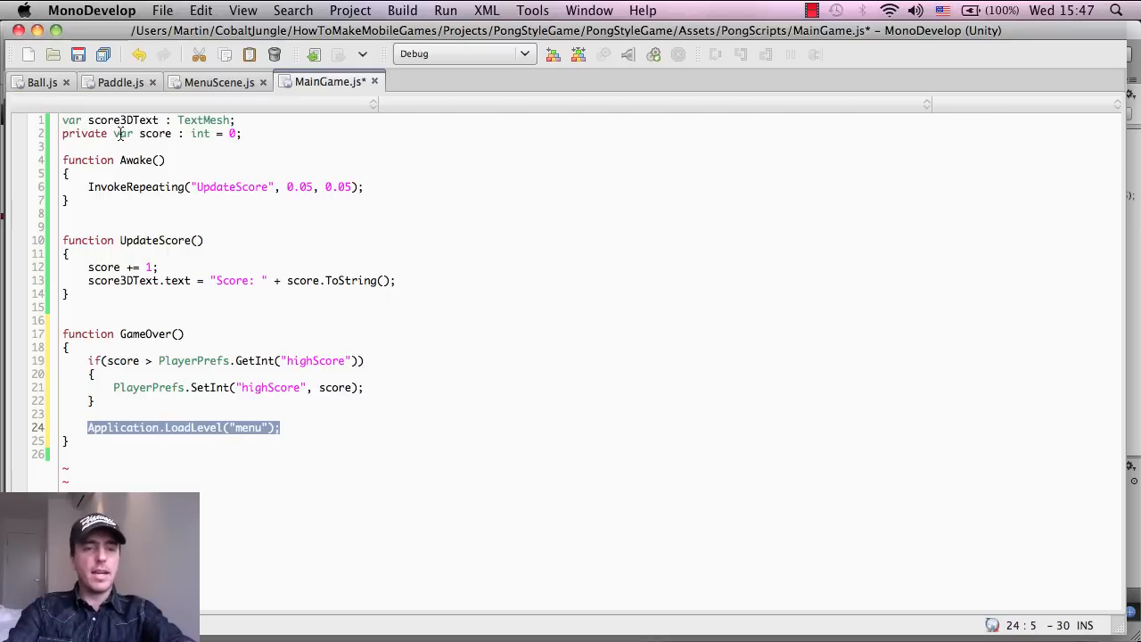
pyautogui.moveTo(42, 81)
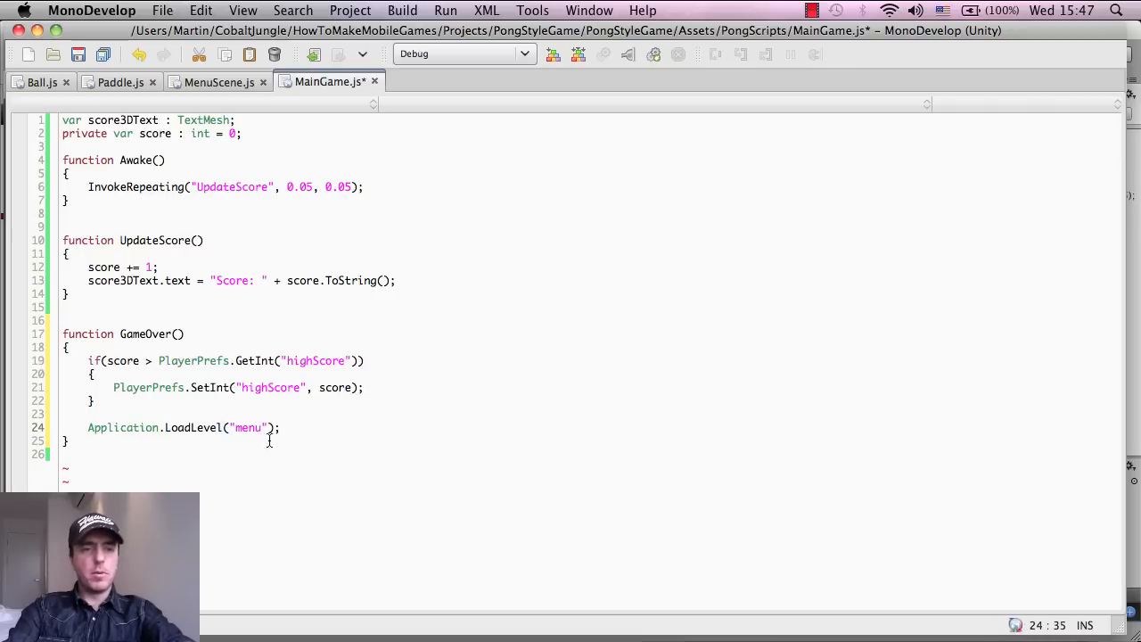
pyautogui.doubleClick(192, 428)
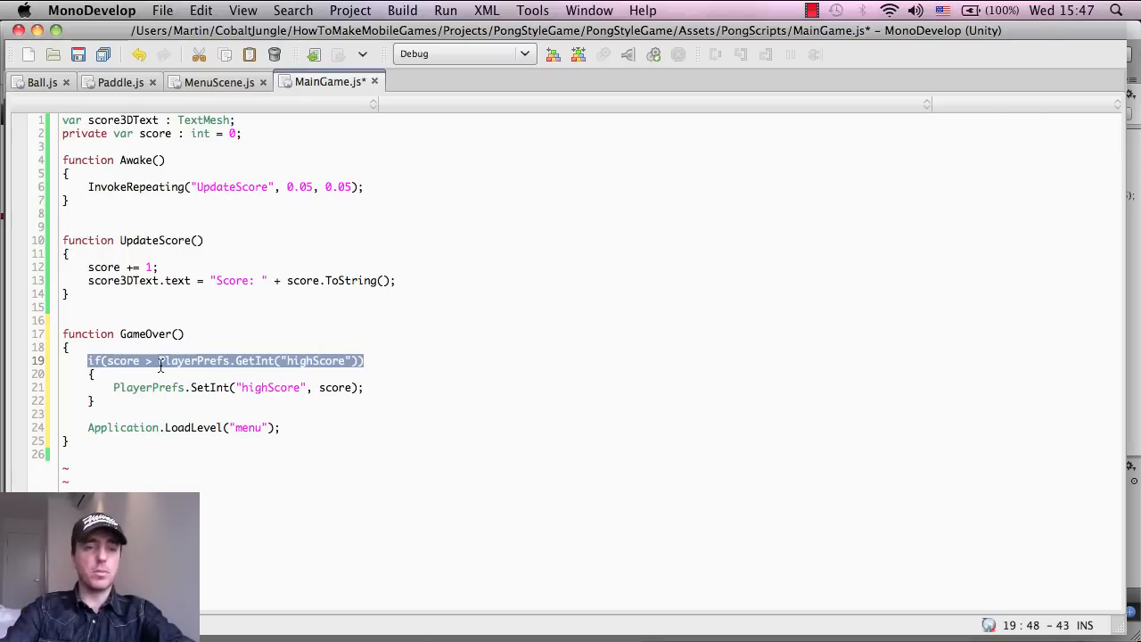
pyautogui.doubleClick(122, 361)
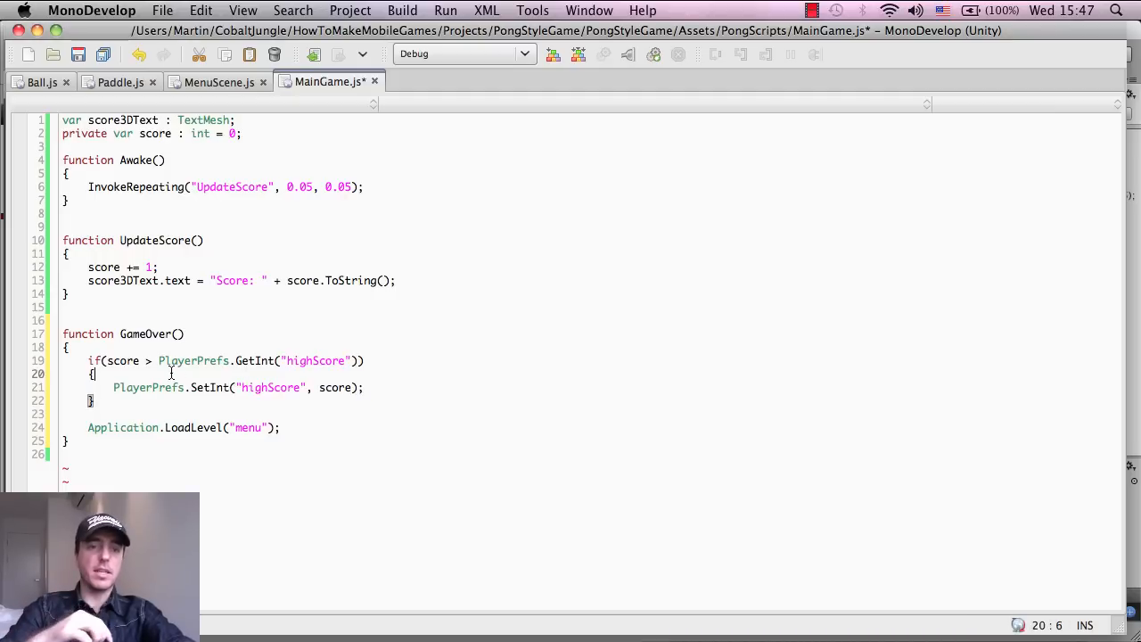
pyautogui.doubleClick(193, 360)
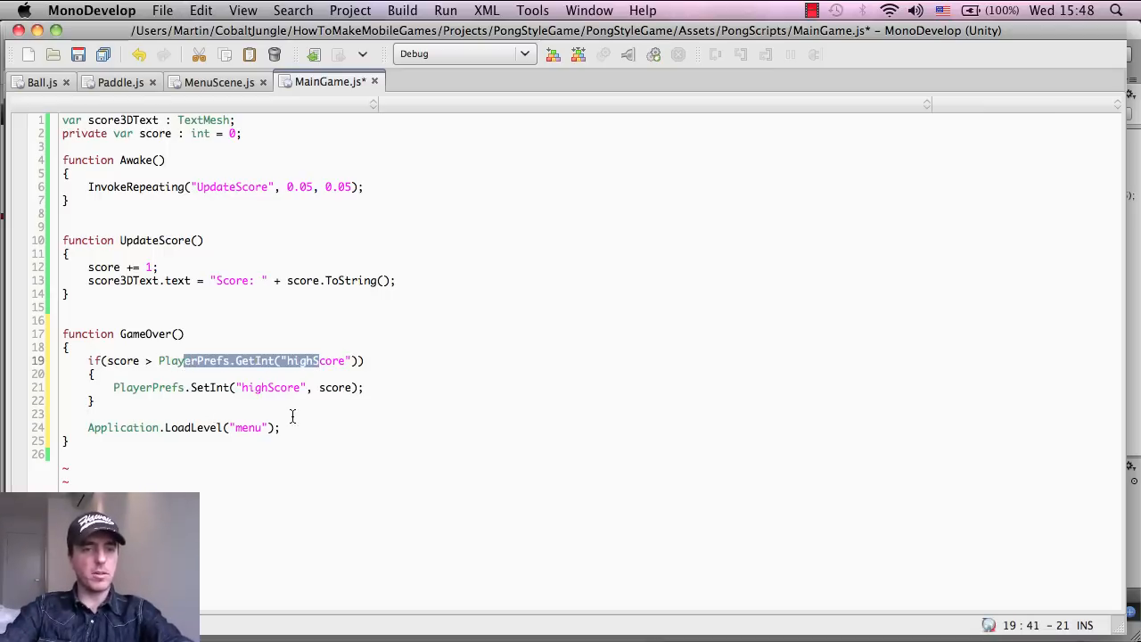
pyautogui.click(256, 387)
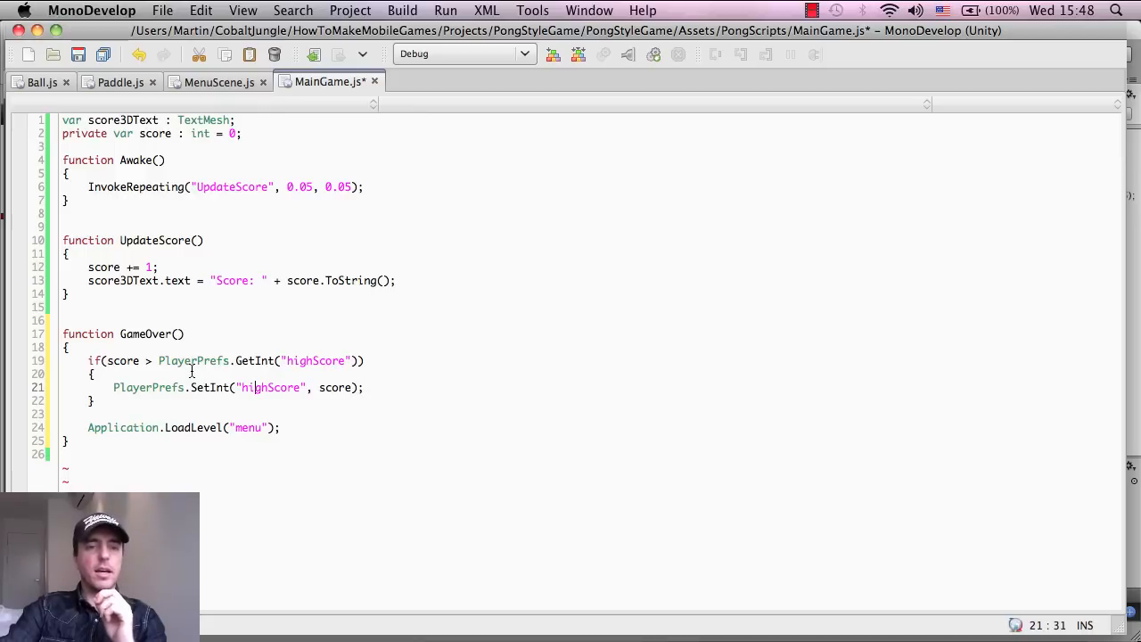
pyautogui.doubleClick(194, 360)
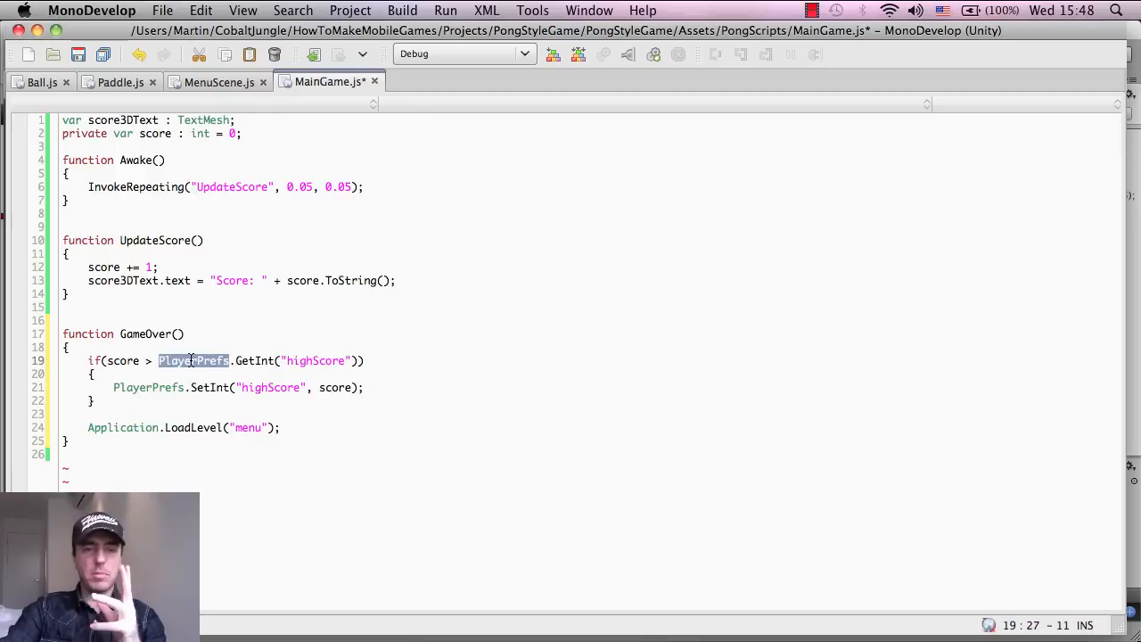
pyautogui.doubleClick(254, 361)
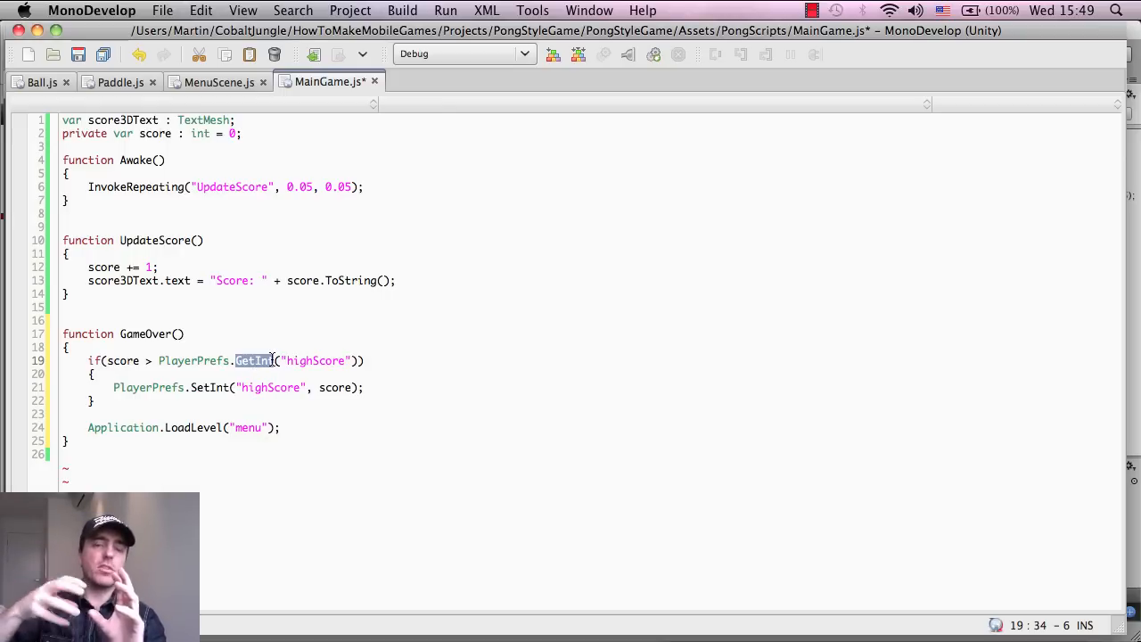
pyautogui.doubleClick(314, 360)
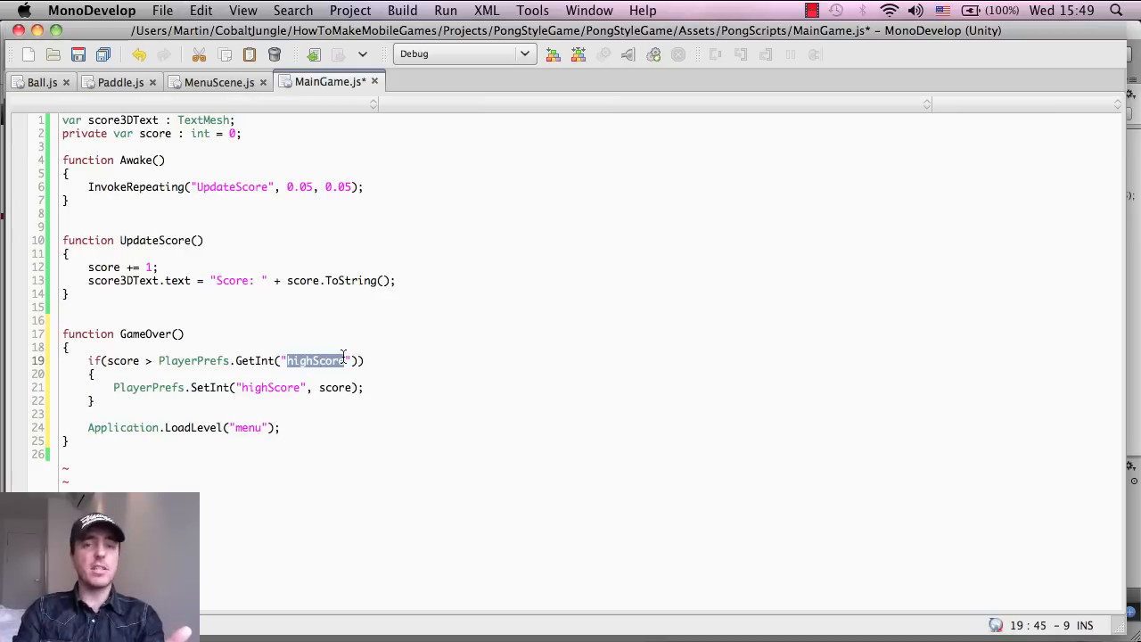
pyautogui.click(214, 360)
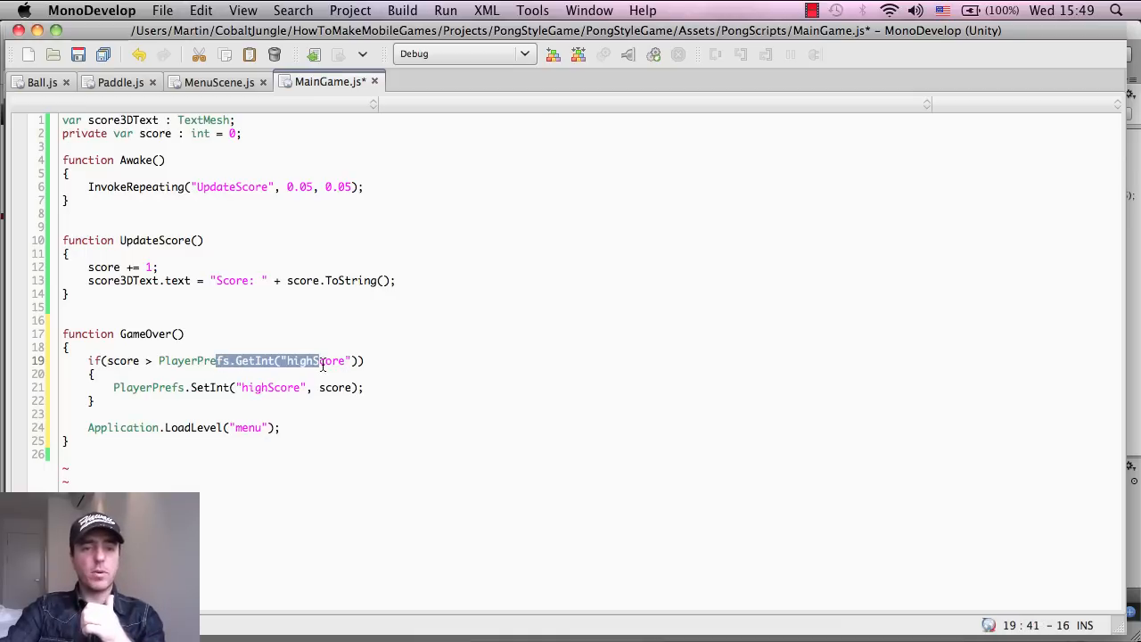
pyautogui.doubleClick(121, 360)
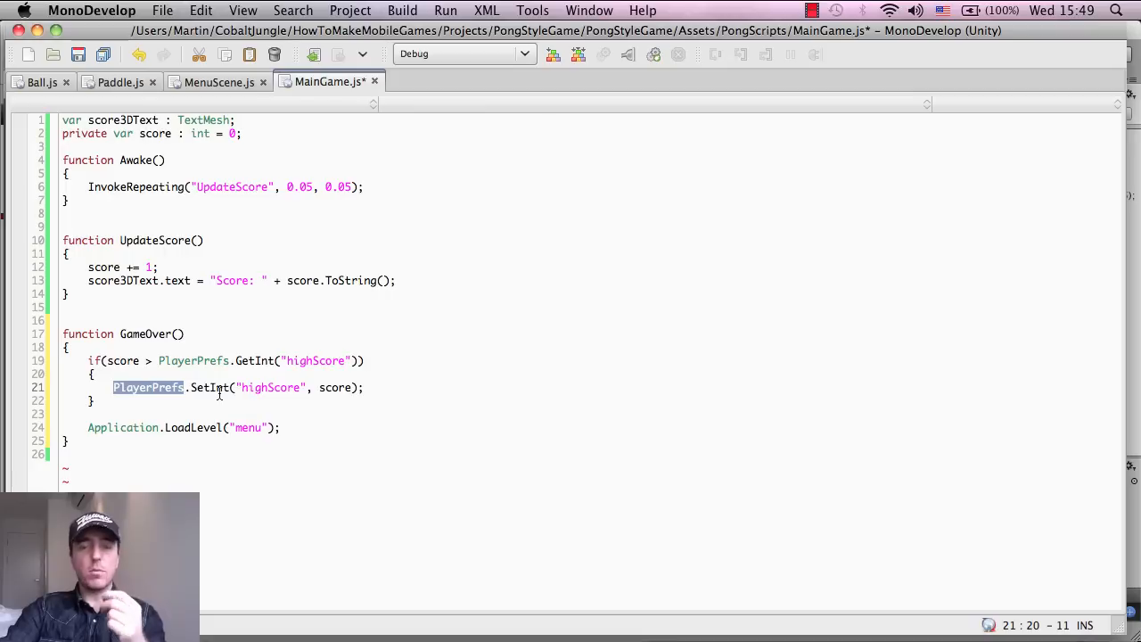
pyautogui.doubleClick(211, 387)
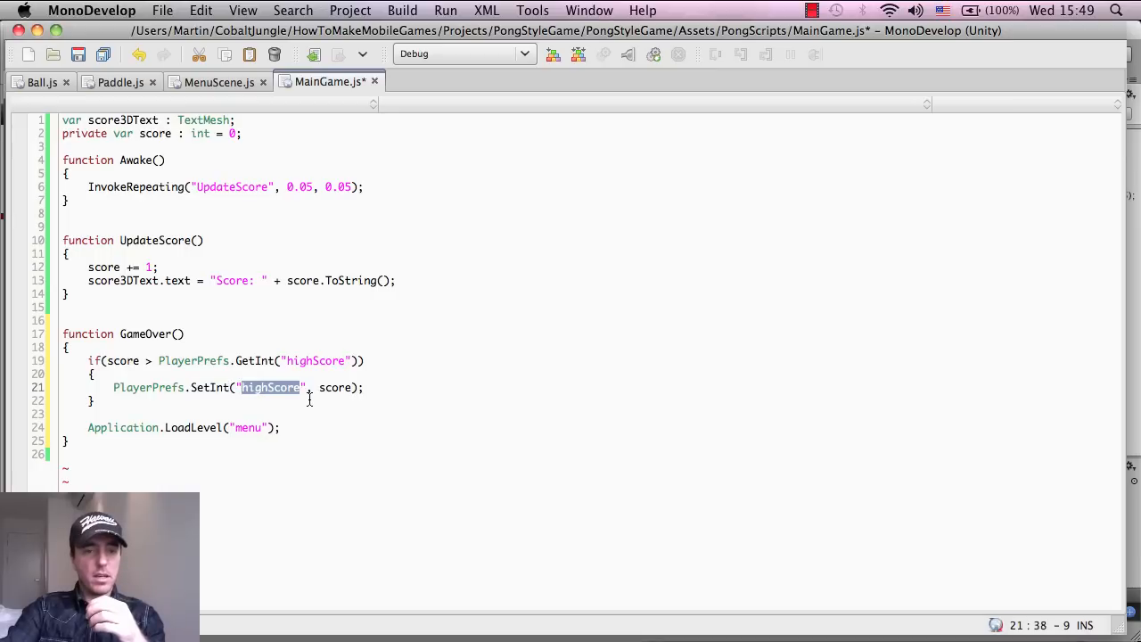
pyautogui.moveTo(319, 411)
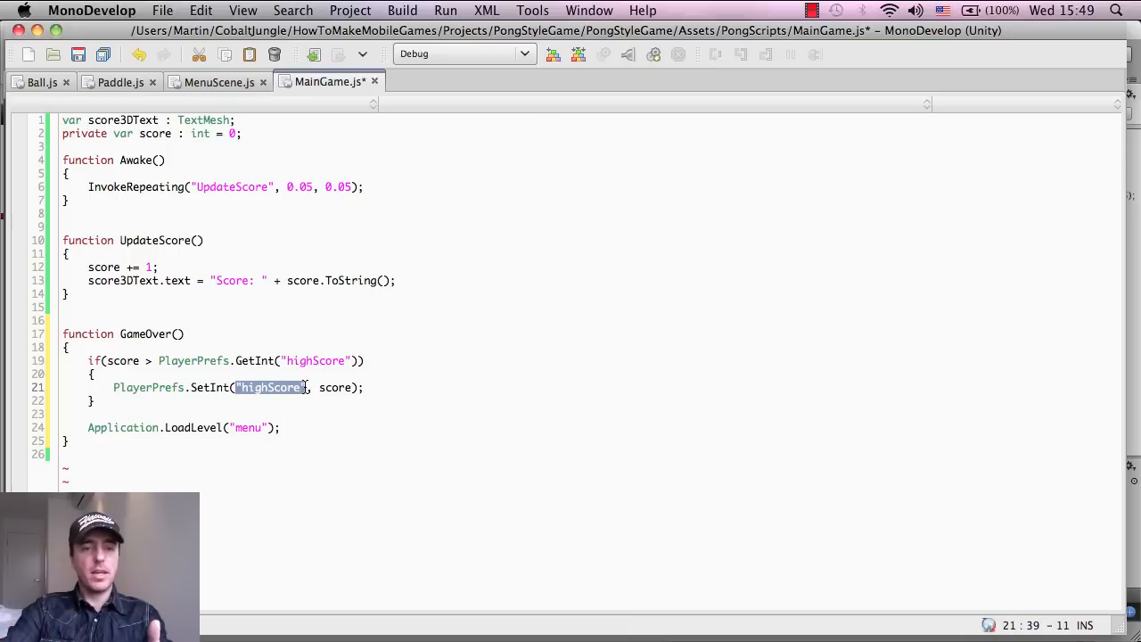
pyautogui.moveTo(335, 387)
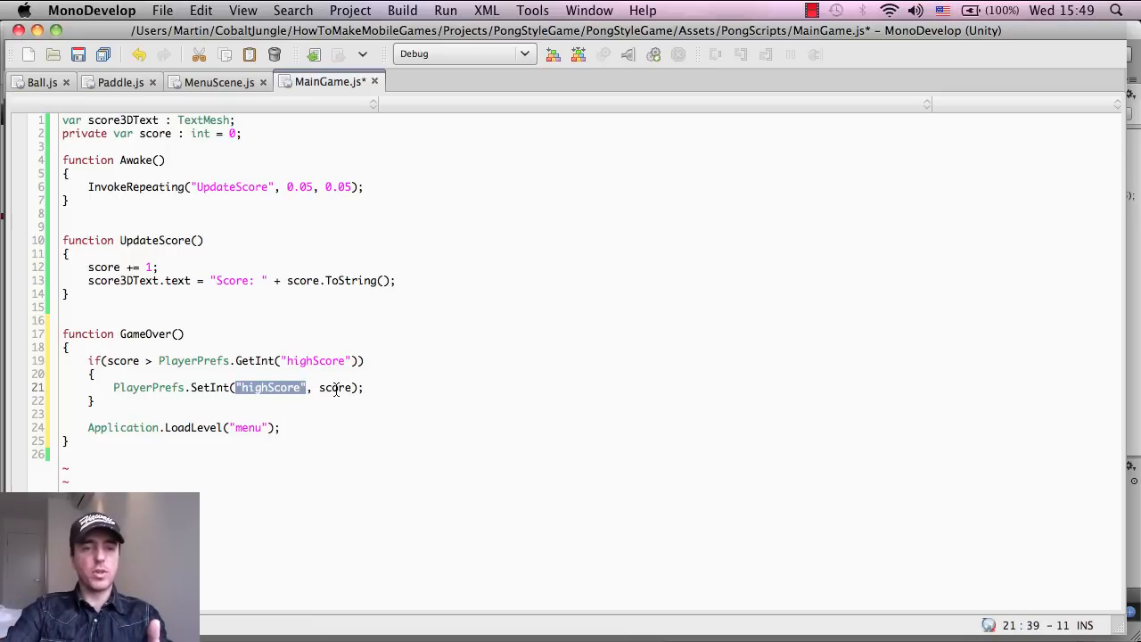
pyautogui.doubleClick(335, 387)
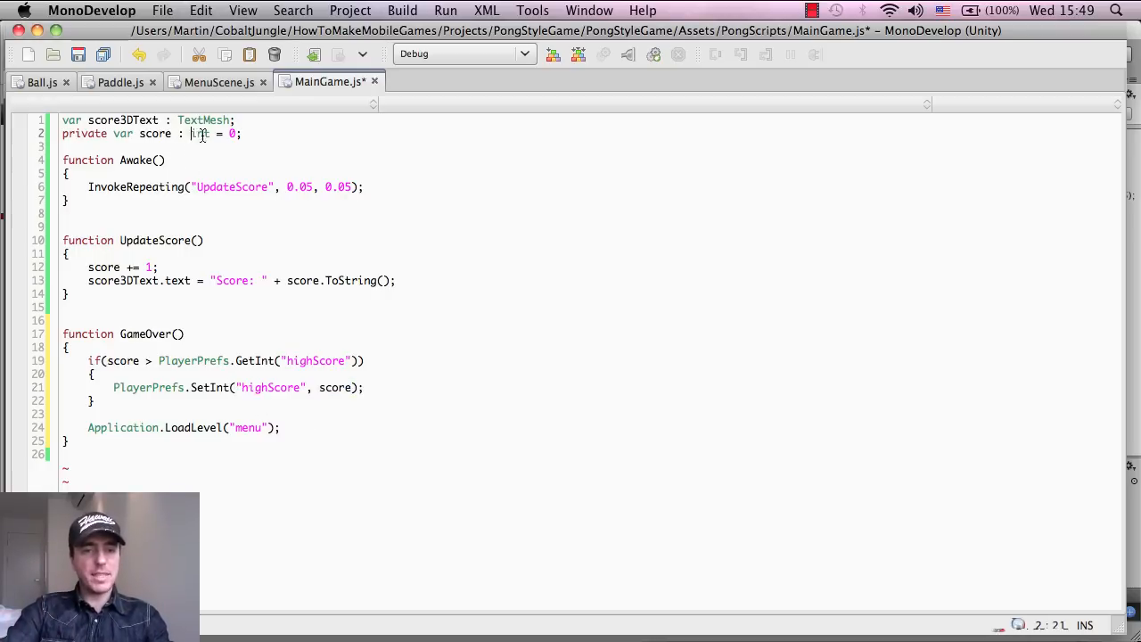
pyautogui.doubleClick(200, 133)
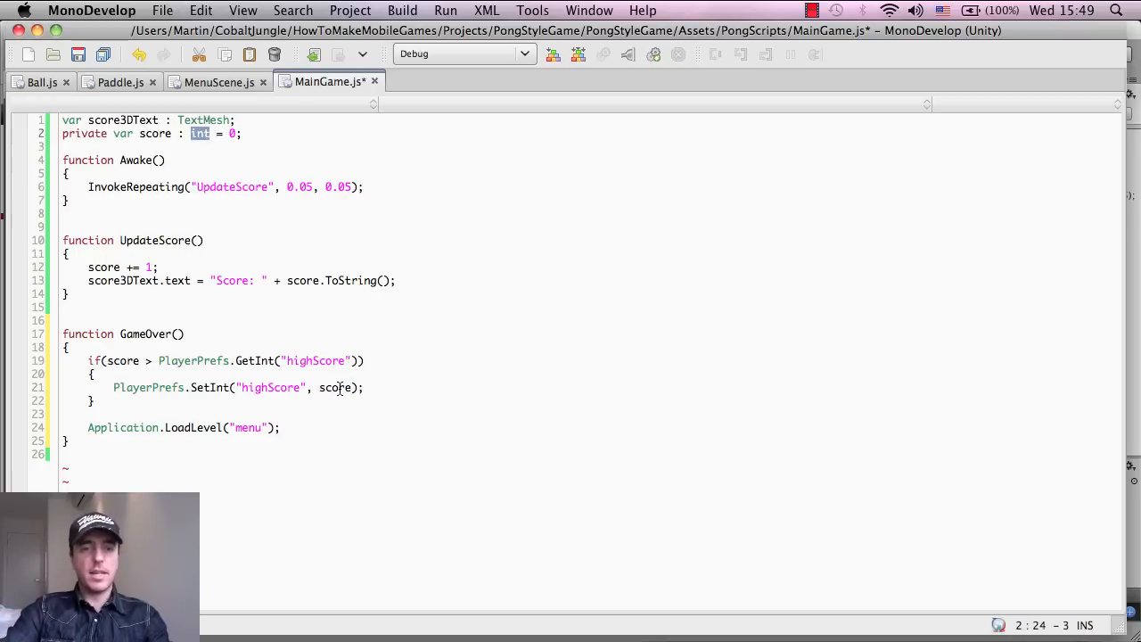
pyautogui.doubleClick(336, 387)
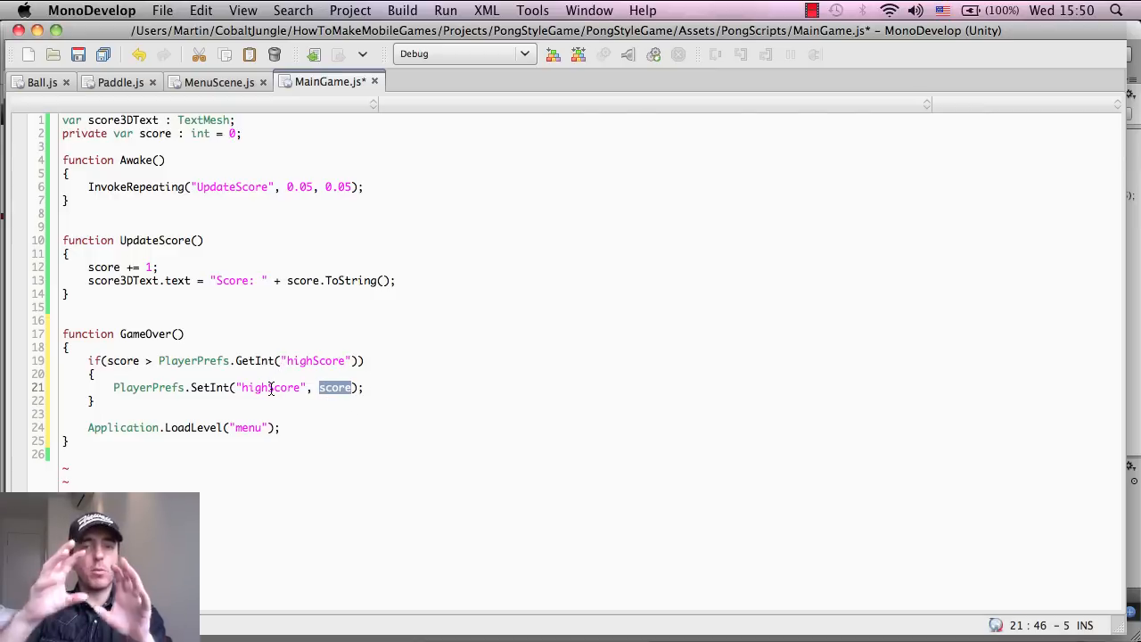
pyautogui.doubleClick(272, 387)
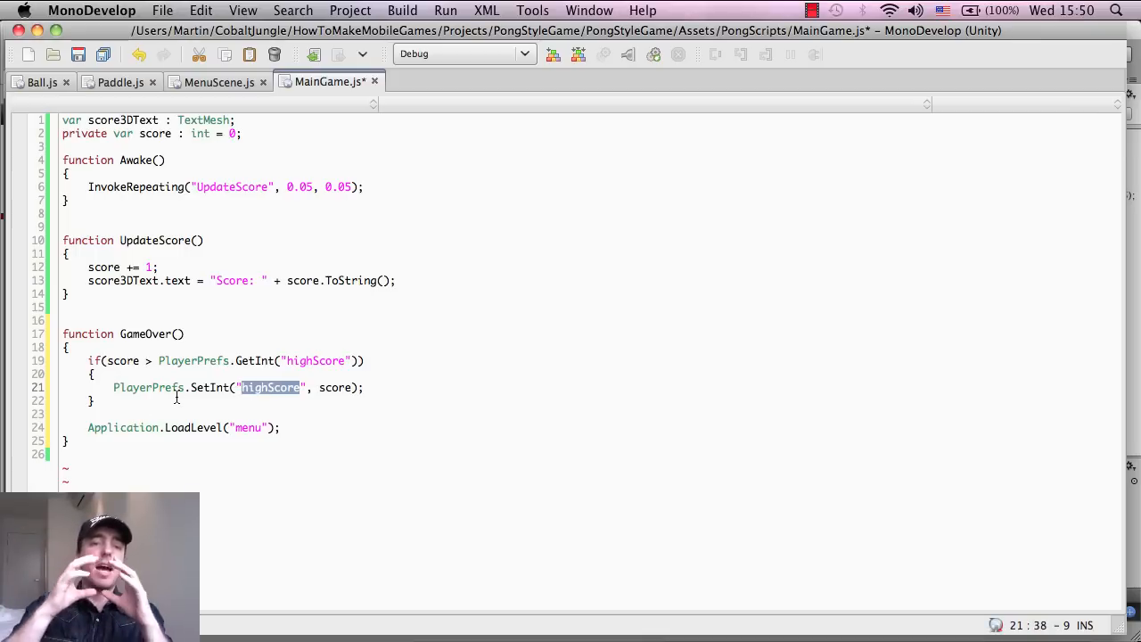